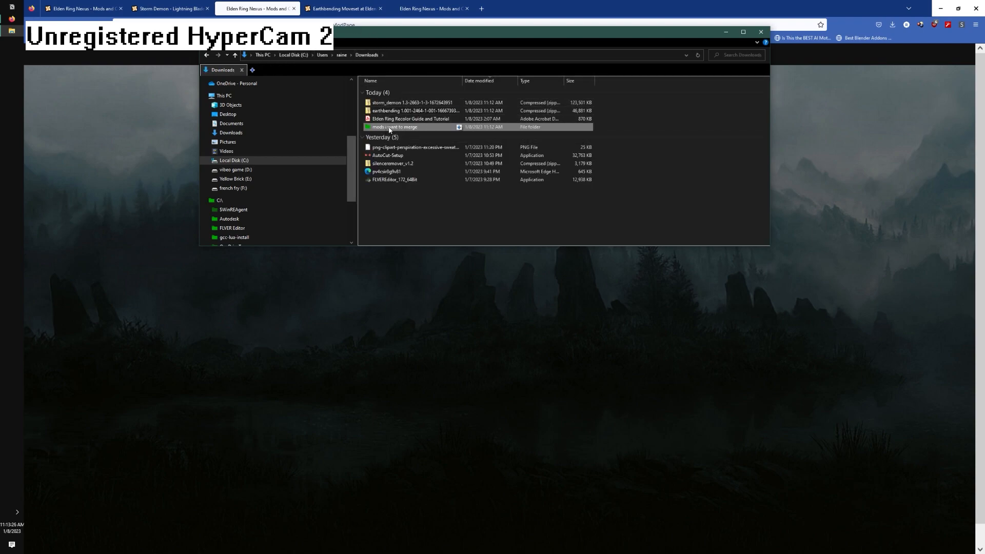
- Go into Downloads > mods i want to merge > storm_demon mod folder
{"action": "double_click", "coordinate": [395, 127]}
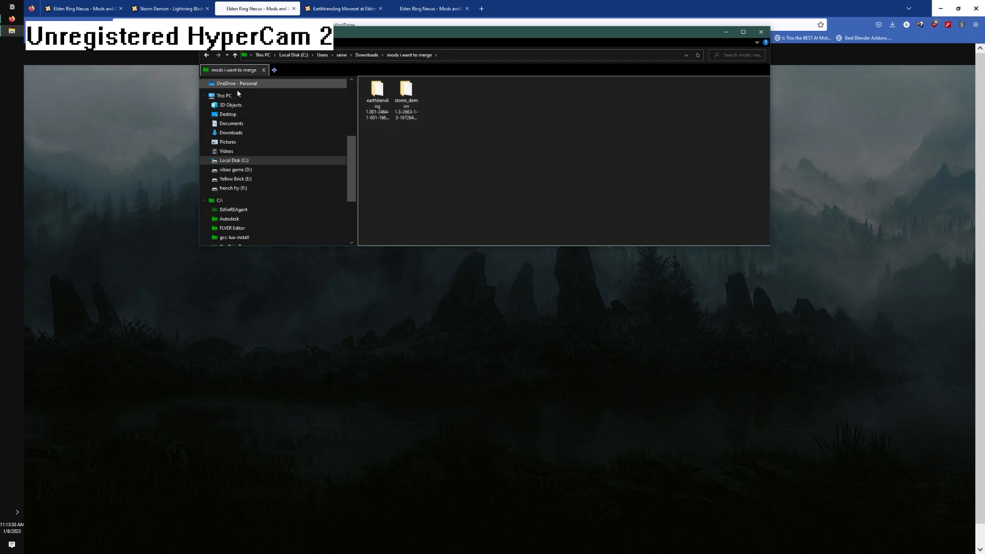
{"action": "left_click", "coordinate": [376, 97]}
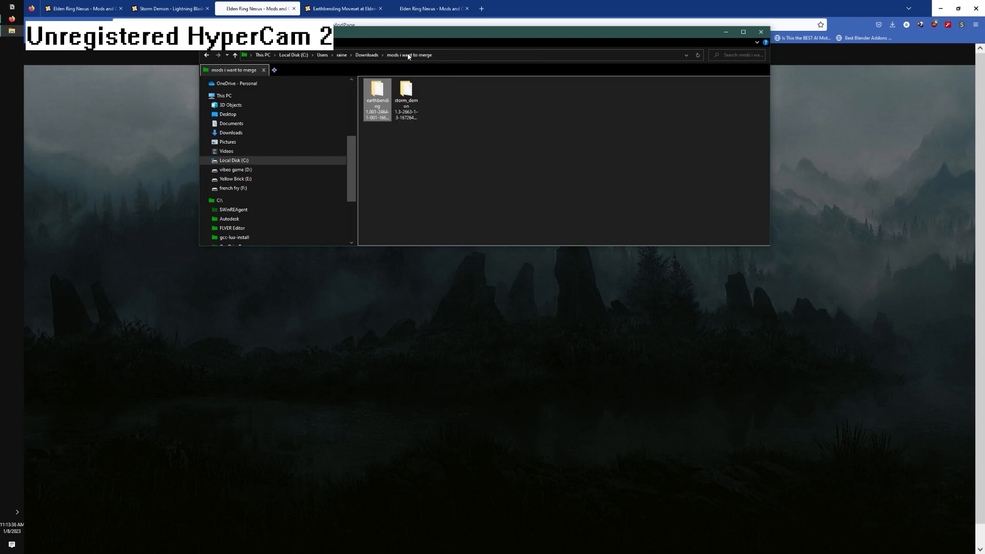
{"action": "left_click", "coordinate": [405, 100]}
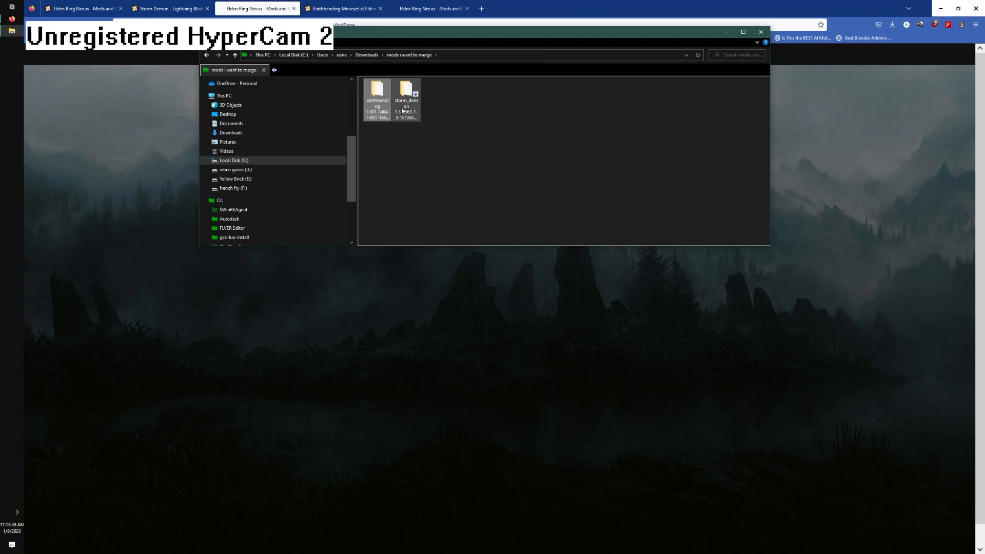
{"action": "double_click", "coordinate": [406, 94]}
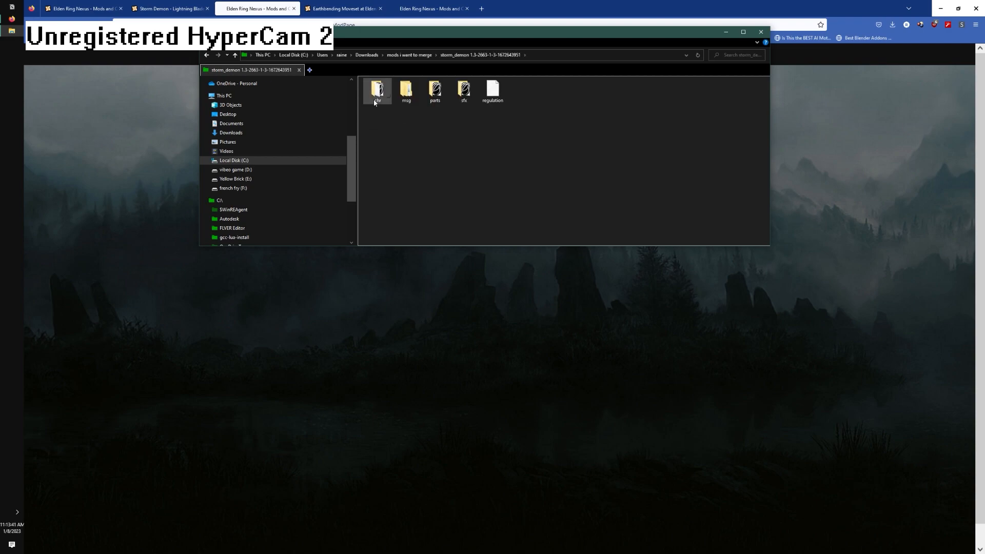
- In Storm Demon's chr folder, bring up options for the c0000.anibnd.dcx archive to reach its unpacked INTERROOT_win64 folder
{"action": "double_click", "coordinate": [376, 90]}
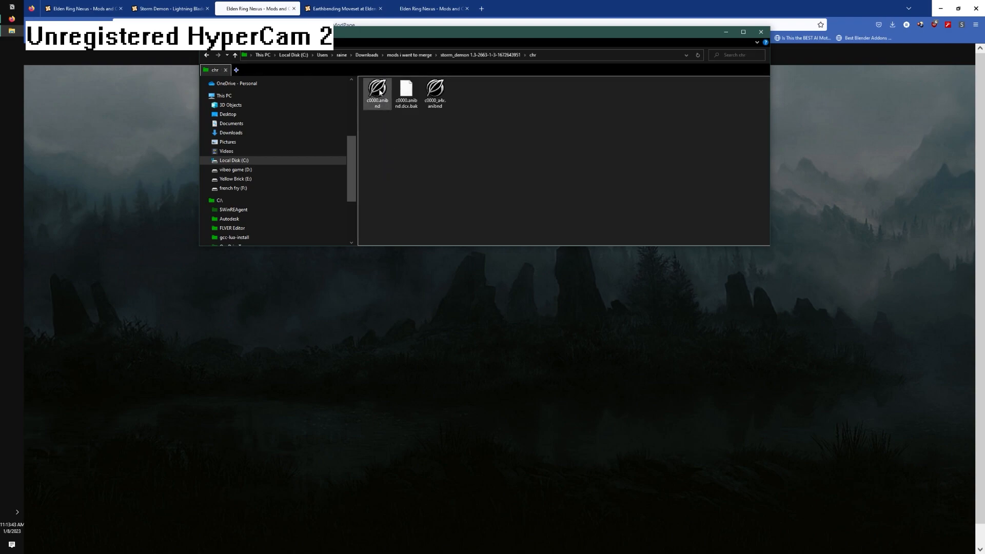
{"action": "left_click", "coordinate": [406, 93]}
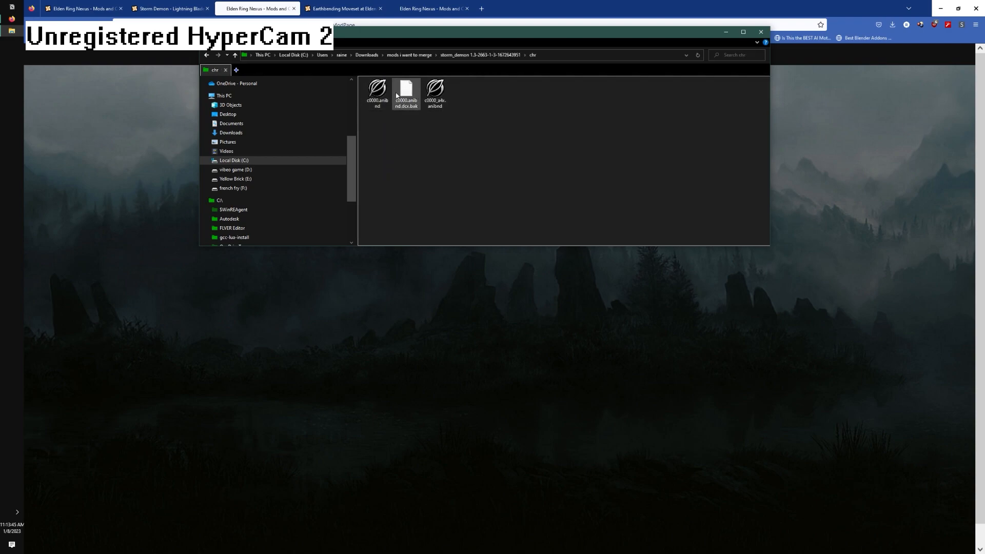
{"action": "left_click", "coordinate": [542, 116]}
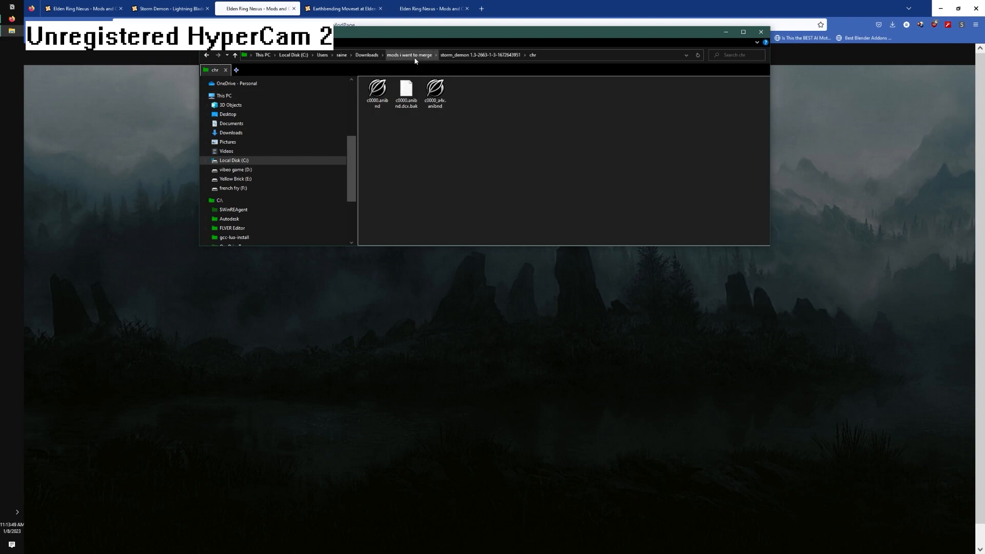
{"action": "mouse_move", "coordinate": [394, 72]}
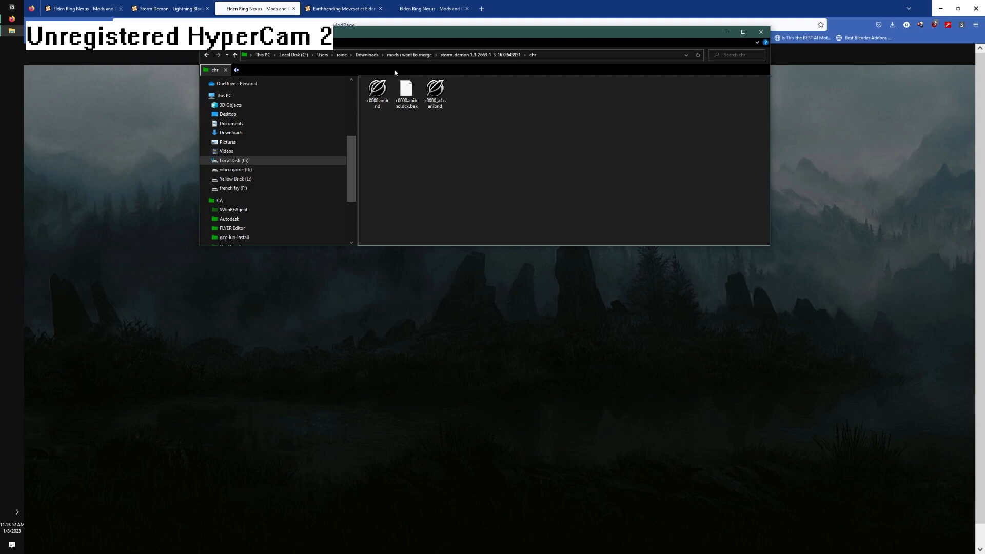
{"action": "mouse_move", "coordinate": [376, 88]}
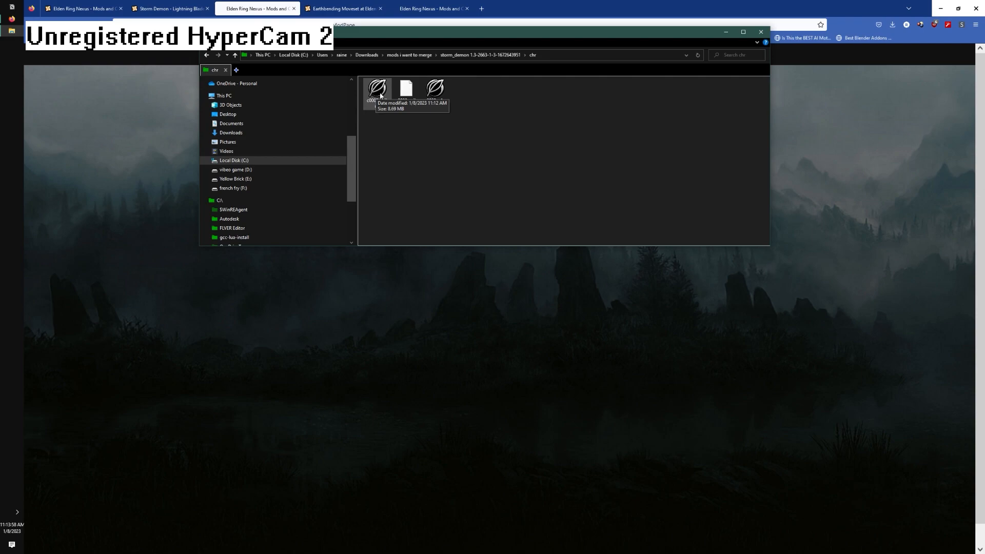
{"action": "right_click", "coordinate": [375, 88]}
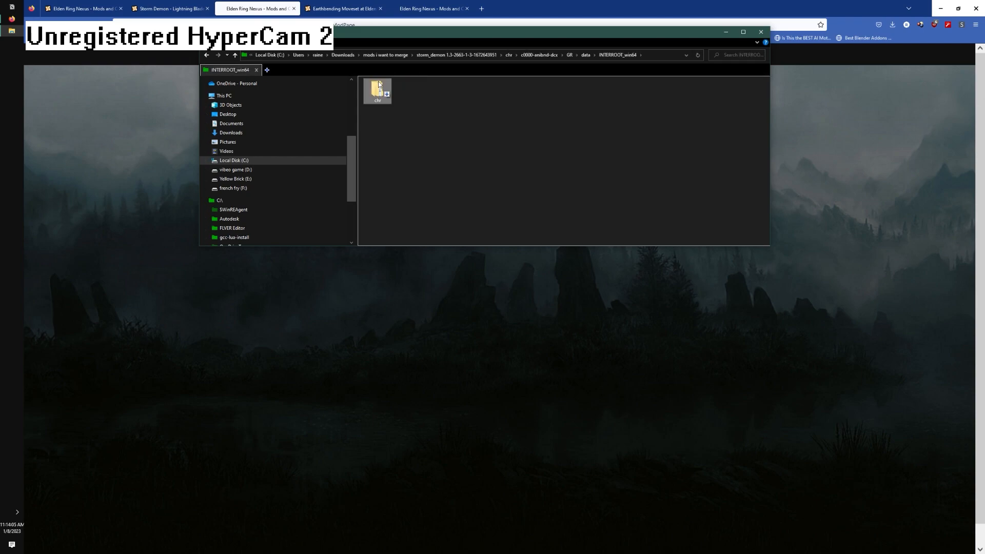
- Reach Storm Demon's c0000 tae folder and select a couple of .tae animation event files
{"action": "double_click", "coordinate": [378, 88]}
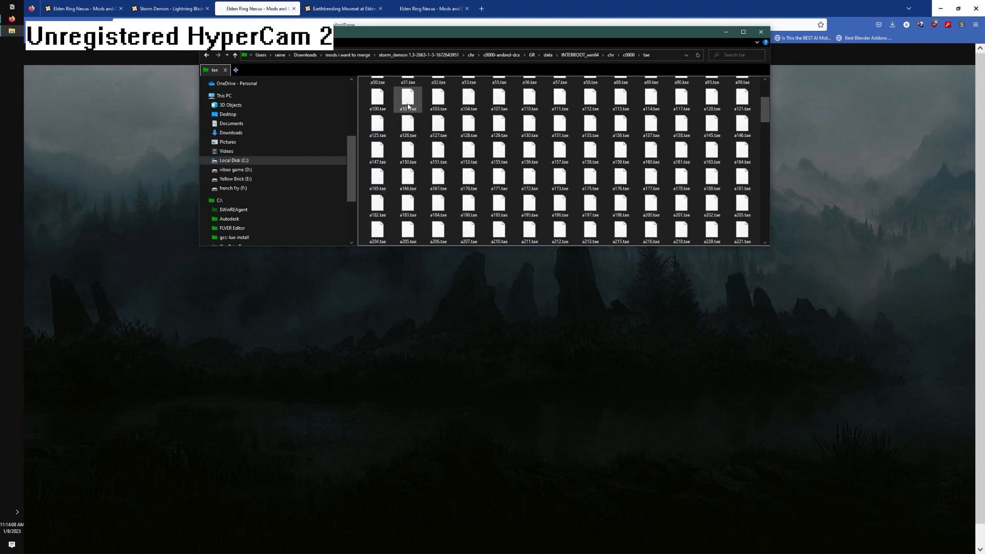
{"action": "scroll", "scroll_direction": "up", "scroll_amount": 3}
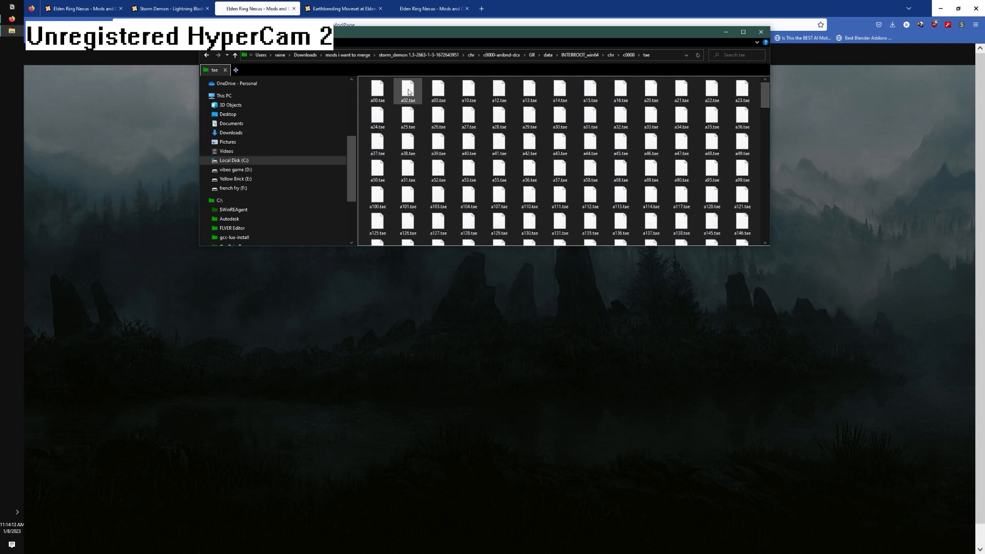
{"action": "left_click", "coordinate": [376, 91]}
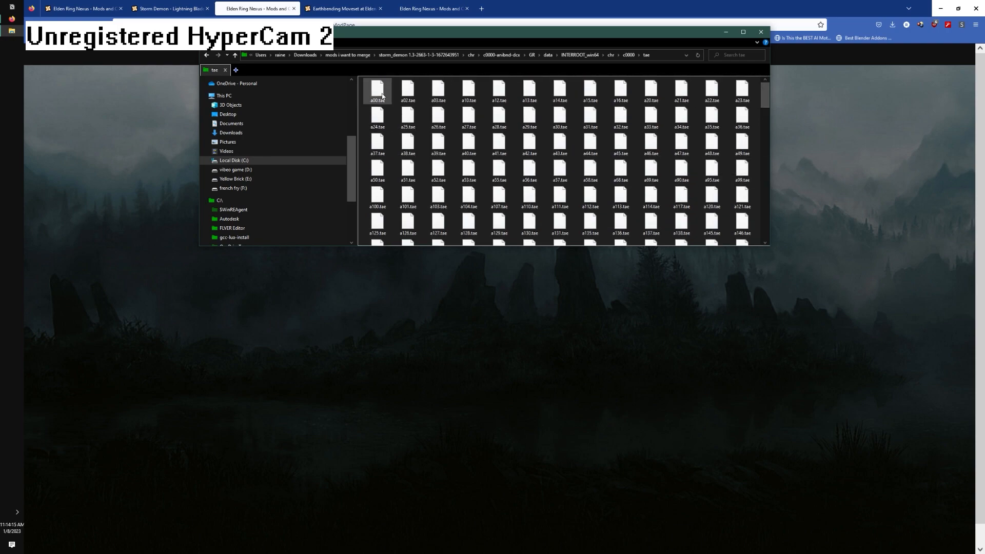
{"action": "left_click", "coordinate": [33, 11]}
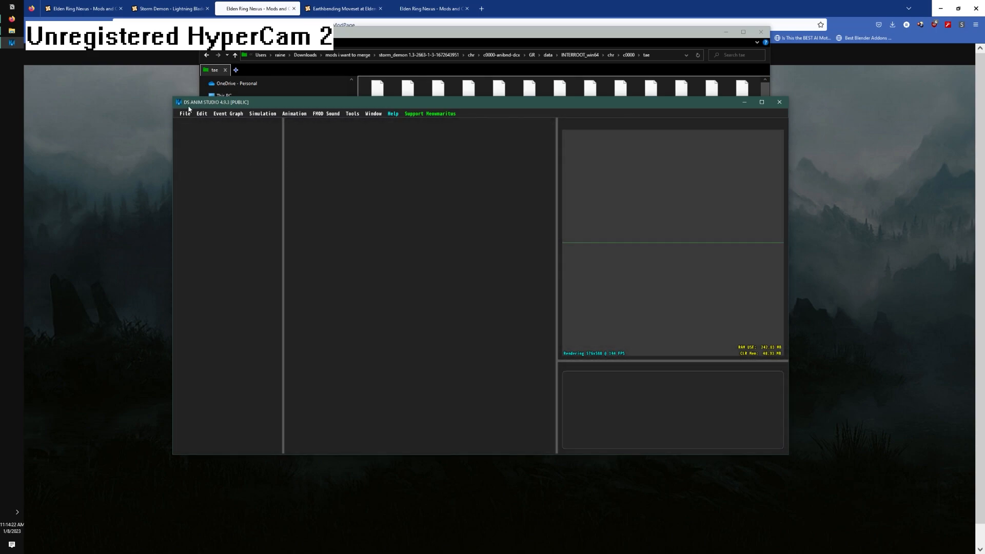
- Load the recent dsas debug c0000.anibnd.dcx, accept the project directories, and scroll its animation list
{"action": "left_click", "coordinate": [184, 114]}
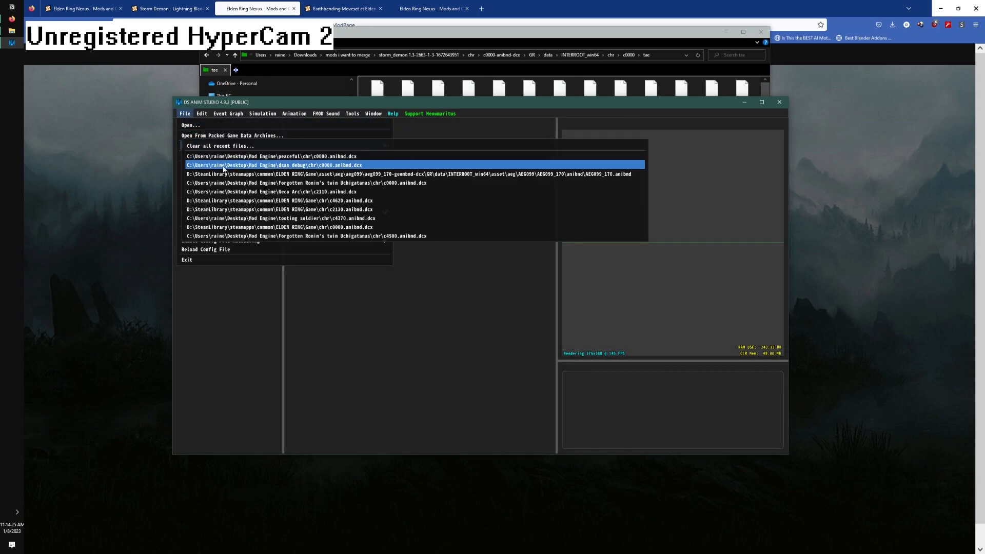
{"action": "left_click", "coordinate": [274, 164]}
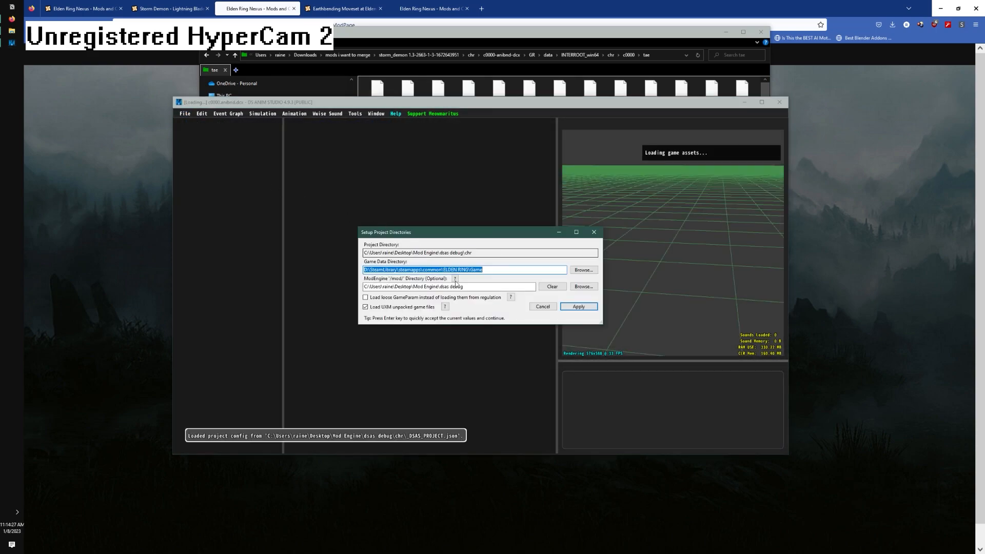
{"action": "left_click", "coordinate": [578, 307]}
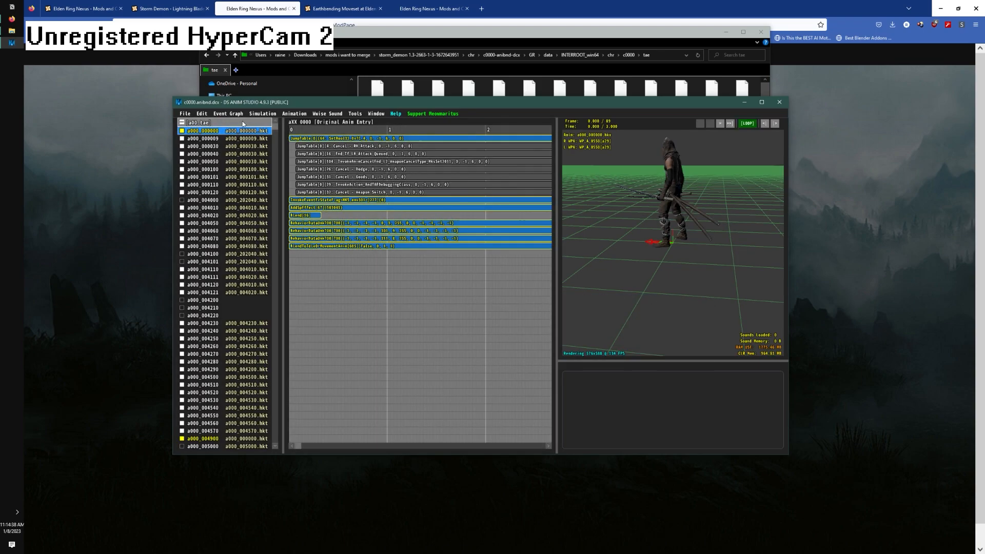
{"action": "scroll", "scroll_direction": "down", "scroll_amount": 3}
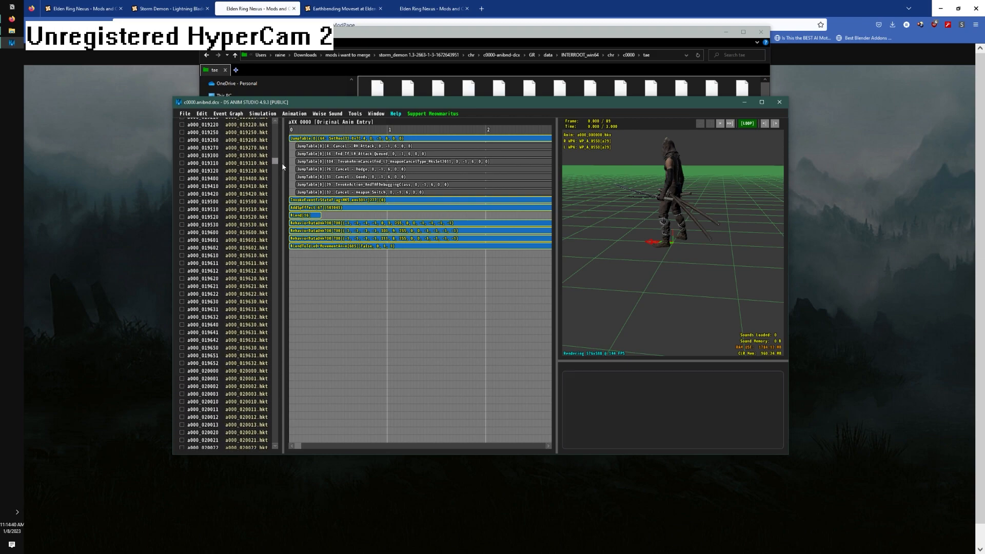
{"action": "scroll", "scroll_direction": "down", "scroll_amount": 3}
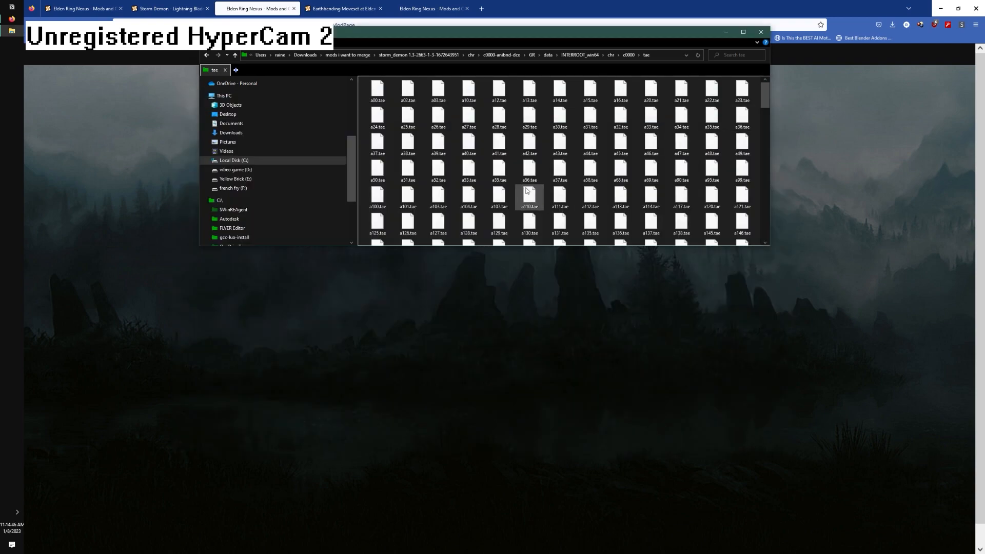
{"action": "mouse_move", "coordinate": [742, 89]}
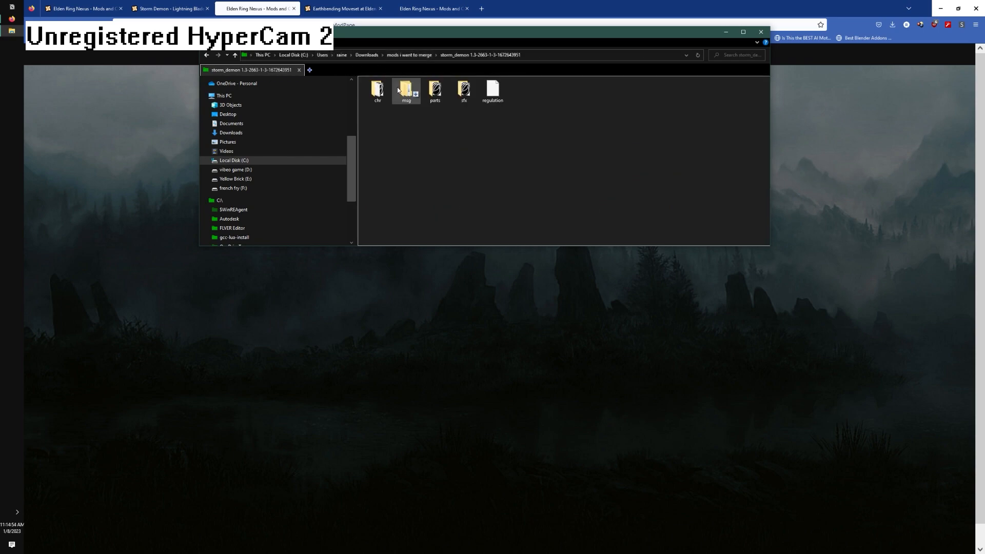
- Peek into the earthbending mod folder and return to the mods i want to merge folder
{"action": "left_click", "coordinate": [235, 55]}
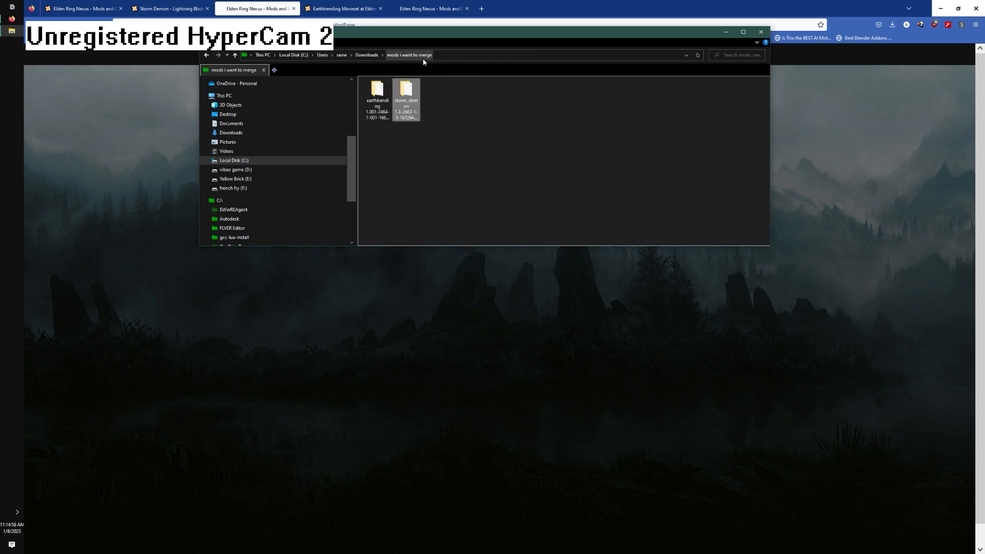
{"action": "double_click", "coordinate": [377, 88]}
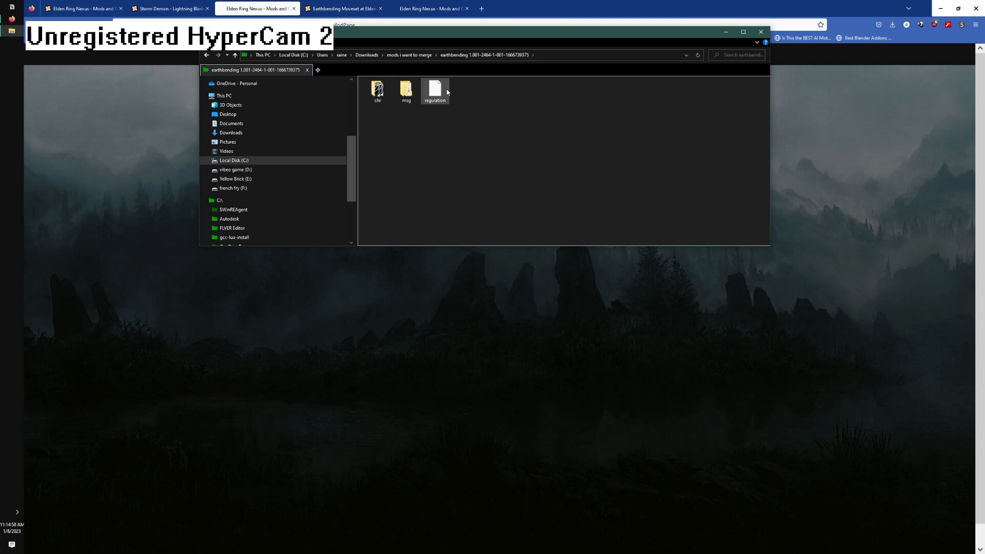
{"action": "left_click", "coordinate": [233, 55]}
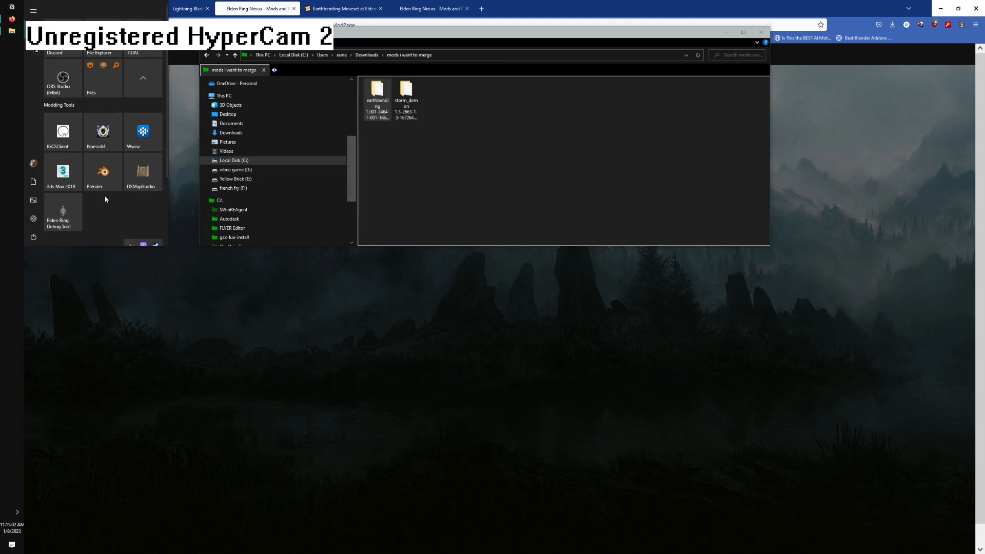
- Launch Map Studio and set the new project's directory to the storm_demon mod folder
{"action": "left_click", "coordinate": [141, 171]}
{"action": "type", "text": "storm de"}
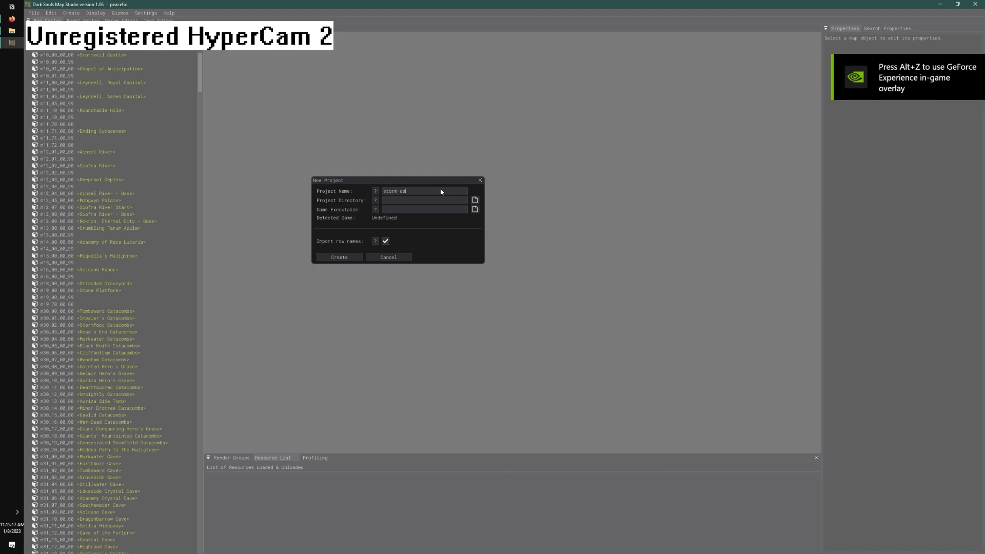
{"action": "left_click", "coordinate": [474, 200]}
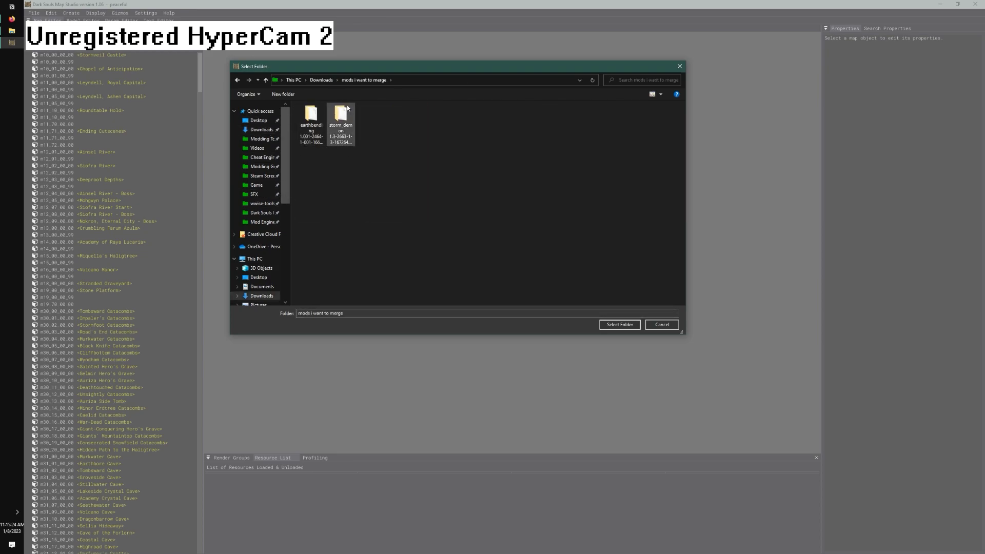
{"action": "double_click", "coordinate": [340, 116]}
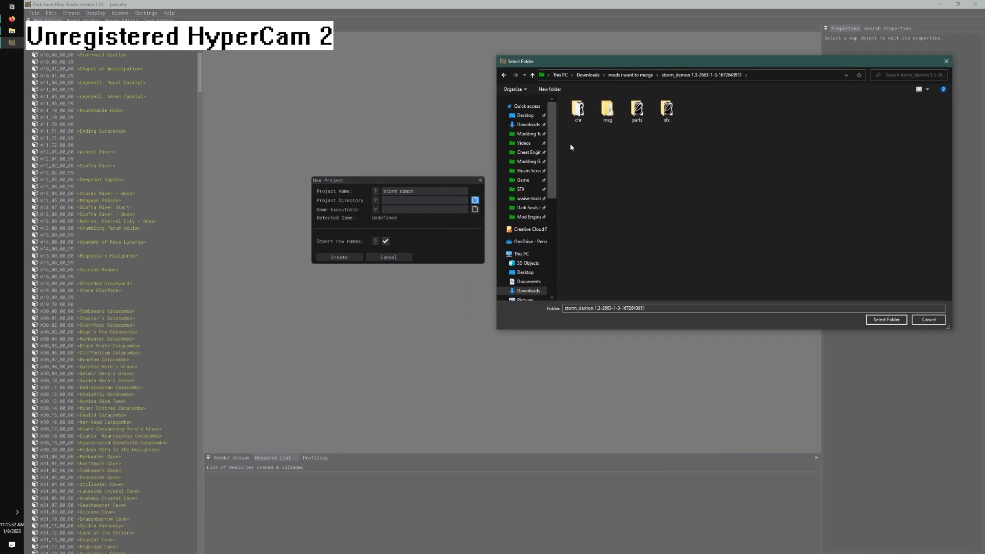
{"action": "mouse_move", "coordinate": [714, 108]}
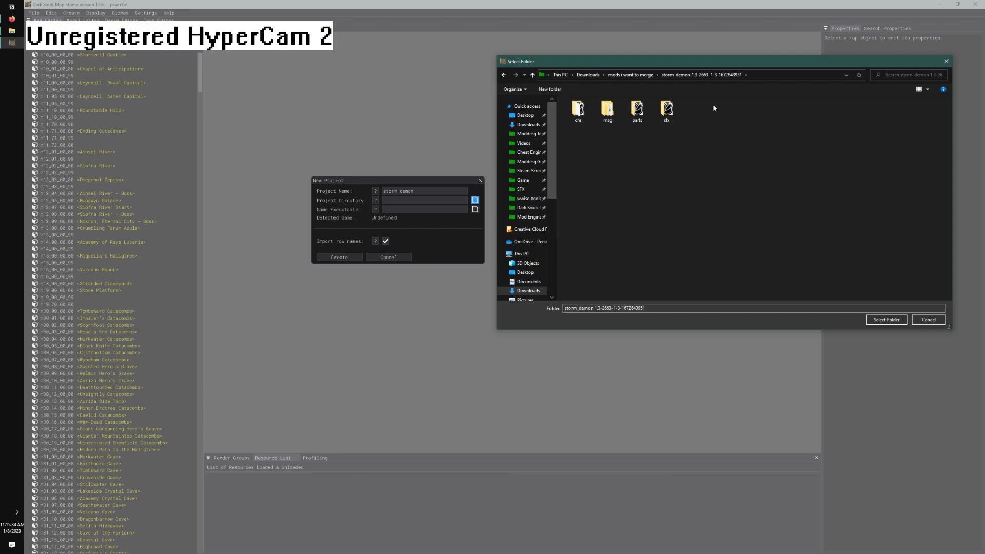
{"action": "mouse_move", "coordinate": [727, 115]}
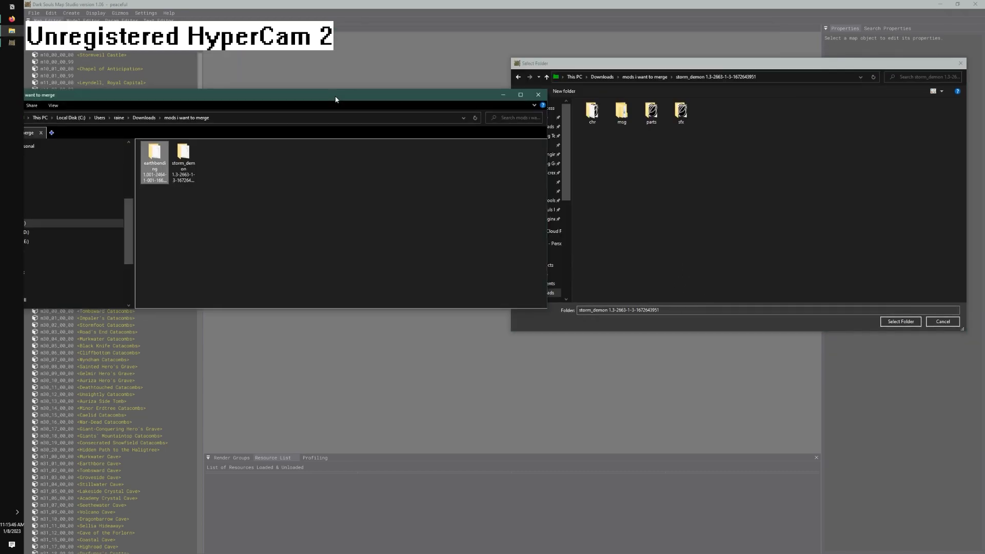
{"action": "double_click", "coordinate": [182, 153]}
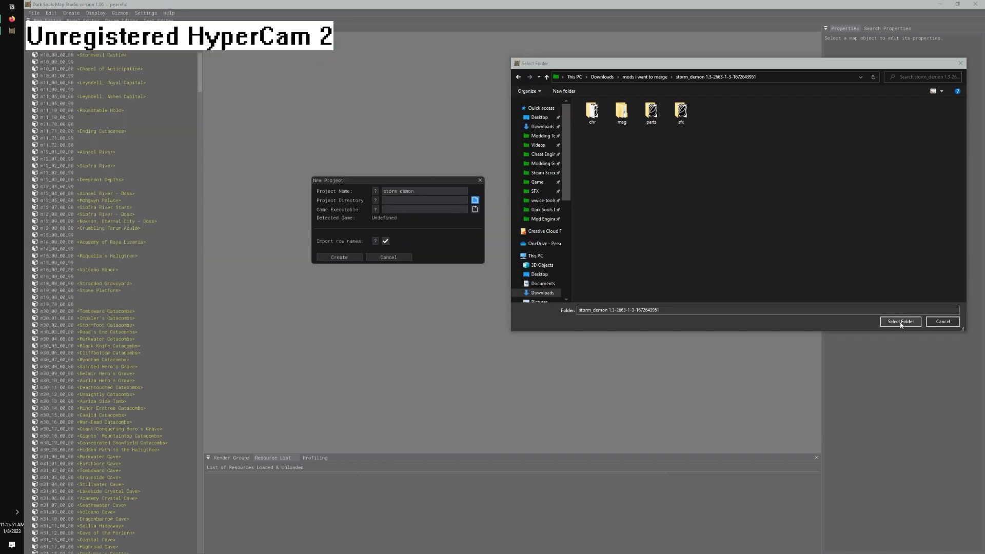
{"action": "left_click", "coordinate": [899, 321]}
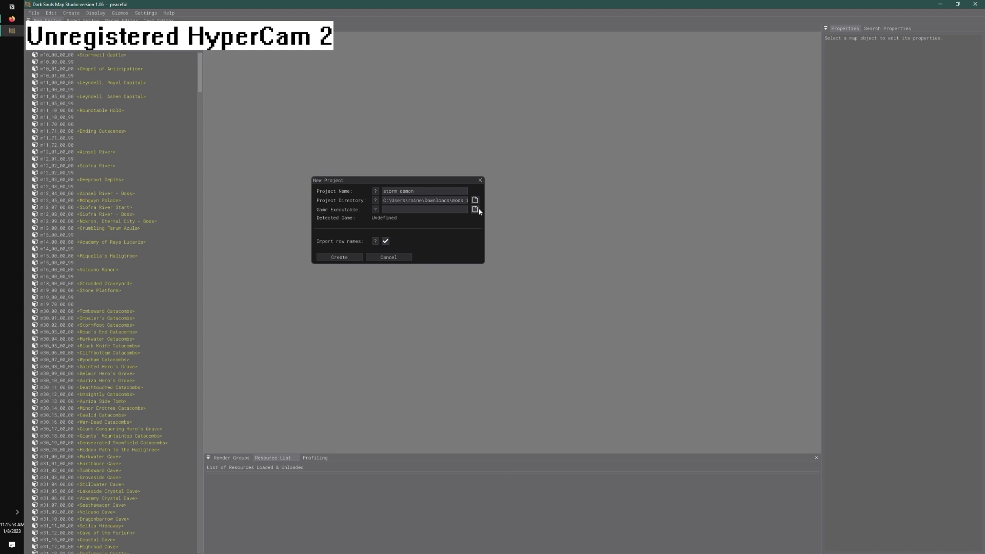
- Choose the Elden Ring executable and create the storm demon project
{"action": "left_click", "coordinate": [475, 209]}
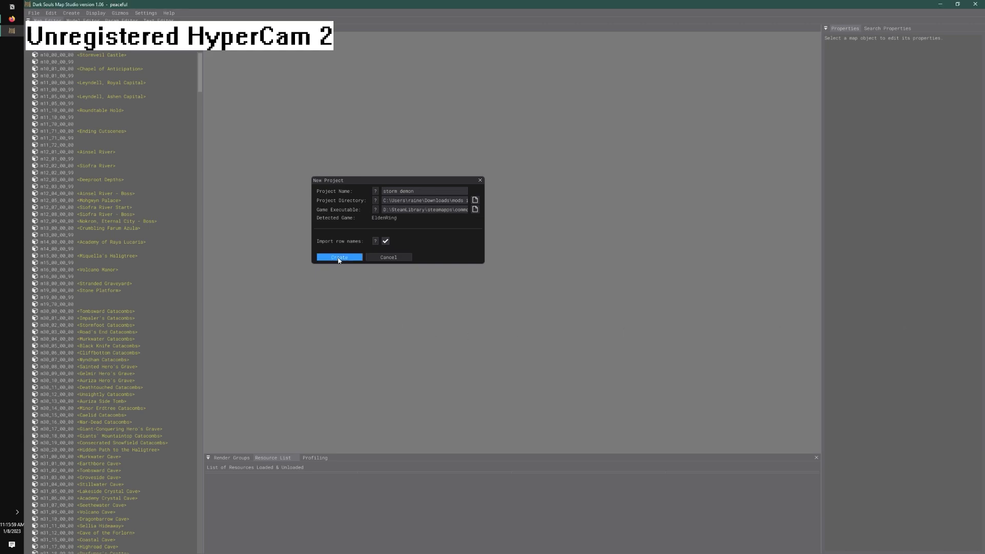
{"action": "left_click", "coordinate": [338, 257]}
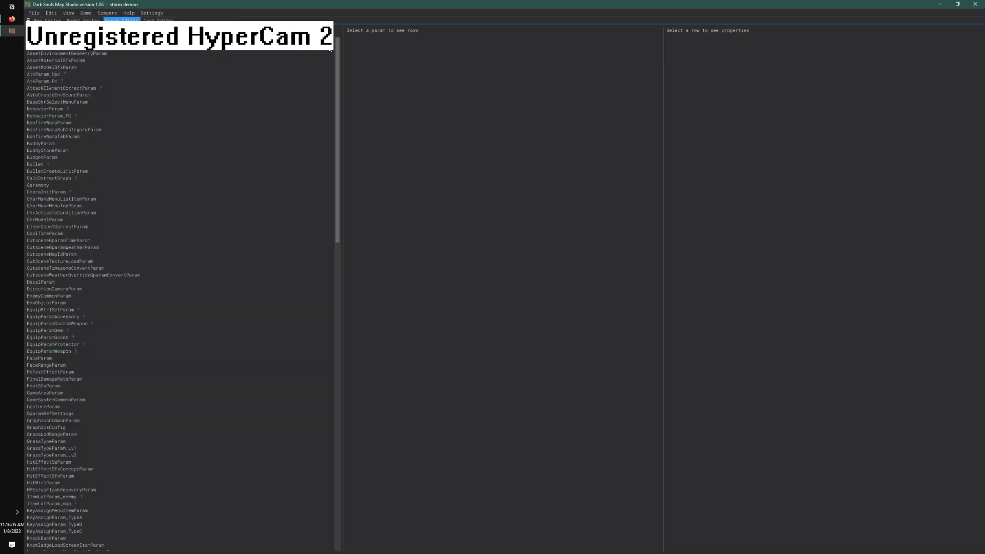
- Browse the param list, showing EquipParamWeapon's rows on the way to AtkParam_Pc
{"action": "scroll", "scroll_direction": "down", "scroll_amount": 3}
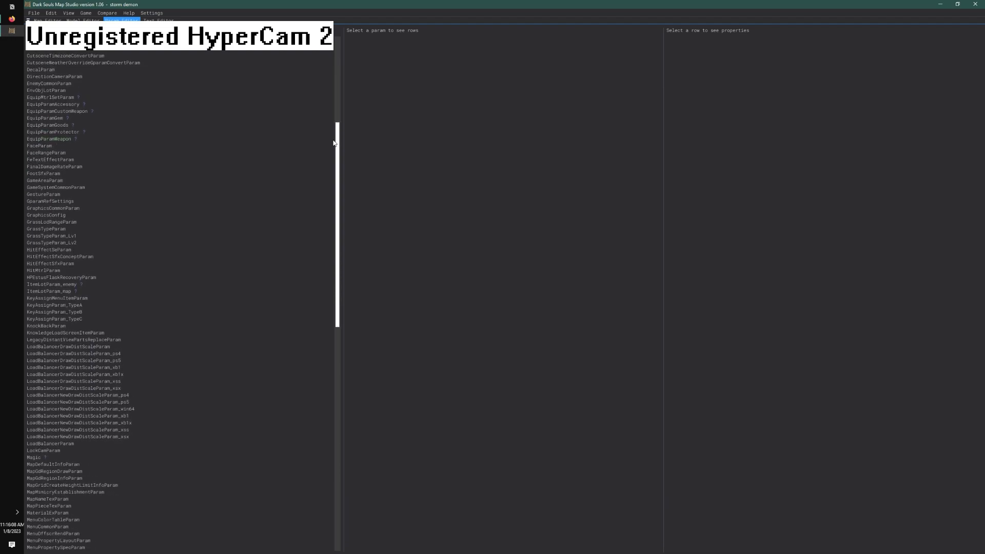
{"action": "scroll", "scroll_direction": "down", "scroll_amount": 3}
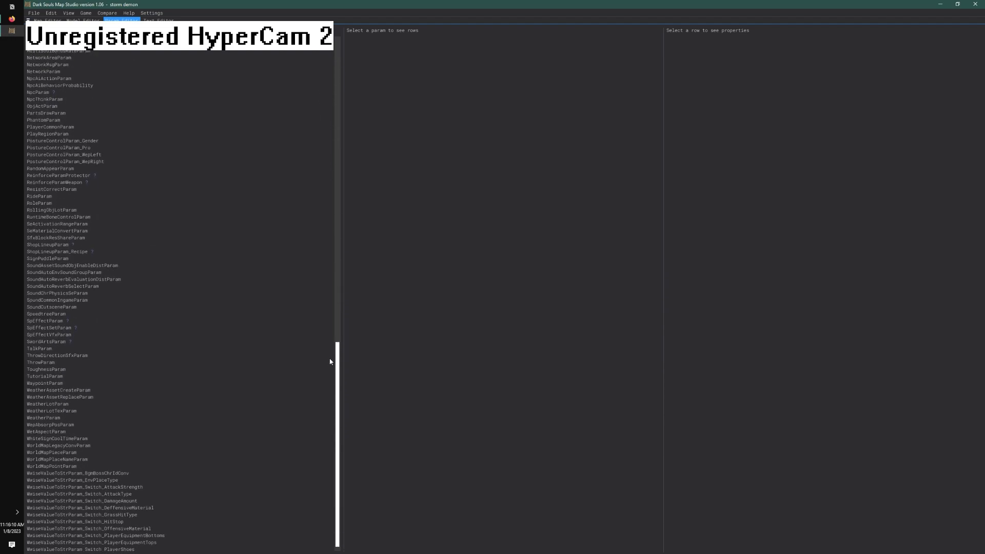
{"action": "left_click", "coordinate": [50, 220]}
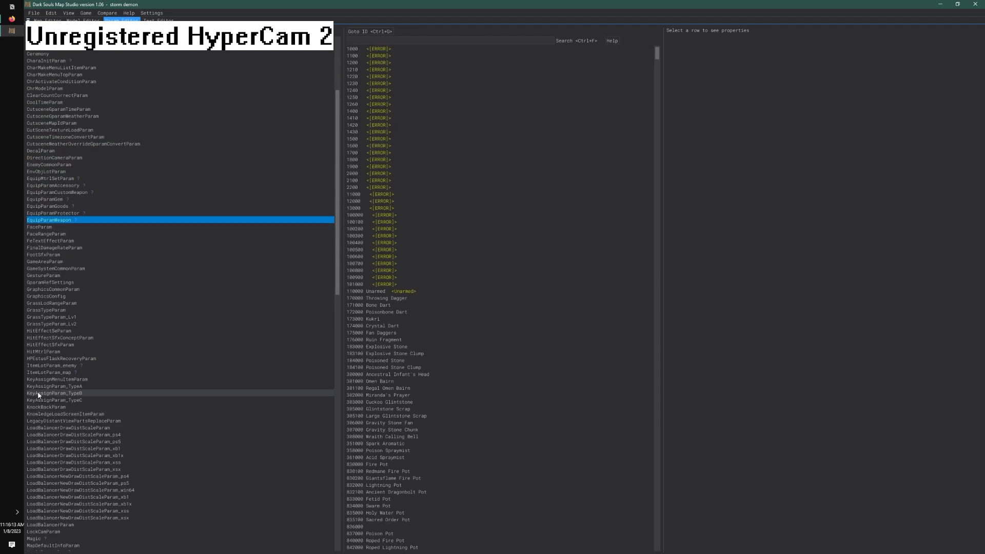
{"action": "scroll", "scroll_direction": "up", "scroll_amount": 3}
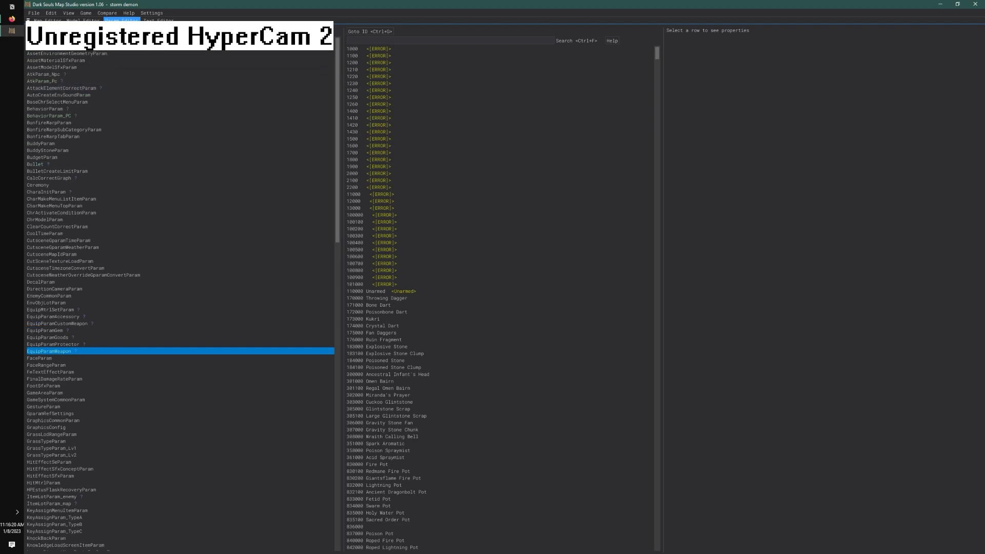
{"action": "mouse_move", "coordinate": [240, 295]}
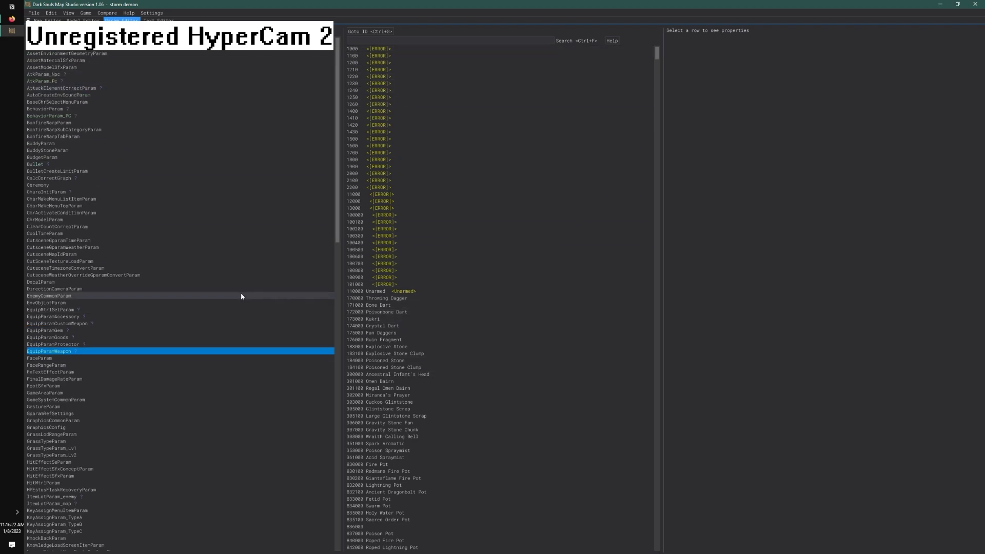
{"action": "mouse_move", "coordinate": [97, 129]}
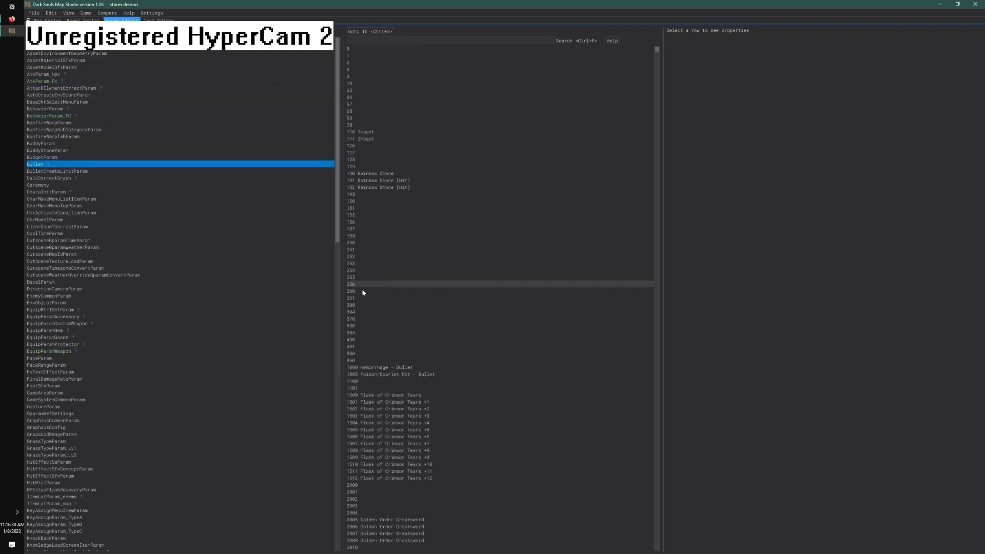
{"action": "left_click", "coordinate": [33, 12]}
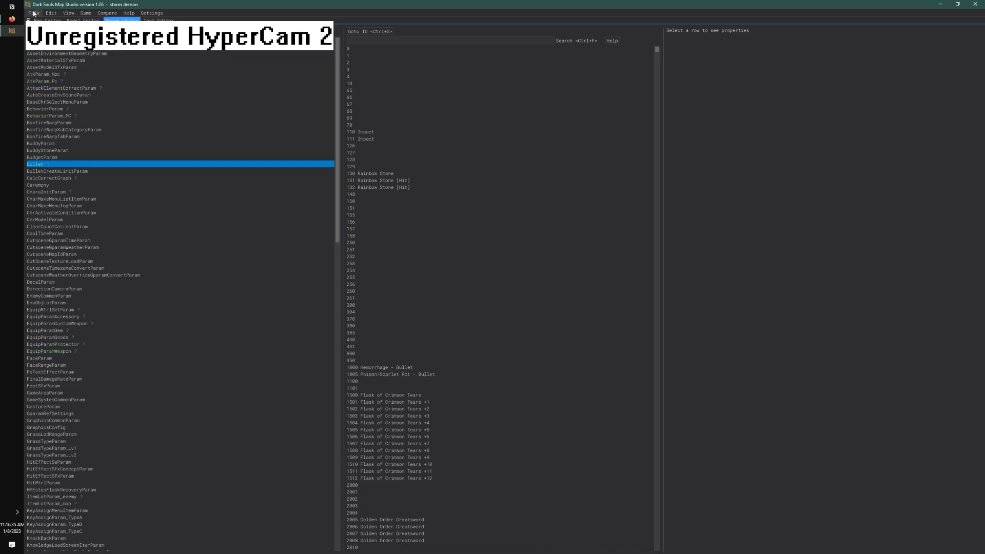
{"action": "mouse_move", "coordinate": [121, 245]}
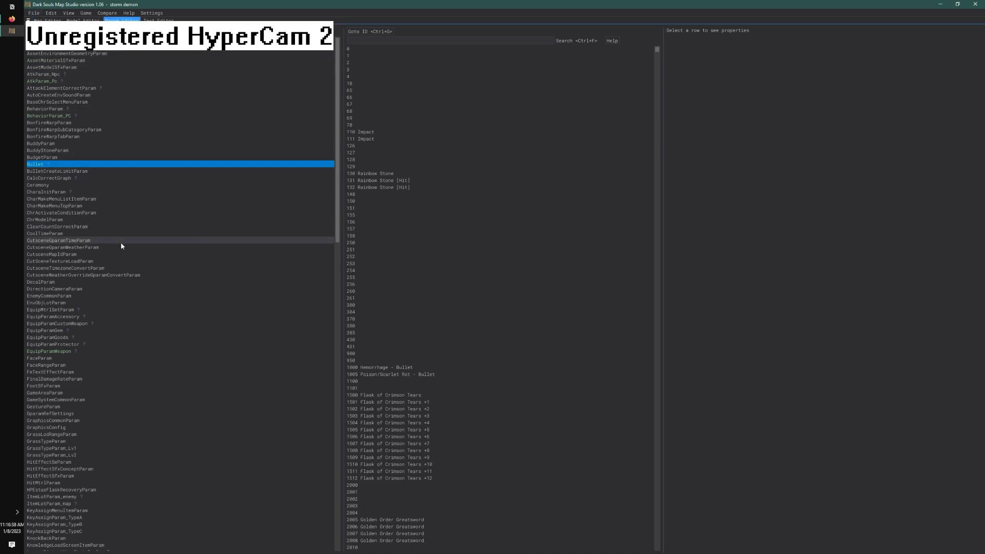
{"action": "mouse_move", "coordinate": [169, 294]}
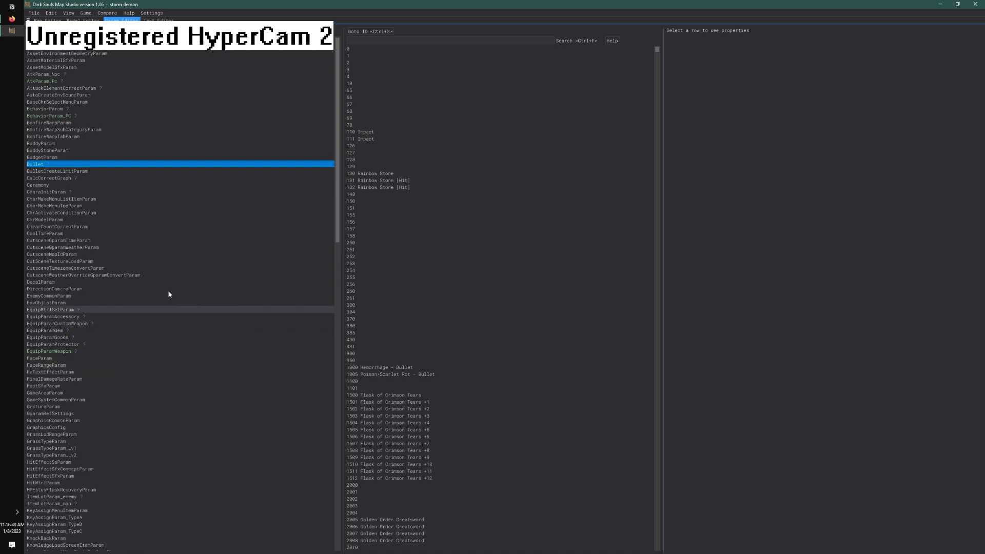
{"action": "mouse_move", "coordinate": [50, 80]}
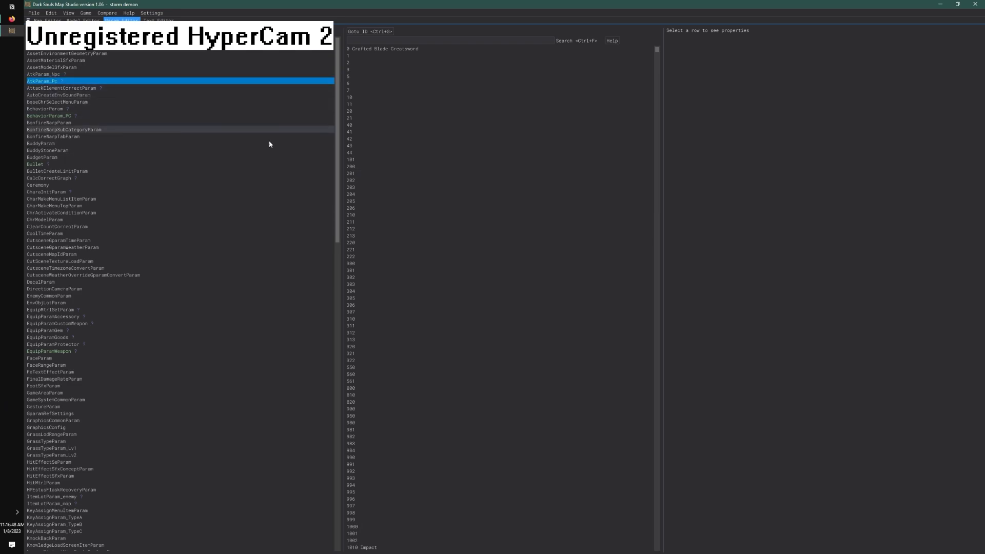
- Filter AtkParam_Pc to modified rows and export them all to a CSV file via Edit > Export CSV
{"action": "left_click", "coordinate": [430, 214]}
{"action": "type", "text": "modified"}
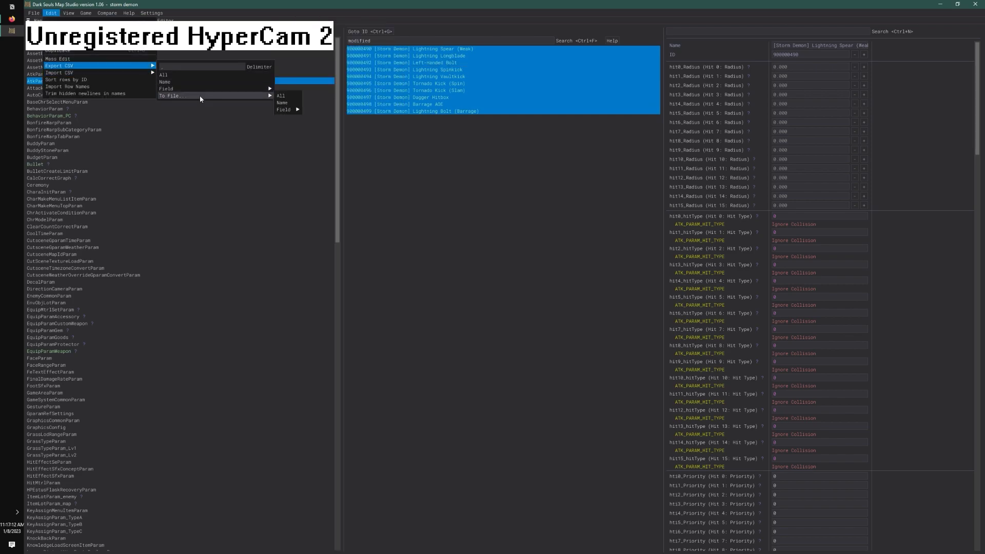
{"action": "left_click", "coordinate": [281, 96]}
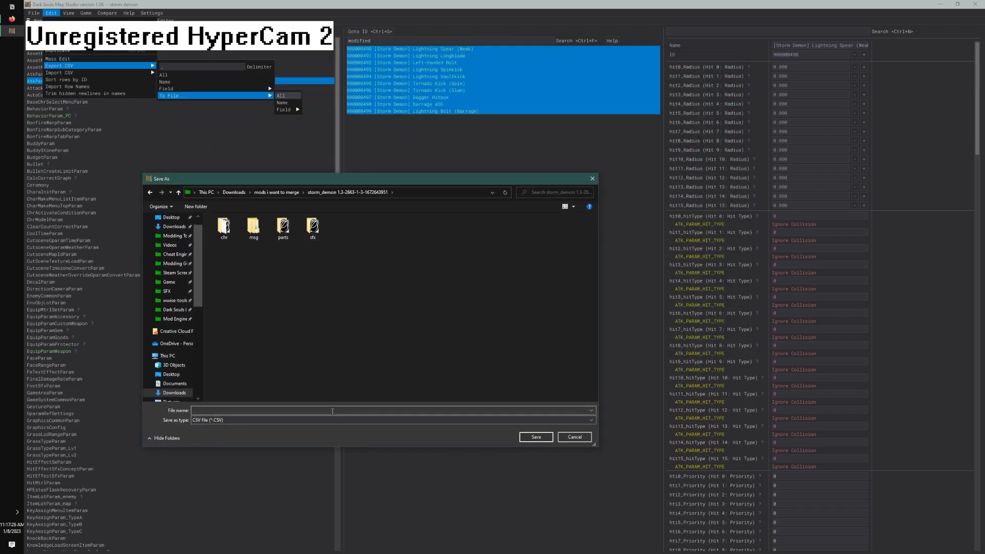
{"action": "left_click", "coordinate": [572, 436]}
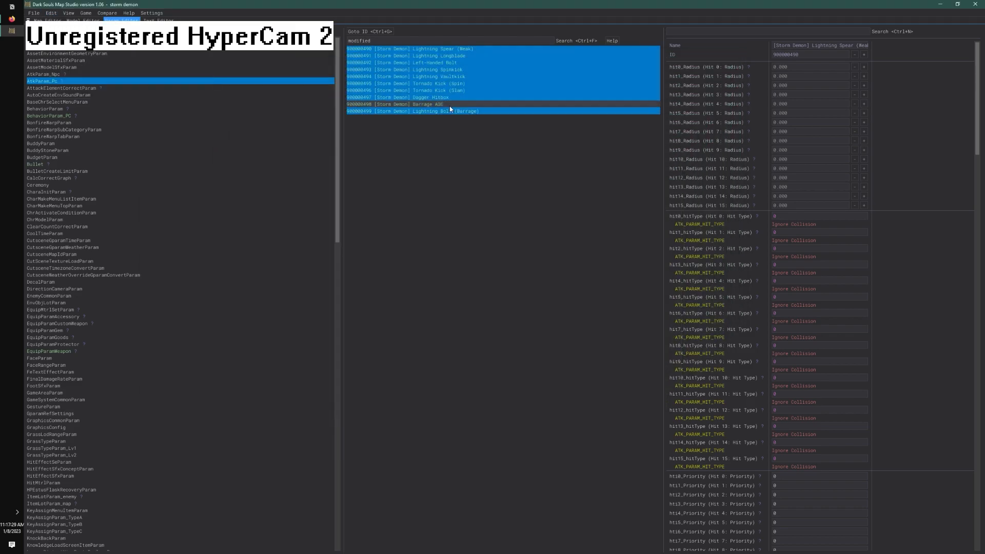
- Create the earthbendin project from the Earthbending folder with eldenring.exe as the game executable
{"action": "left_click", "coordinate": [414, 104]}
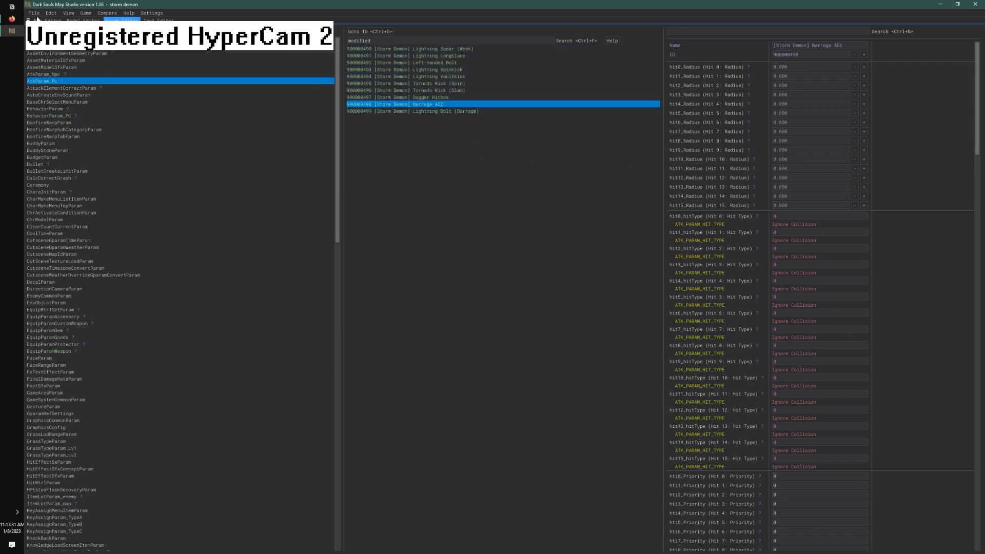
{"action": "left_click", "coordinate": [33, 12]}
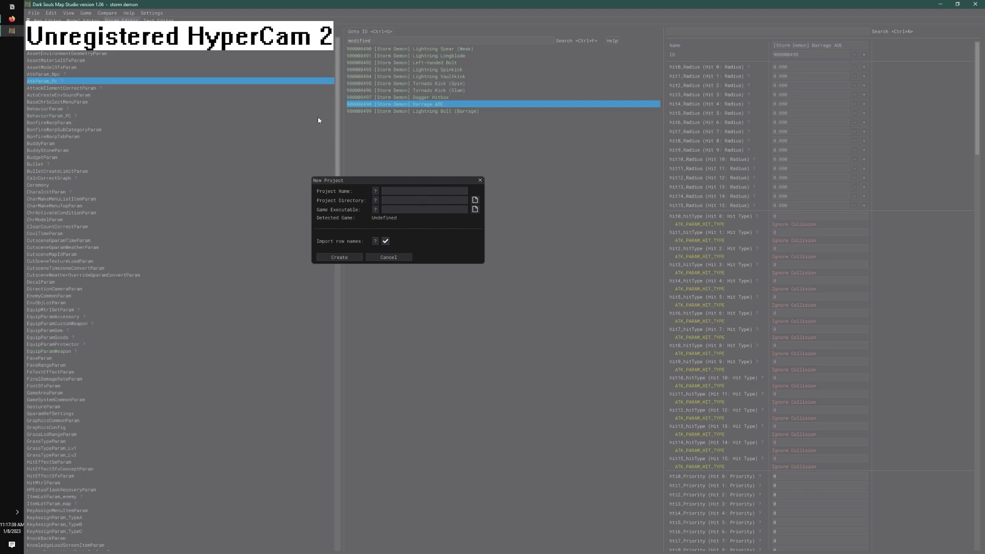
{"action": "left_click", "coordinate": [11, 10]}
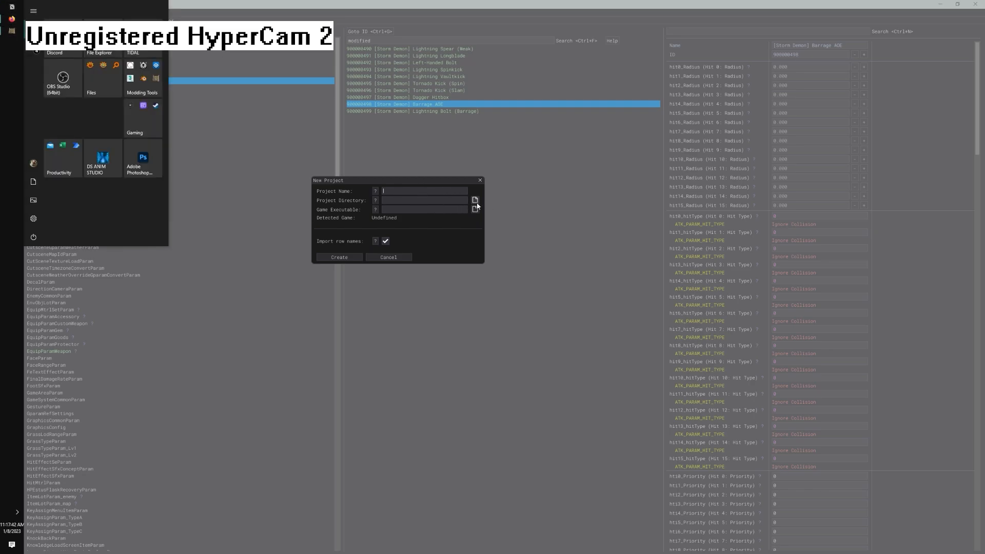
{"action": "left_click", "coordinate": [475, 200]}
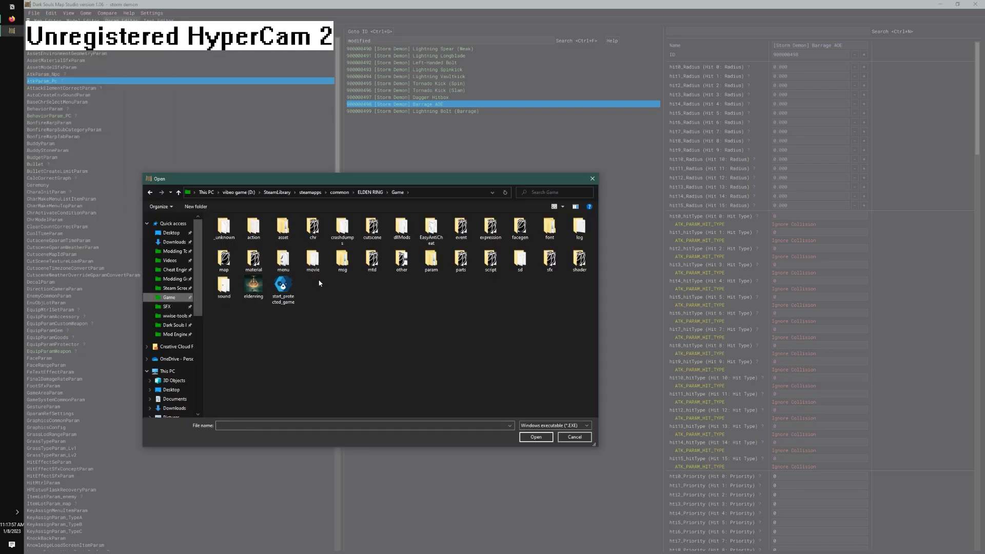
{"action": "left_click", "coordinate": [536, 437]}
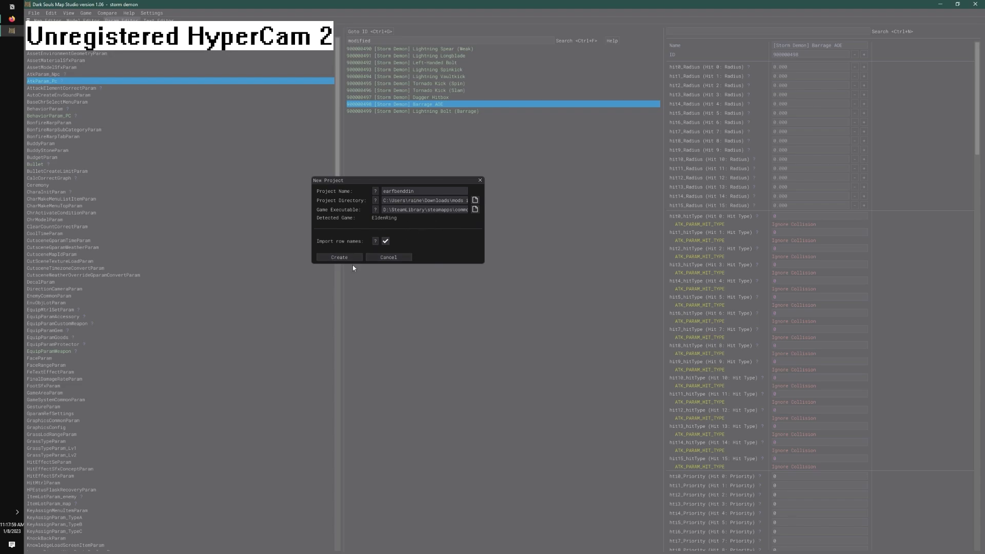
{"action": "left_click", "coordinate": [337, 257]}
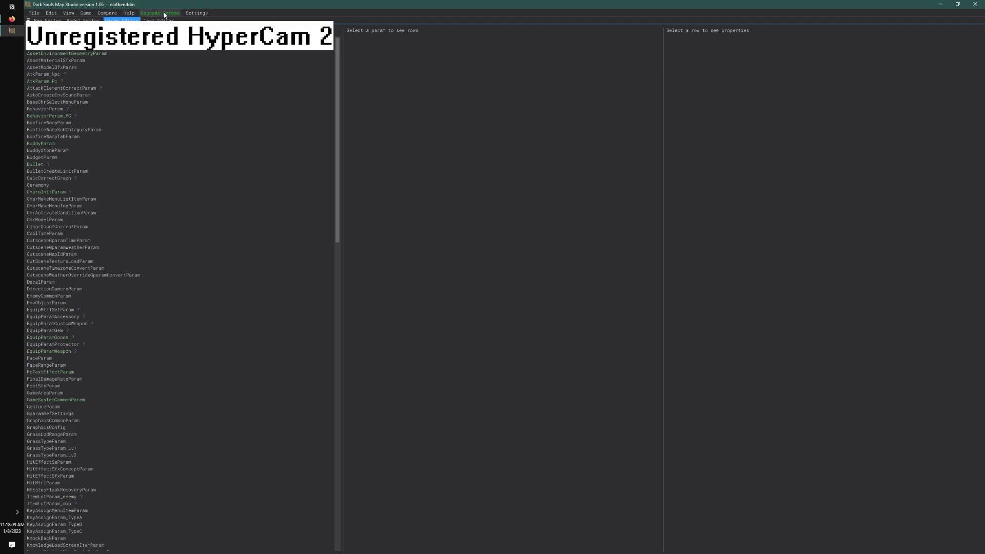
{"action": "left_click", "coordinate": [160, 13]}
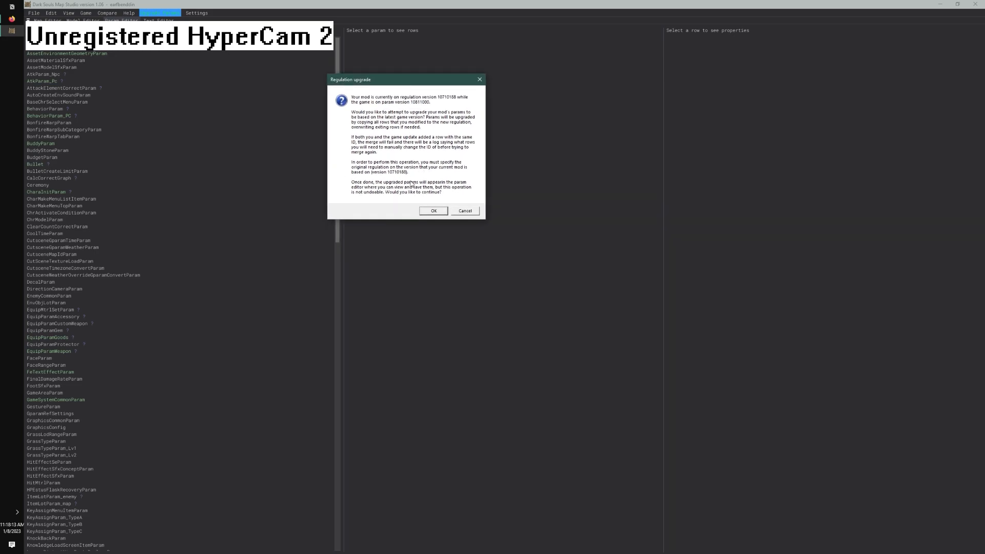
{"action": "mouse_move", "coordinate": [447, 103]}
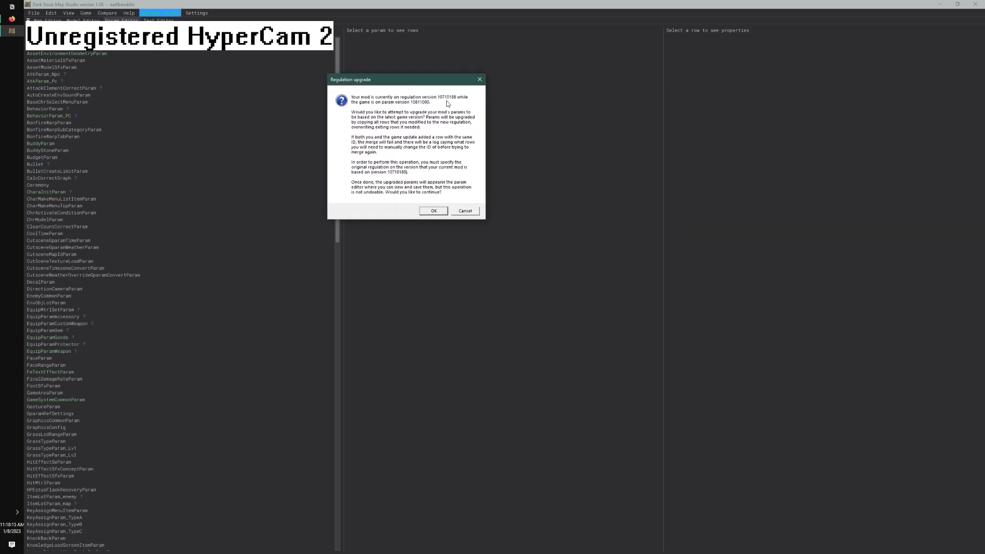
{"action": "mouse_move", "coordinate": [418, 113]}
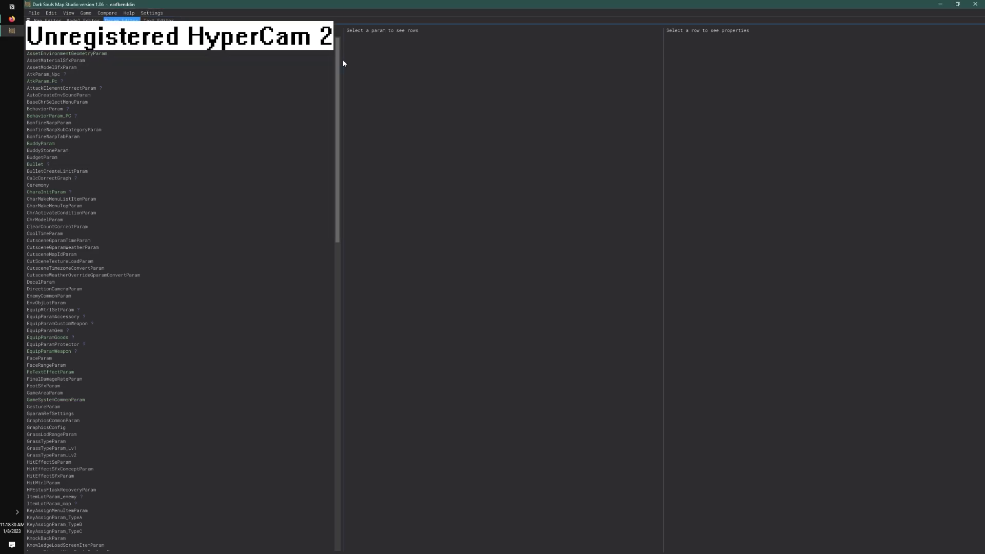
- Import atkparam.csv from the storm_demon folder into the earthbendin project's AtkParam_Pc via Edit > Import CSV > All
{"action": "left_click", "coordinate": [43, 80]}
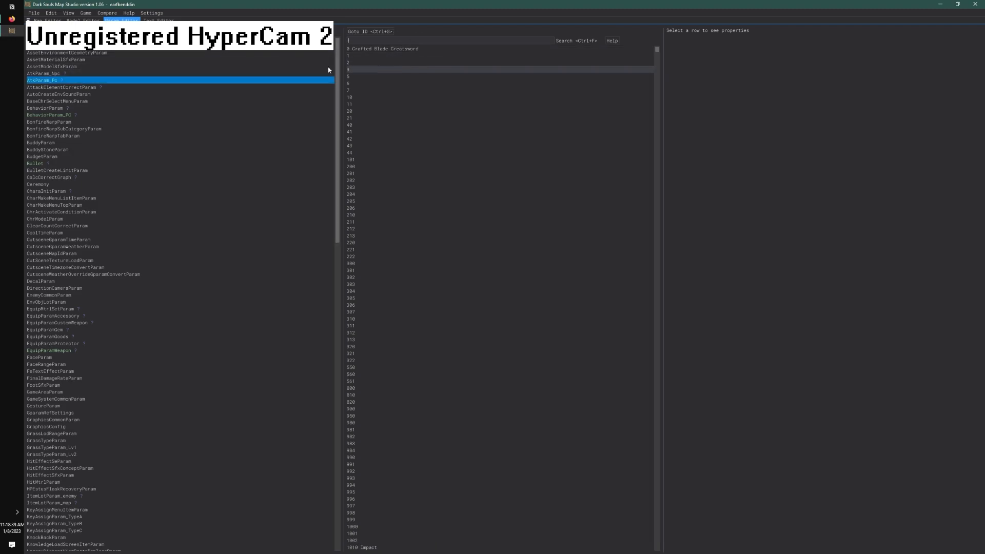
{"action": "scroll", "scroll_direction": "down", "scroll_amount": 3}
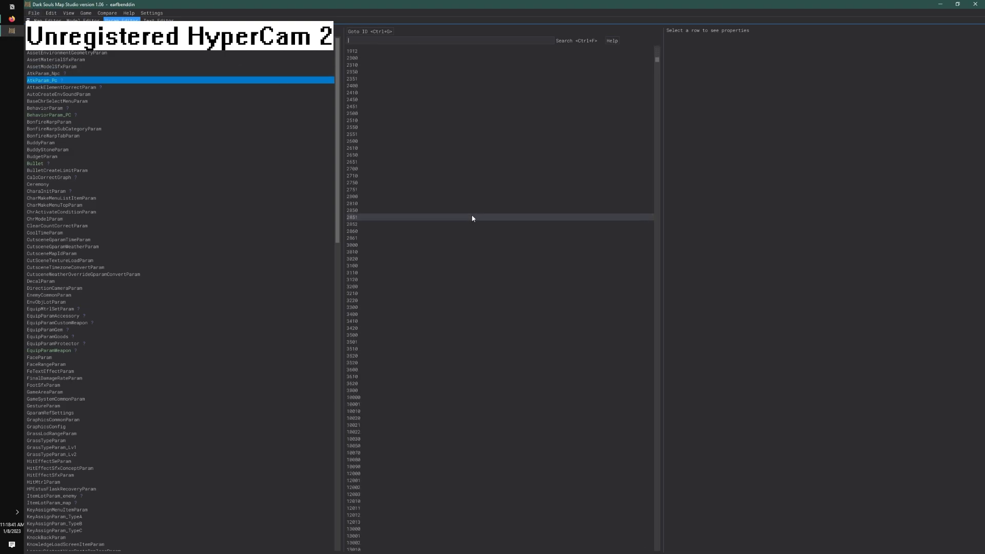
{"action": "scroll", "scroll_direction": "down", "scroll_amount": 3}
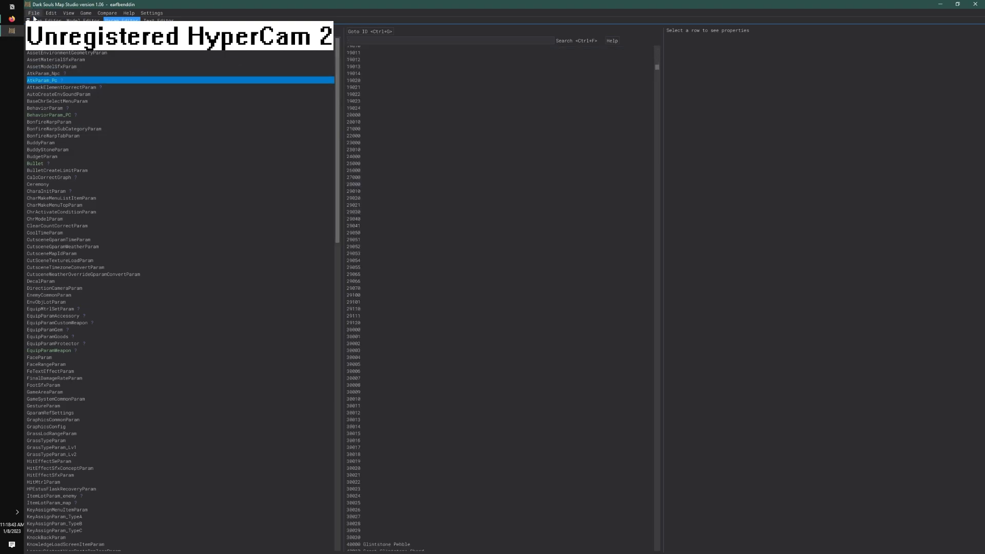
{"action": "left_click", "coordinate": [49, 13]}
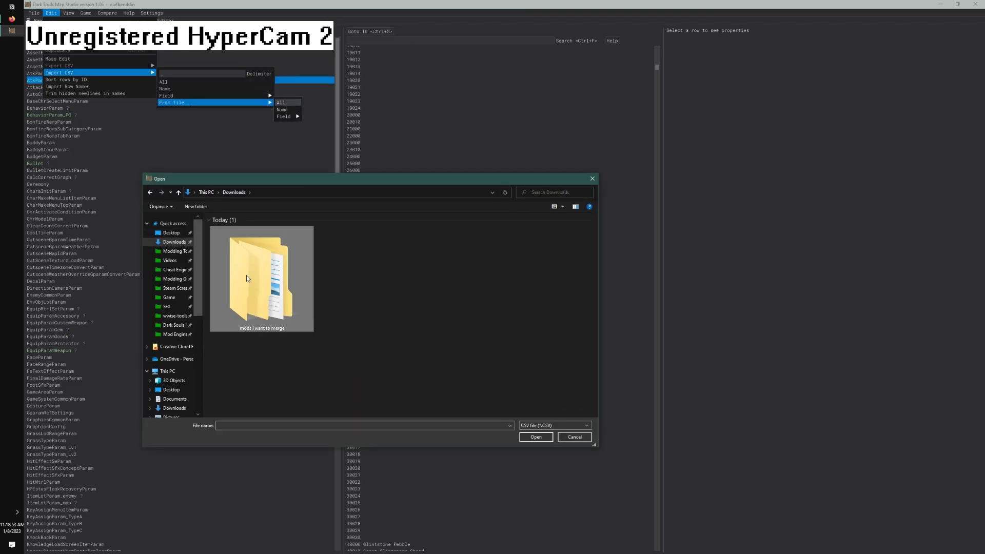
{"action": "double_click", "coordinate": [260, 279]}
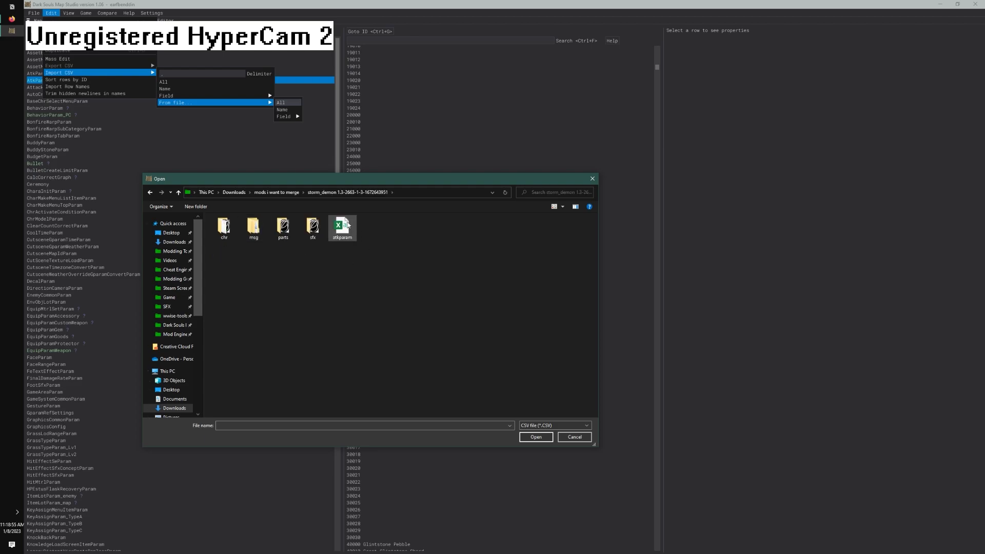
{"action": "left_click", "coordinate": [572, 437]}
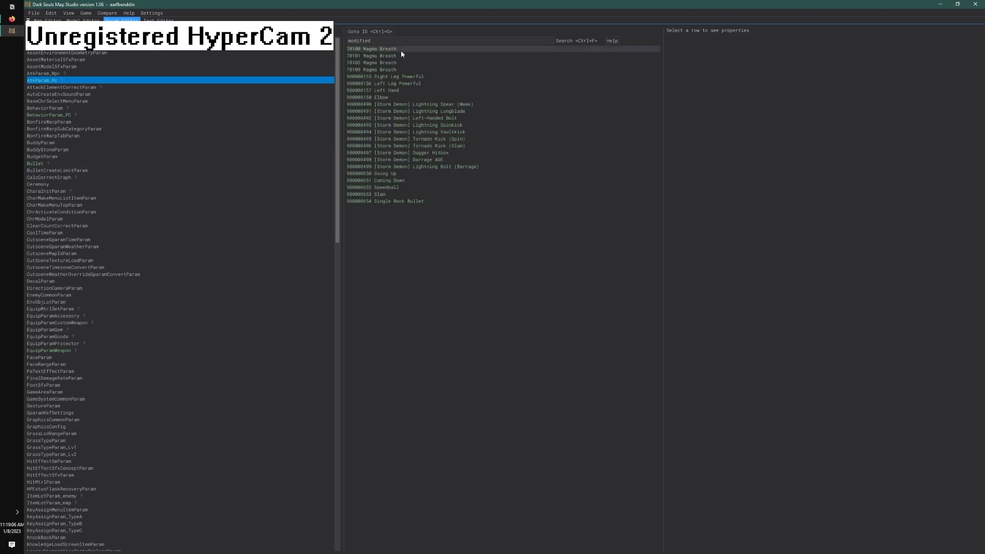
{"action": "left_click", "coordinate": [34, 12]}
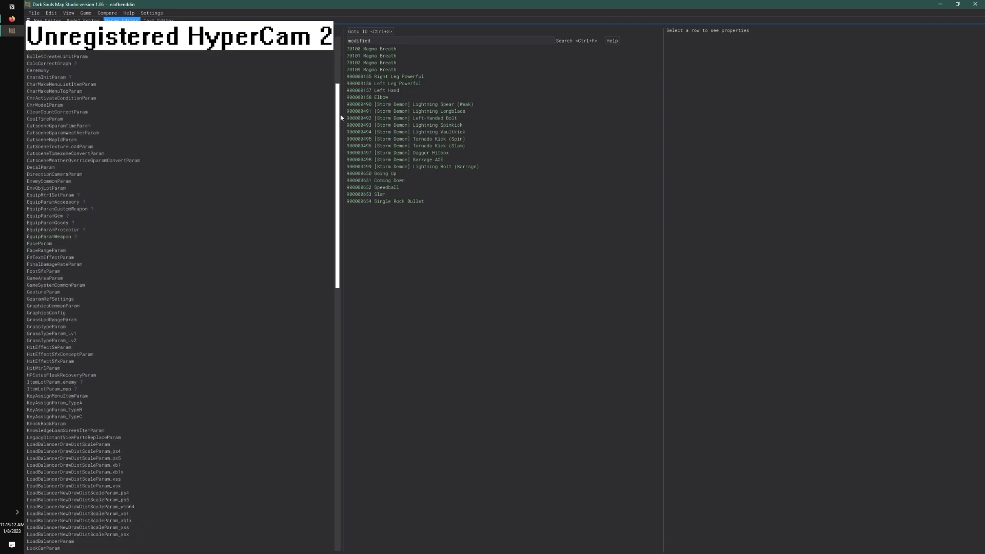
{"action": "scroll", "scroll_direction": "down", "scroll_amount": 3}
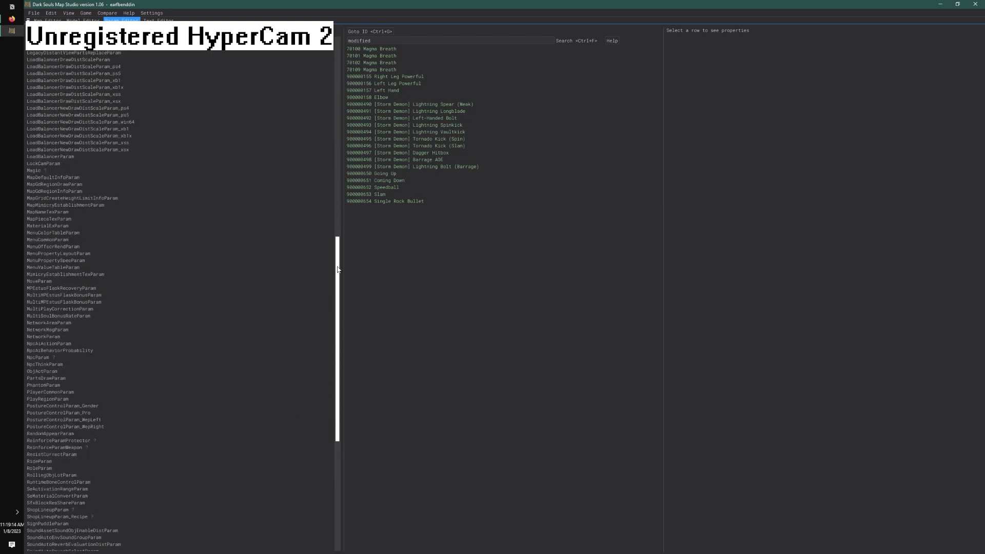
{"action": "scroll", "scroll_direction": "up", "scroll_amount": 3}
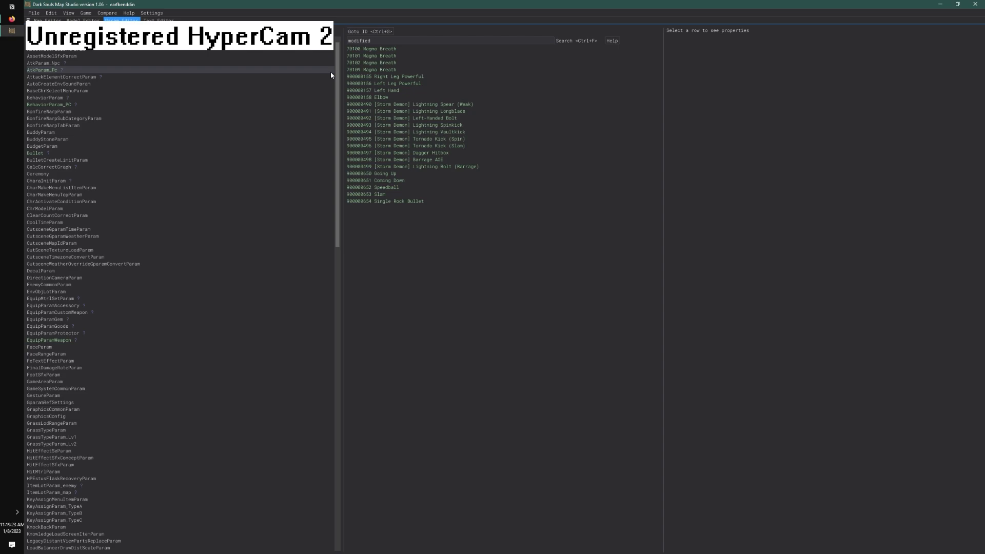
{"action": "left_click", "coordinate": [45, 70]}
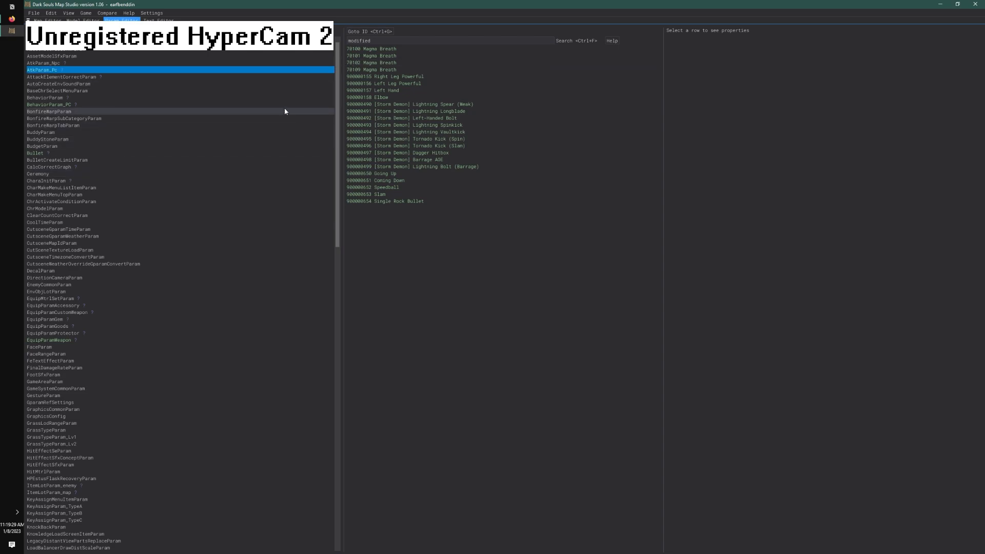
{"action": "scroll", "scroll_direction": "down", "scroll_amount": 3}
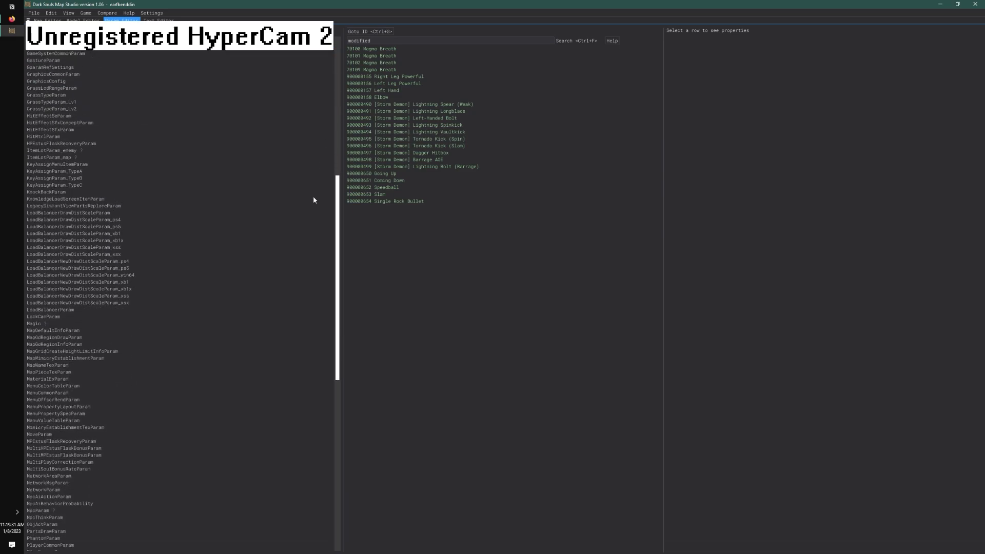
{"action": "scroll", "scroll_direction": "down", "scroll_amount": 3}
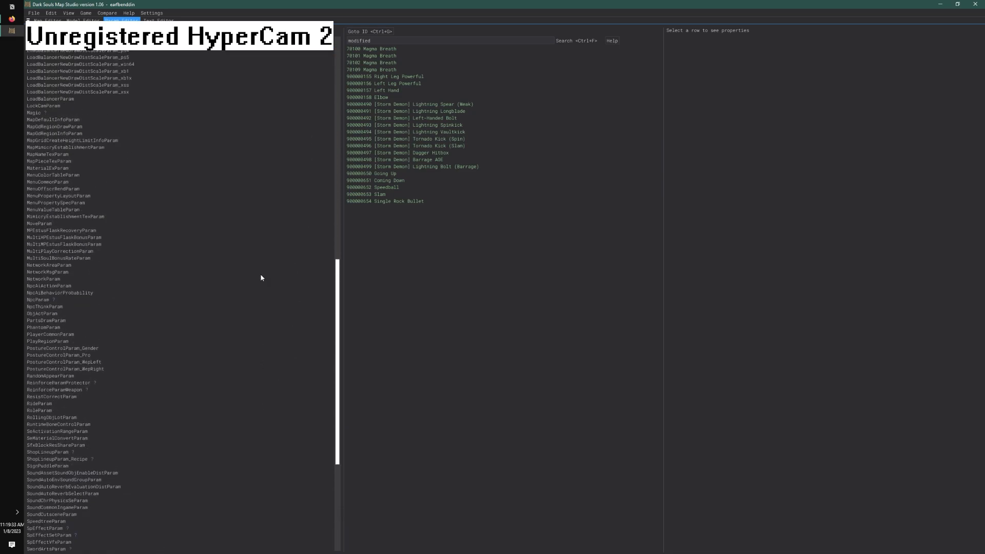
{"action": "scroll", "scroll_direction": "up", "scroll_amount": 3}
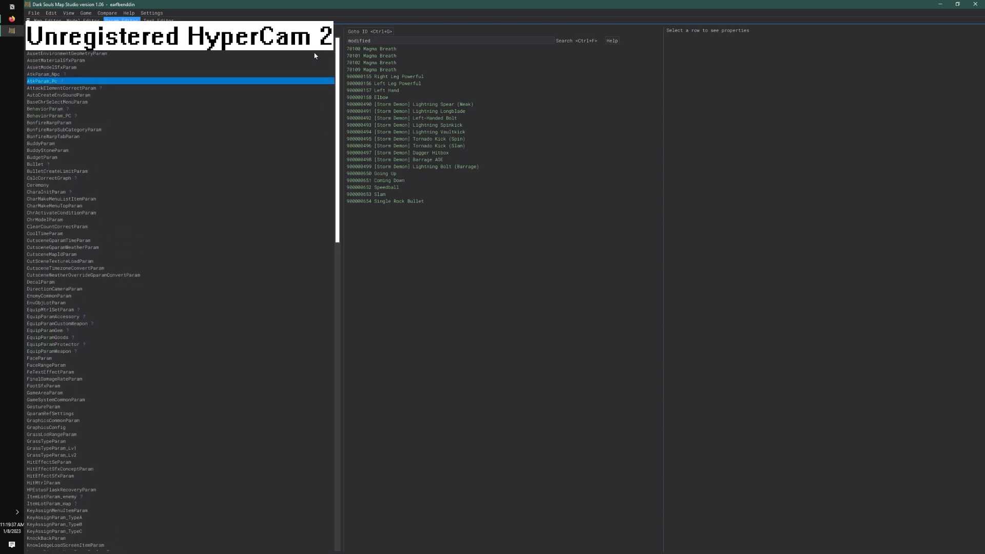
{"action": "scroll", "scroll_direction": "down", "scroll_amount": 3}
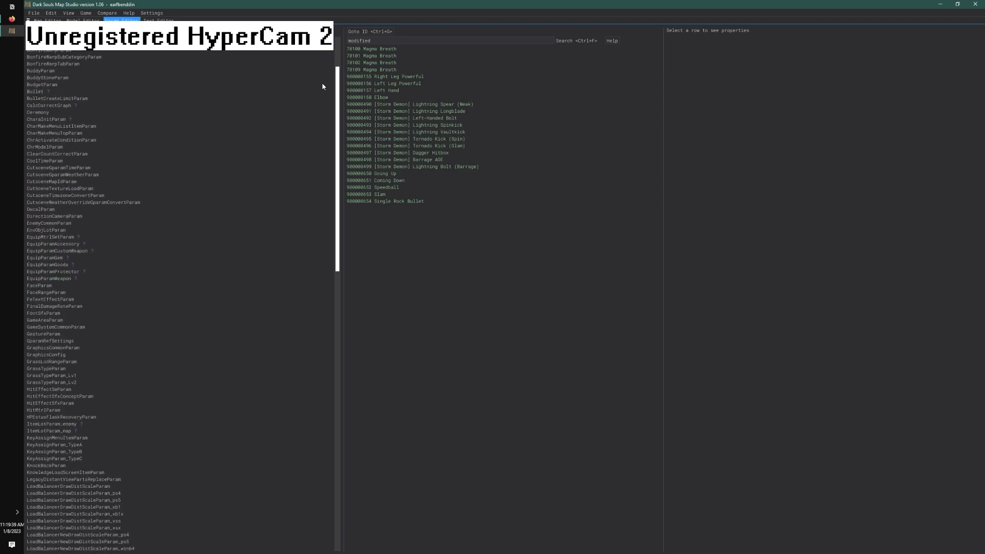
{"action": "scroll", "scroll_direction": "down", "scroll_amount": 3}
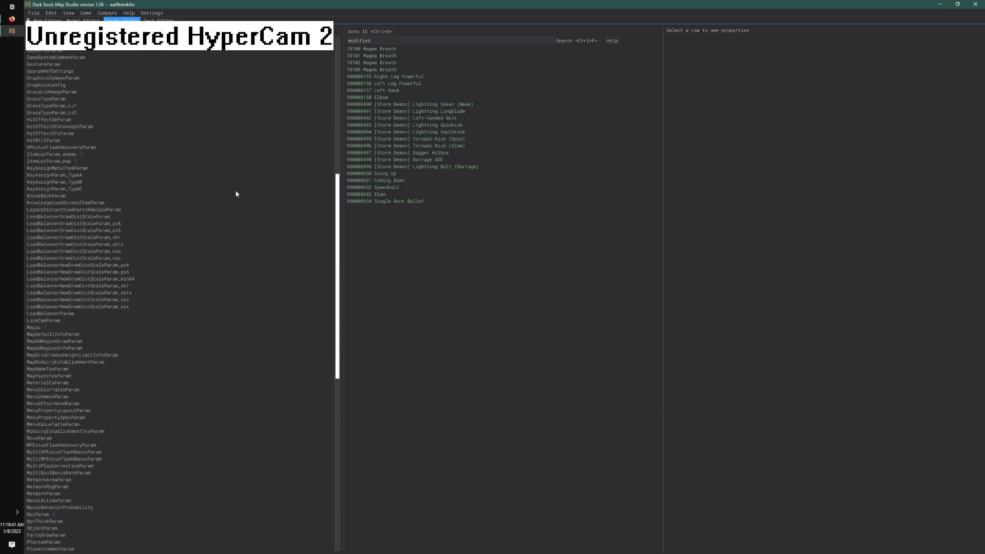
{"action": "scroll", "scroll_direction": "up", "scroll_amount": 3}
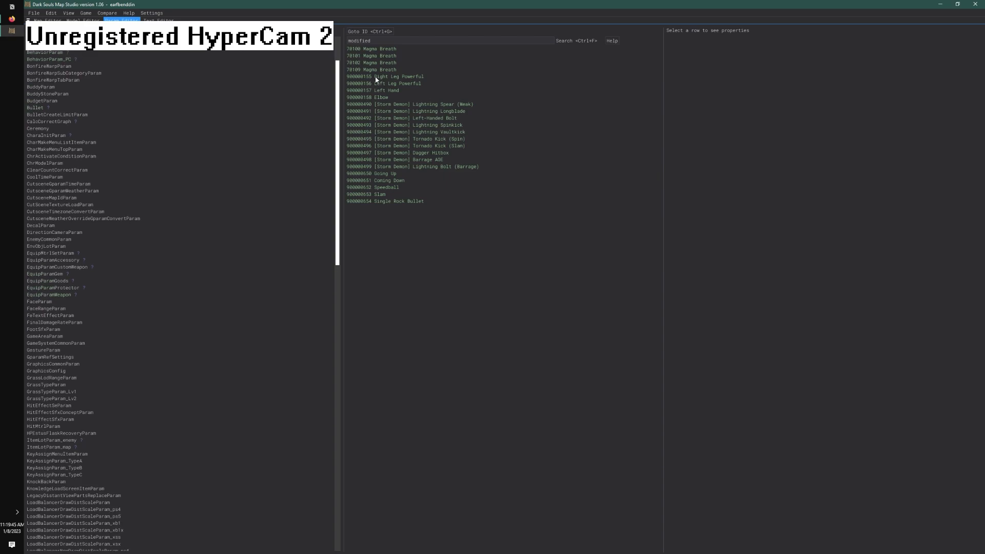
{"action": "scroll", "scroll_direction": "up", "scroll_amount": 3}
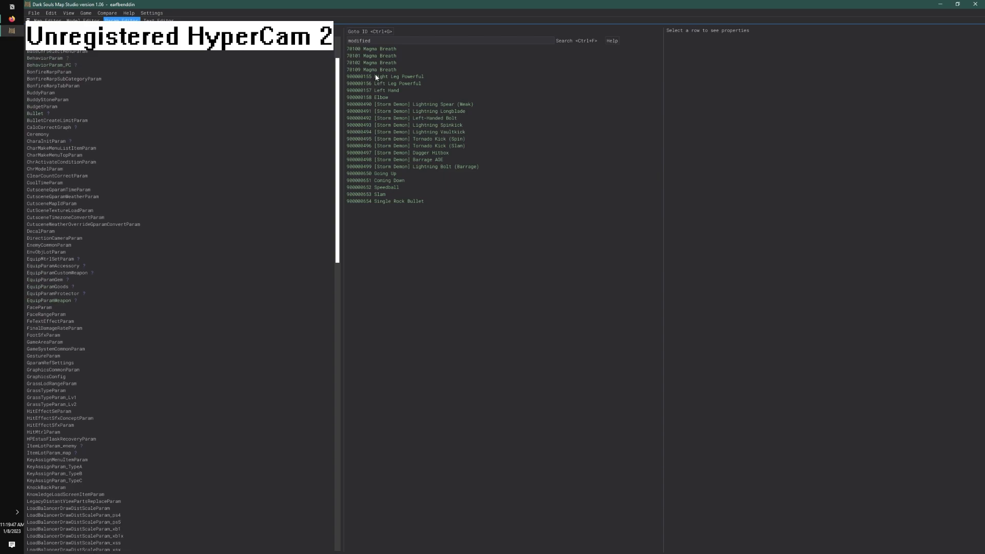
{"action": "left_click", "coordinate": [44, 66]}
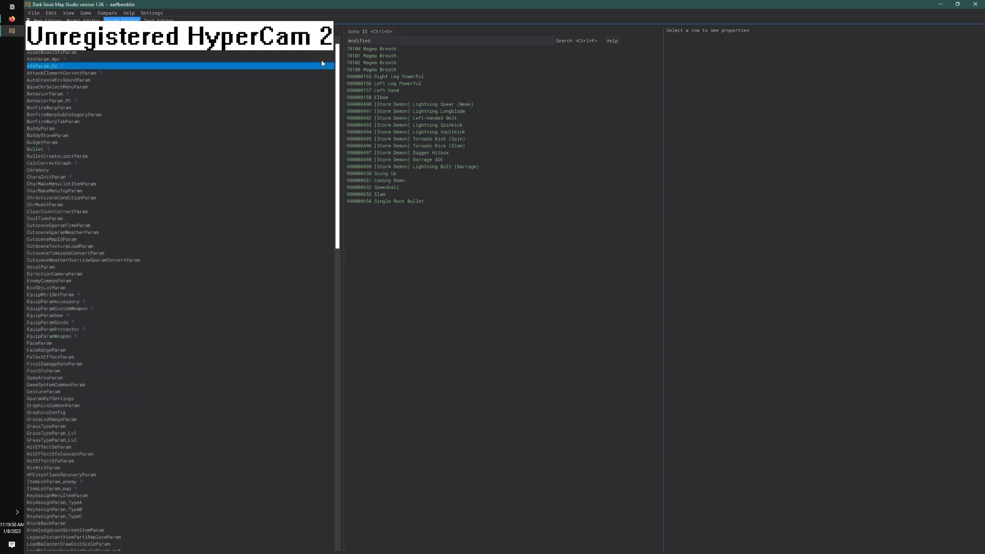
{"action": "scroll", "scroll_direction": "up", "scroll_amount": 3}
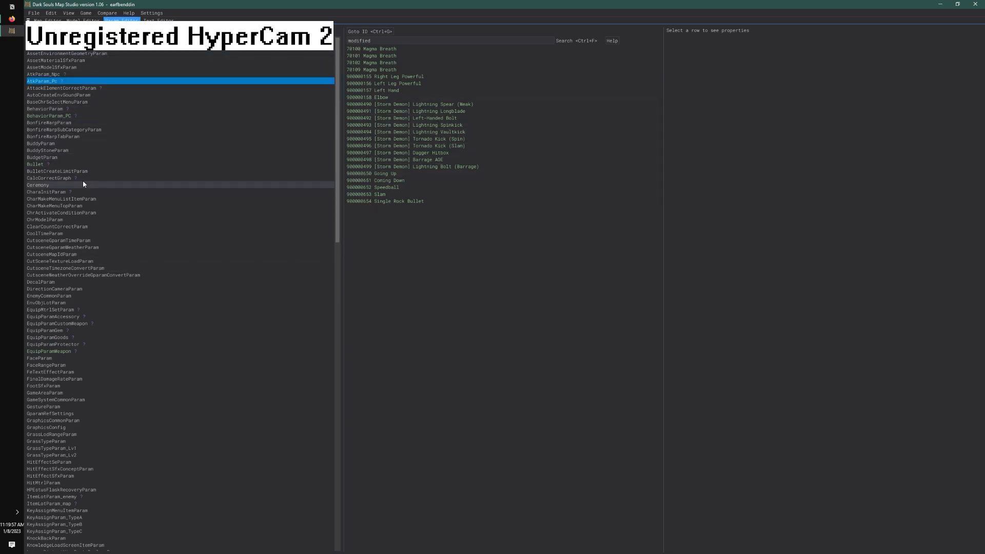
{"action": "left_click", "coordinate": [35, 164]}
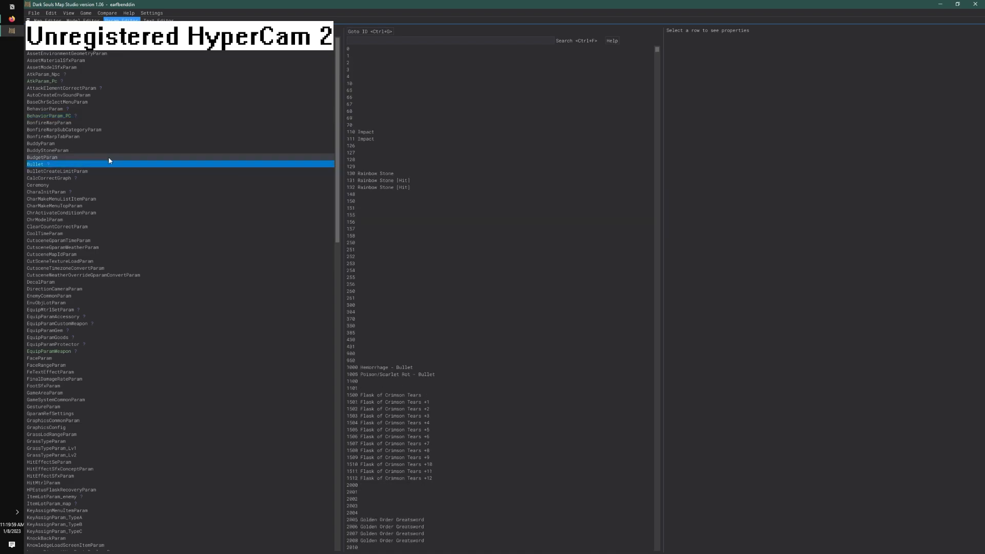
{"action": "left_click", "coordinate": [64, 129]}
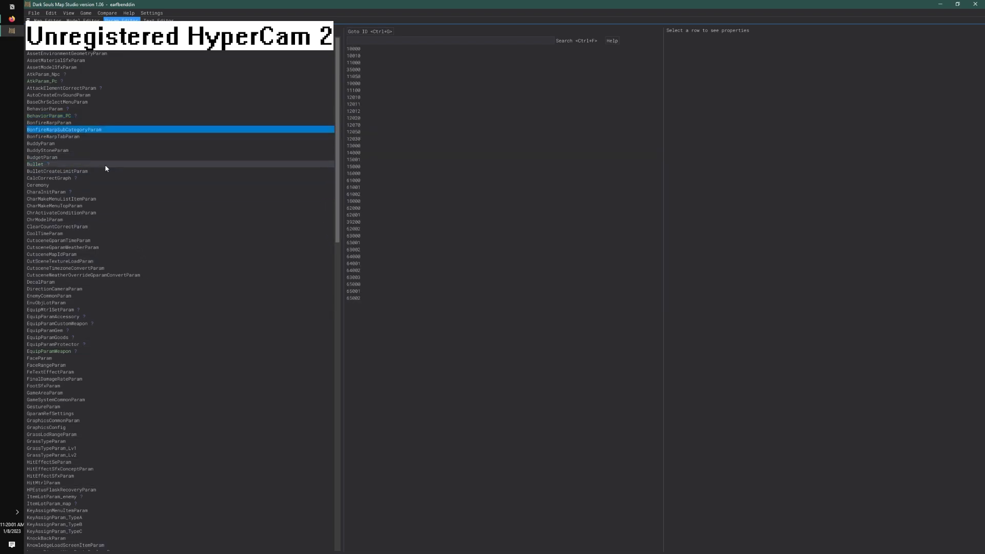
{"action": "left_click", "coordinate": [43, 80]}
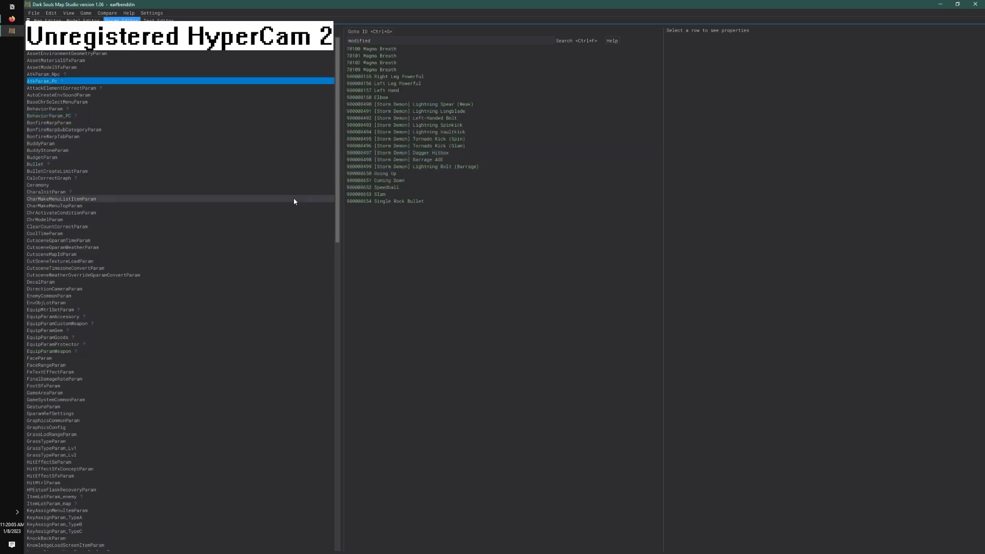
{"action": "mouse_move", "coordinate": [273, 135]}
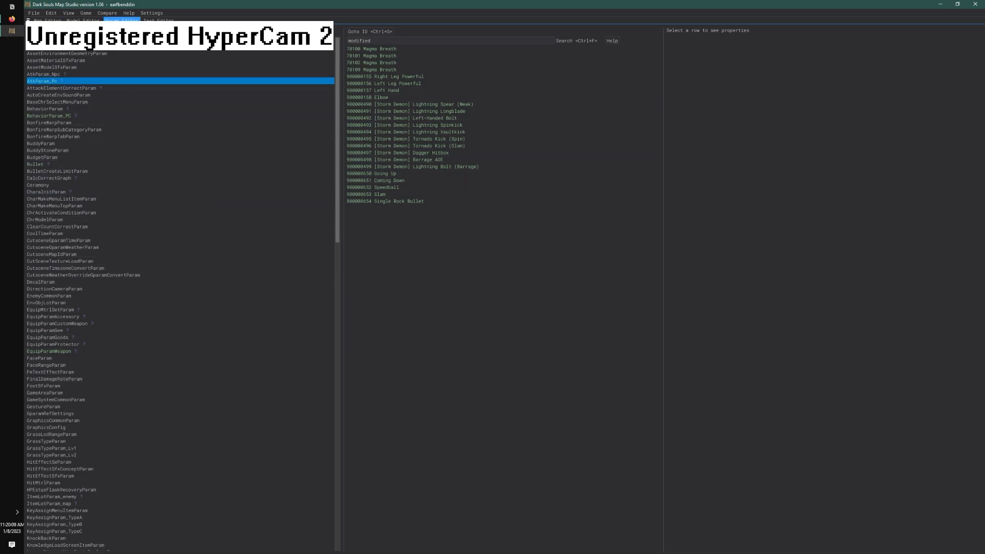
{"action": "mouse_move", "coordinate": [838, 109]}
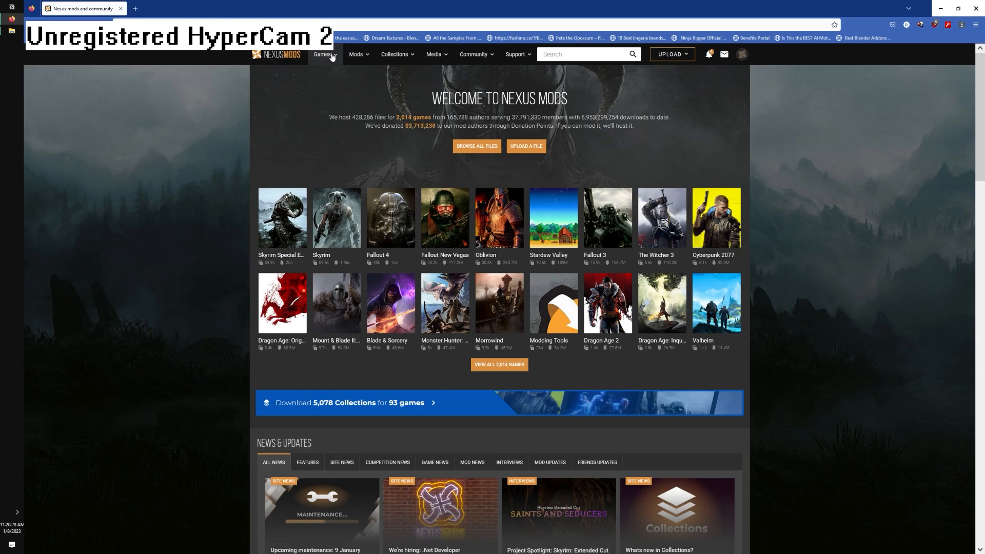
- Go to the Elden Ring game page and open My Mods from the account avatar menu
{"action": "left_click", "coordinate": [324, 55]}
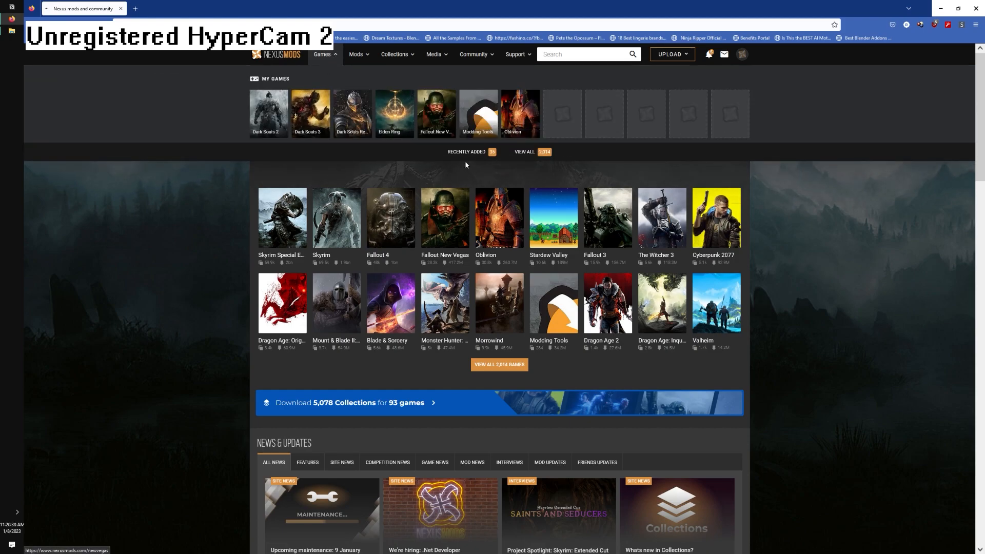
{"action": "left_click", "coordinate": [393, 113]}
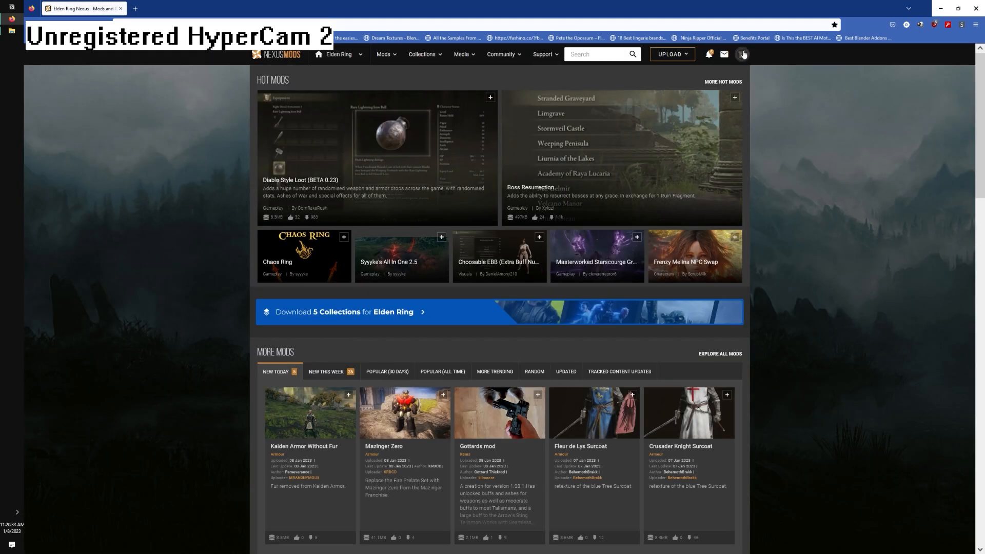
{"action": "left_click", "coordinate": [742, 54]}
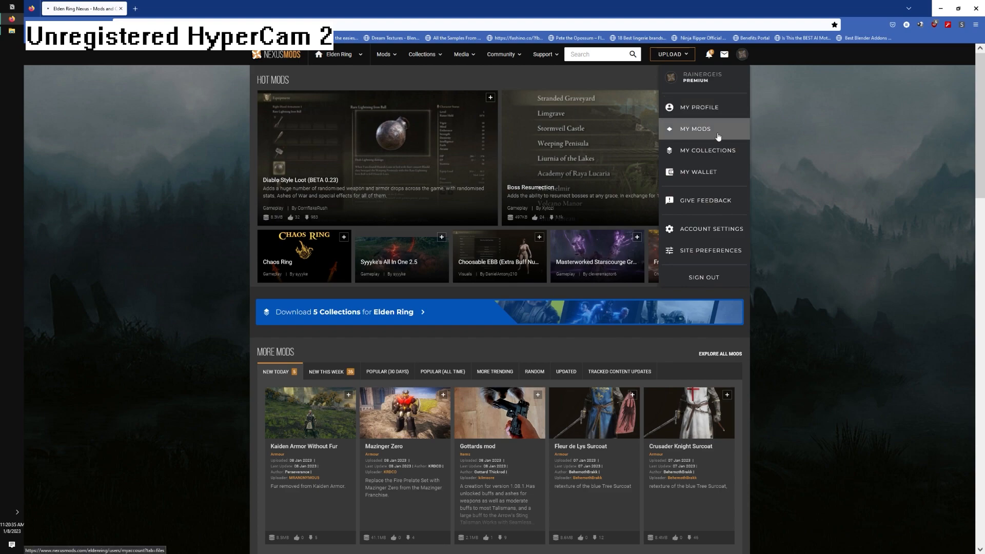
{"action": "left_click", "coordinate": [695, 129]}
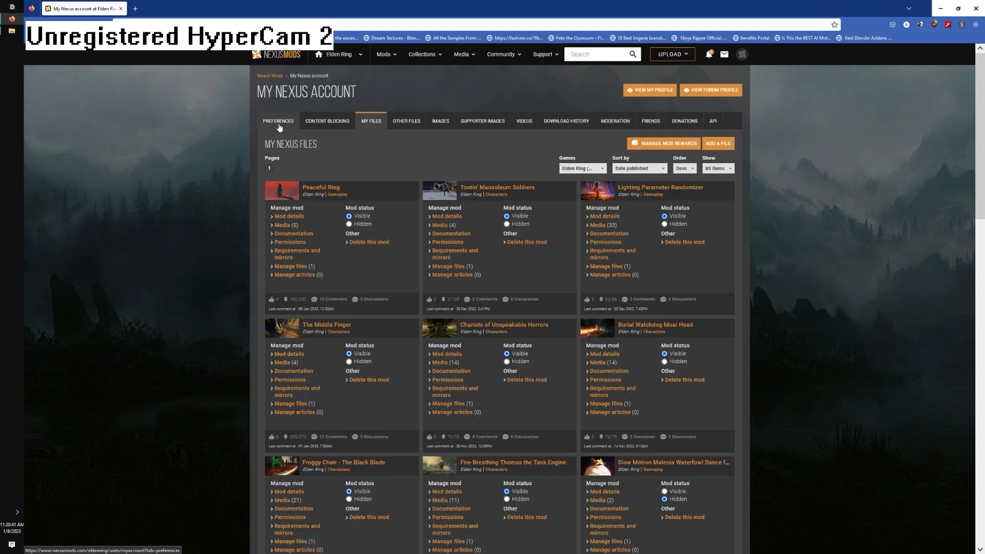
- Review the TAEs Changed list on the Earthbending mod page
{"action": "left_click", "coordinate": [564, 121]}
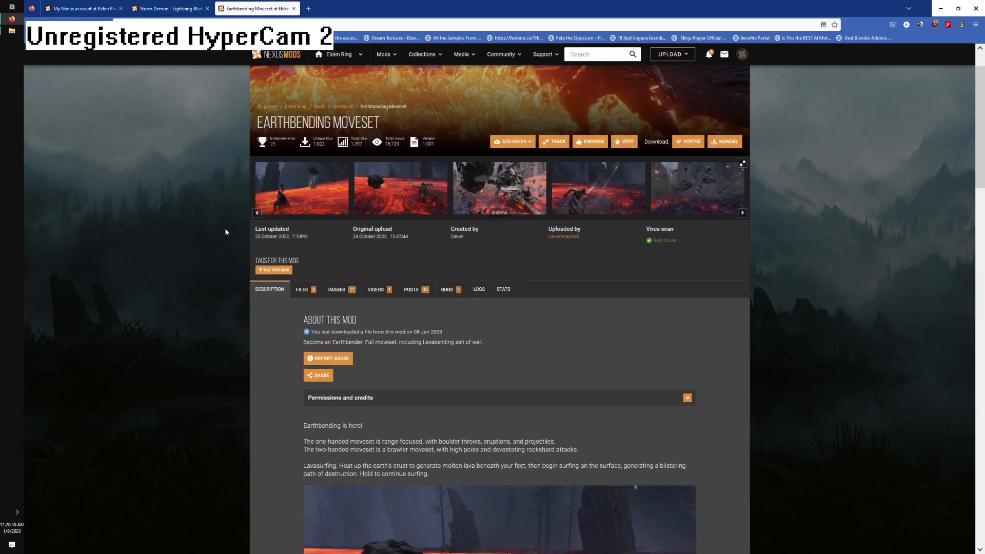
{"action": "scroll", "scroll_direction": "down", "scroll_amount": 3}
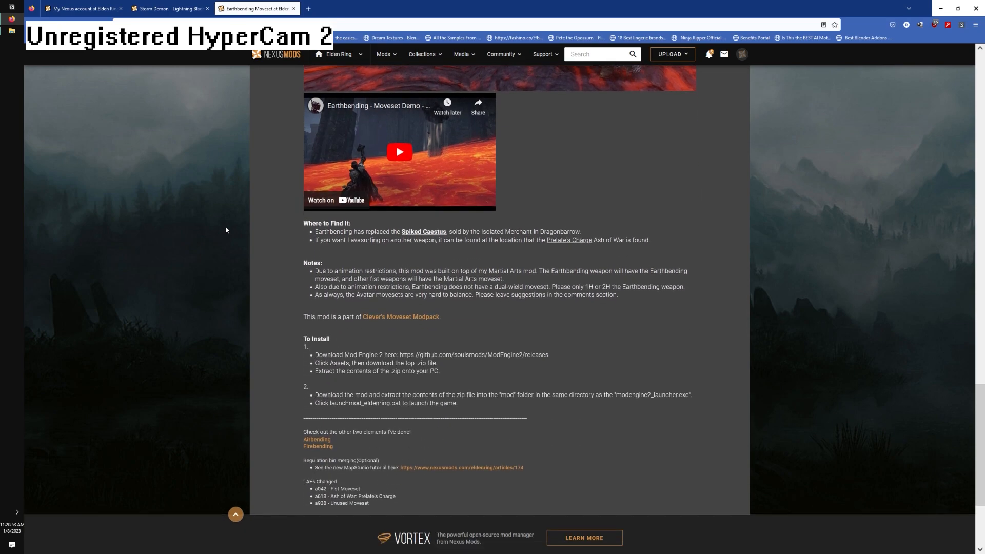
{"action": "scroll", "scroll_direction": "down", "scroll_amount": 3}
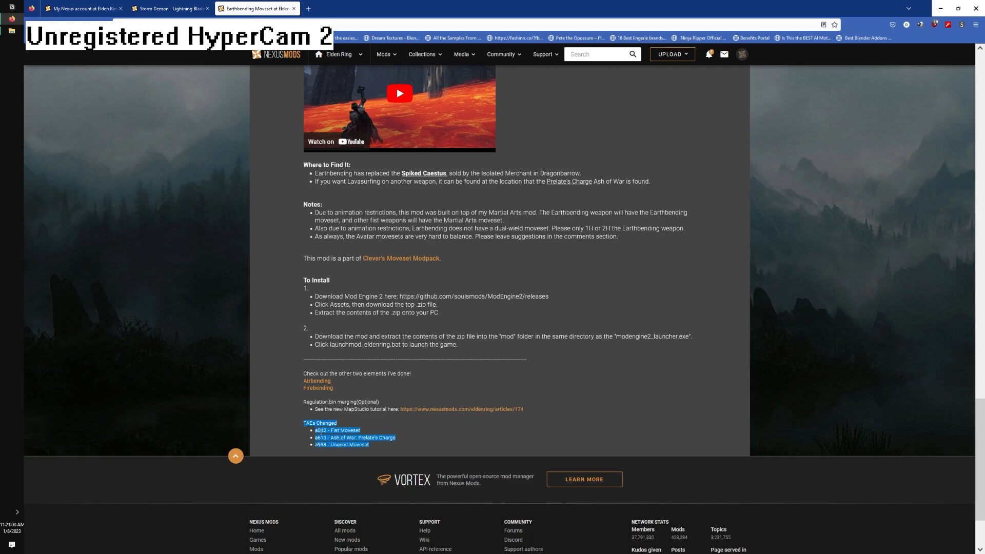
- Bring up the Storm Demon Lightning Blade Moveset page and look through its description
{"action": "left_click", "coordinate": [170, 8]}
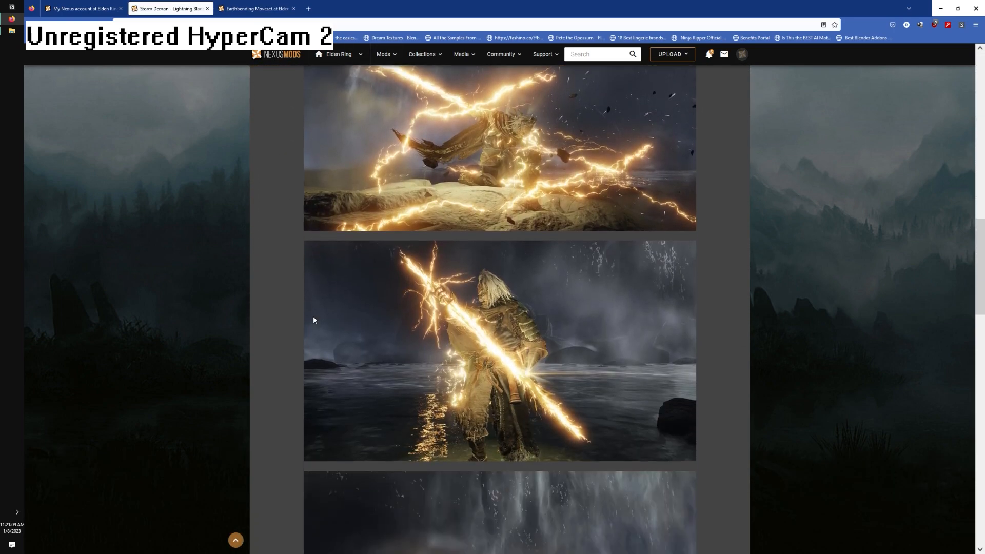
{"action": "scroll", "scroll_direction": "down", "scroll_amount": 3}
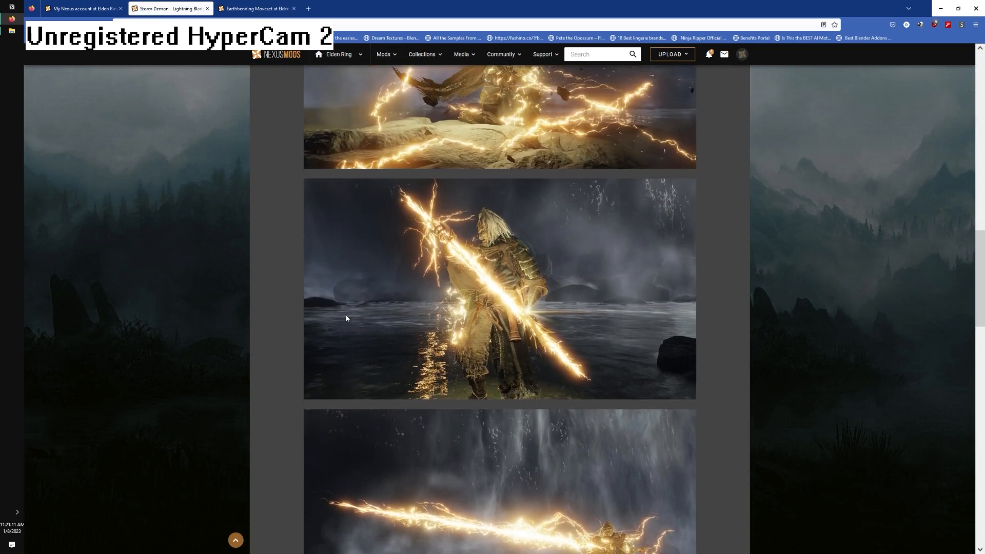
{"action": "scroll", "scroll_direction": "up", "scroll_amount": 3}
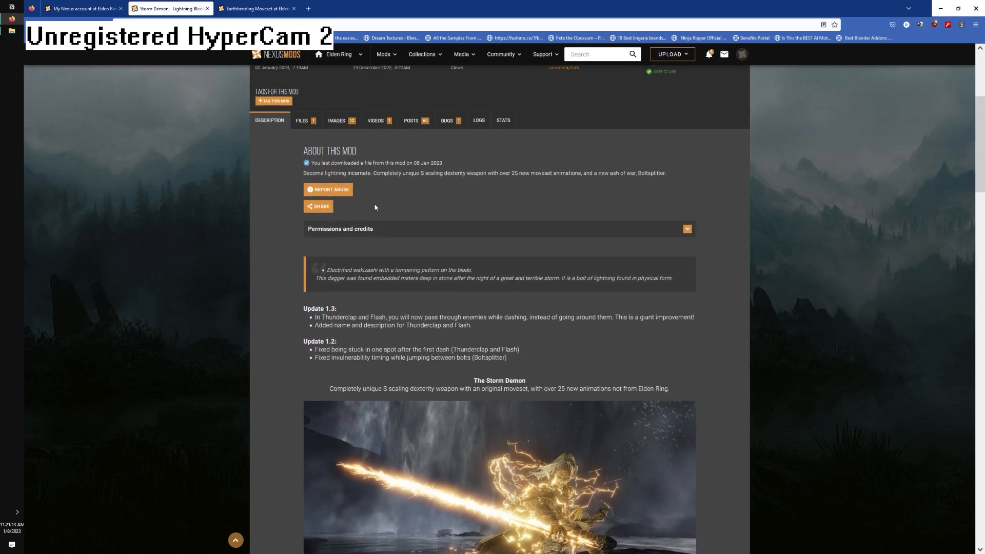
{"action": "scroll", "scroll_direction": "up", "scroll_amount": 3}
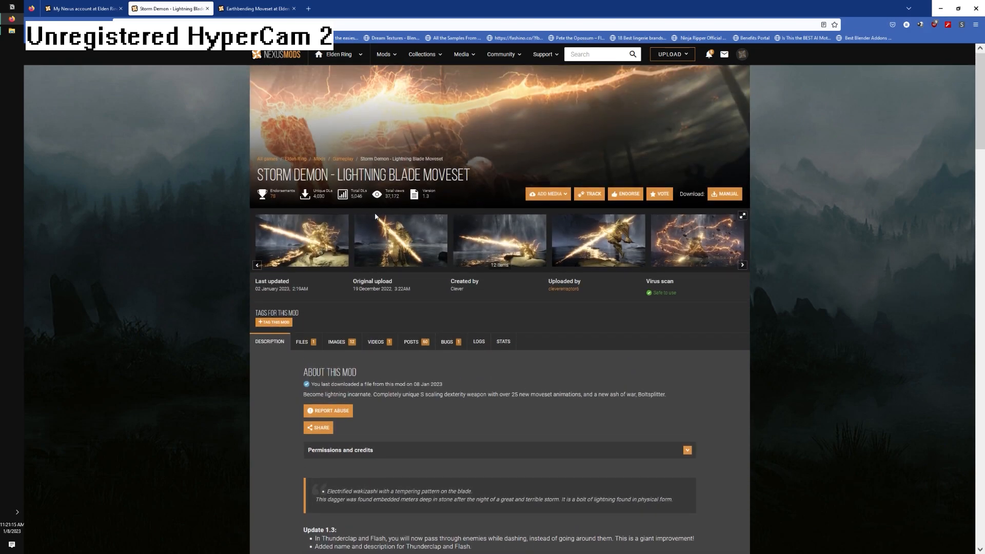
{"action": "mouse_move", "coordinate": [451, 302]}
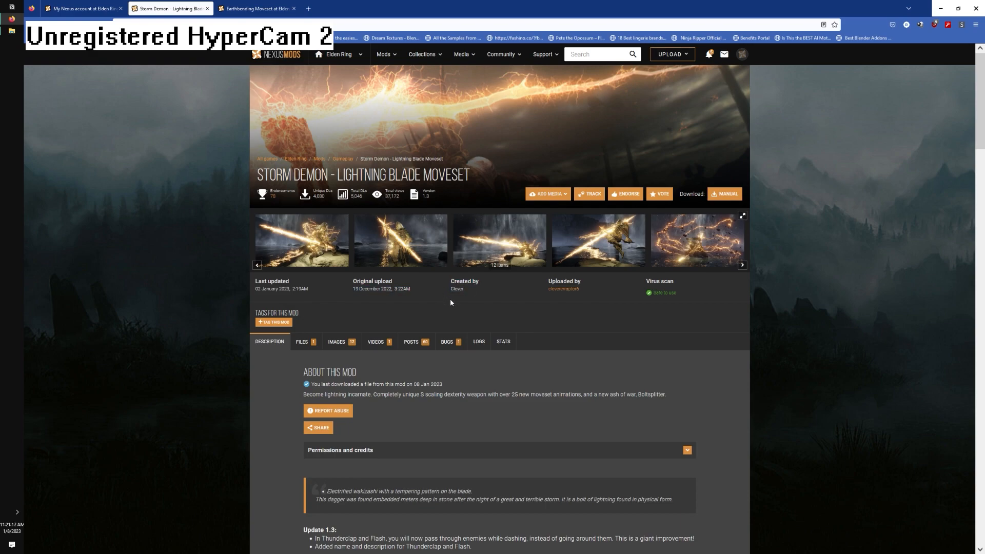
{"action": "scroll", "scroll_direction": "down", "scroll_amount": 3}
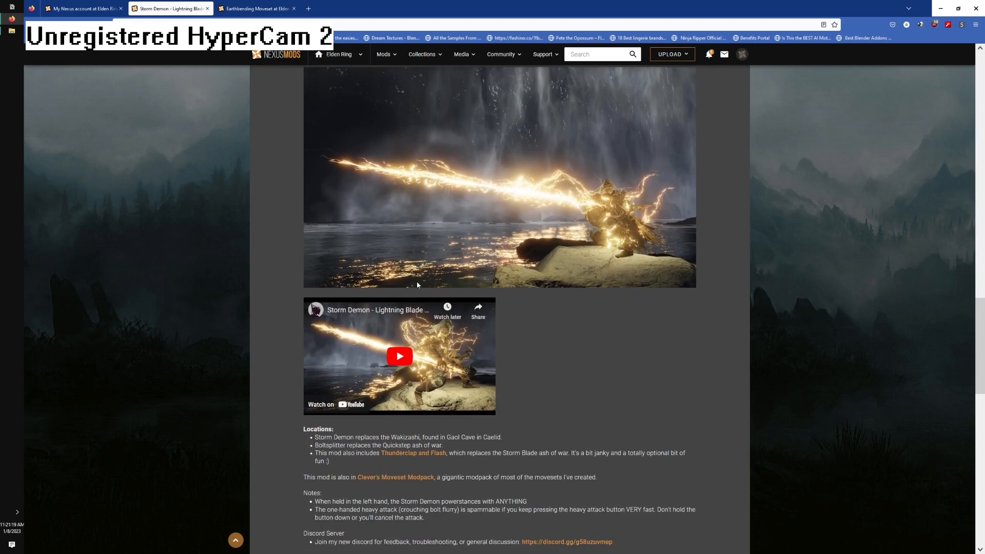
{"action": "scroll", "scroll_direction": "down", "scroll_amount": 3}
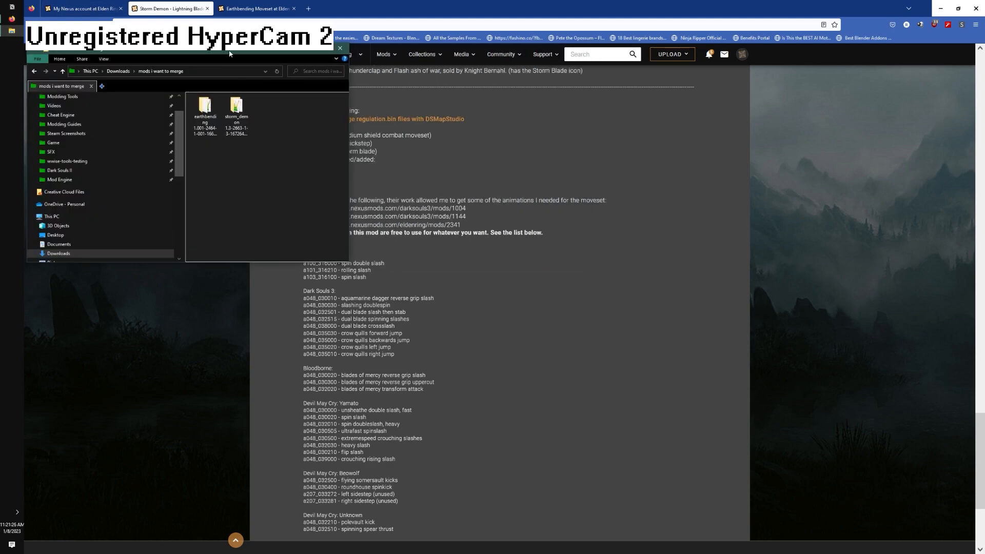
- Highlight Storm Demon's list of edited TAEs (a48, a755, a659) in its merging notes
{"action": "left_click", "coordinate": [340, 48]}
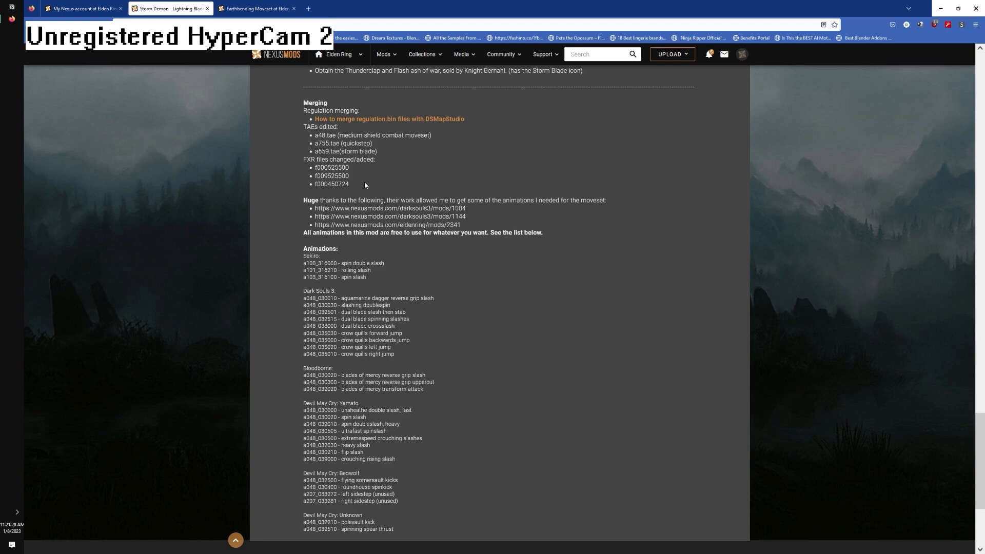
{"action": "mouse_move", "coordinate": [414, 155]}
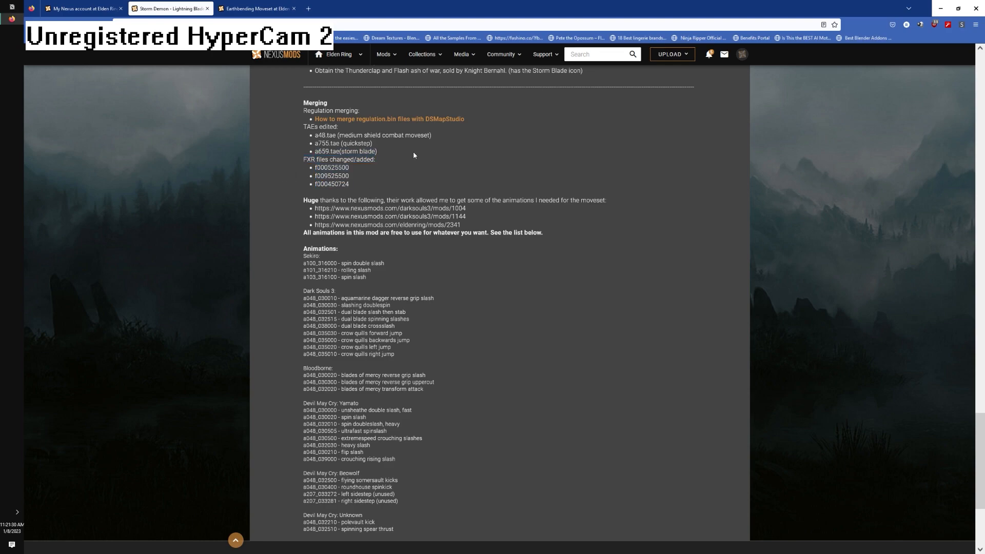
{"action": "left_click_drag", "start_coordinate": [302, 126], "coordinate": [376, 151]}
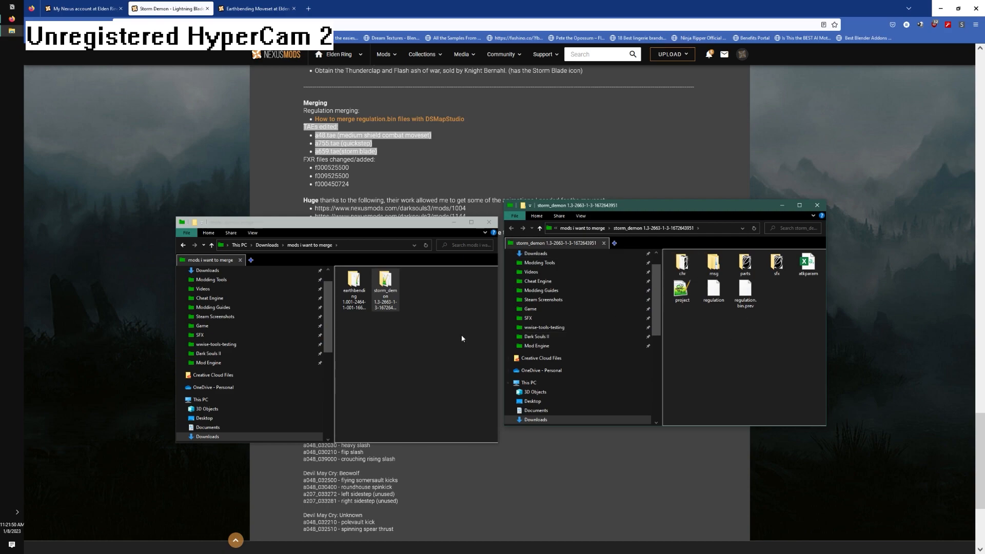
- Navigate both the Storm Demon and Earthbending windows down to their c0000 tae folders
{"action": "double_click", "coordinate": [681, 262]}
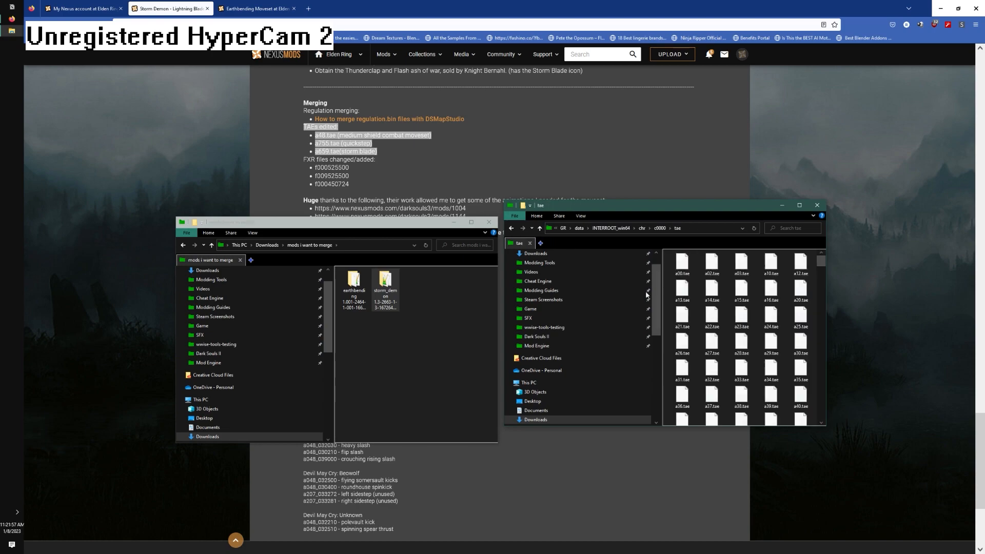
{"action": "double_click", "coordinate": [353, 281]}
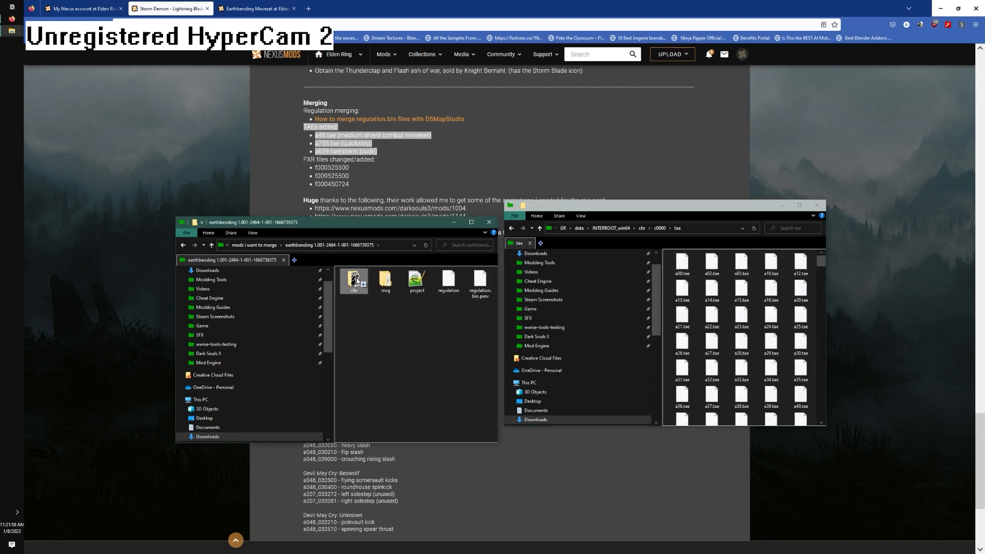
{"action": "double_click", "coordinate": [353, 280]}
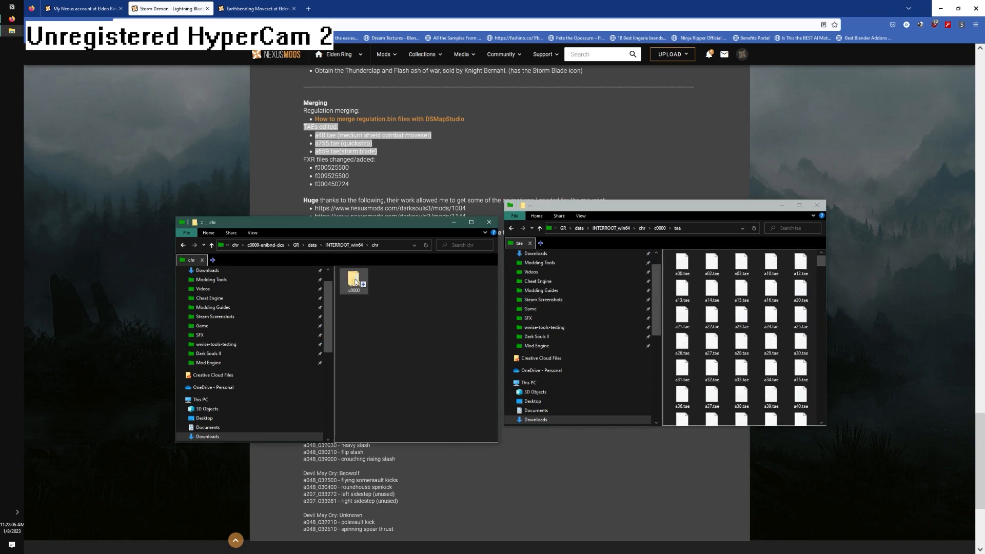
{"action": "double_click", "coordinate": [354, 279]}
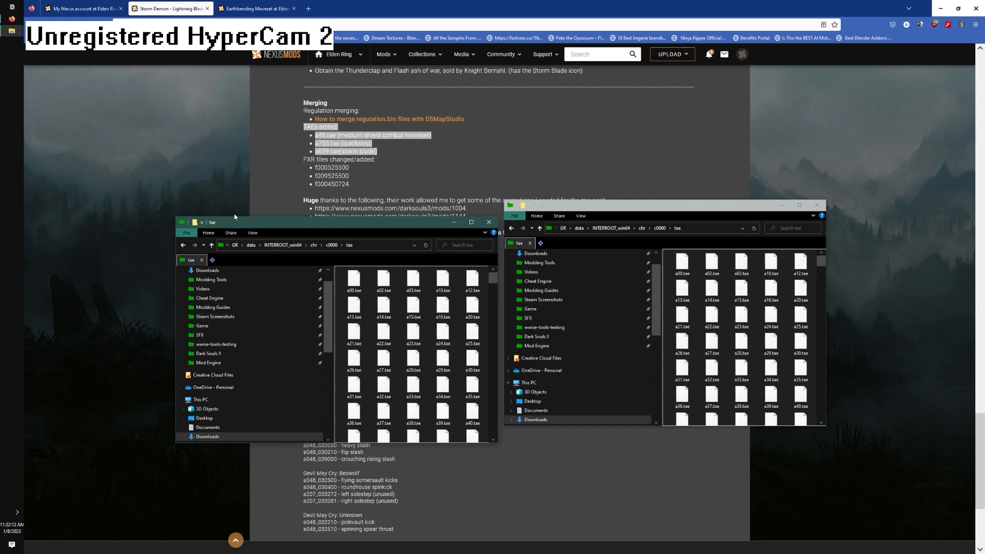
{"action": "left_click", "coordinate": [412, 361]}
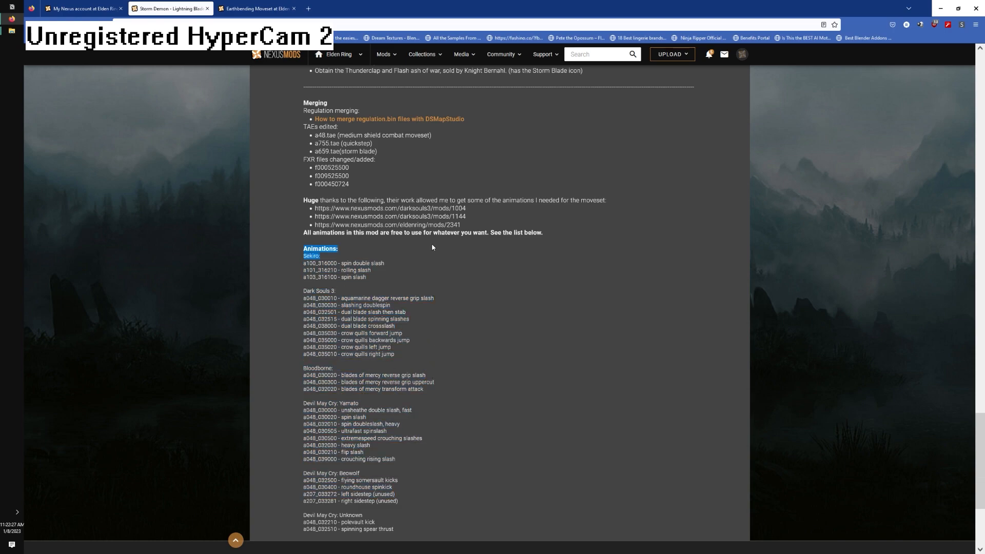
- Recheck Earthbending's TAEs Changed list, then restore both tae folder windows
{"action": "scroll", "scroll_direction": "up", "scroll_amount": 3}
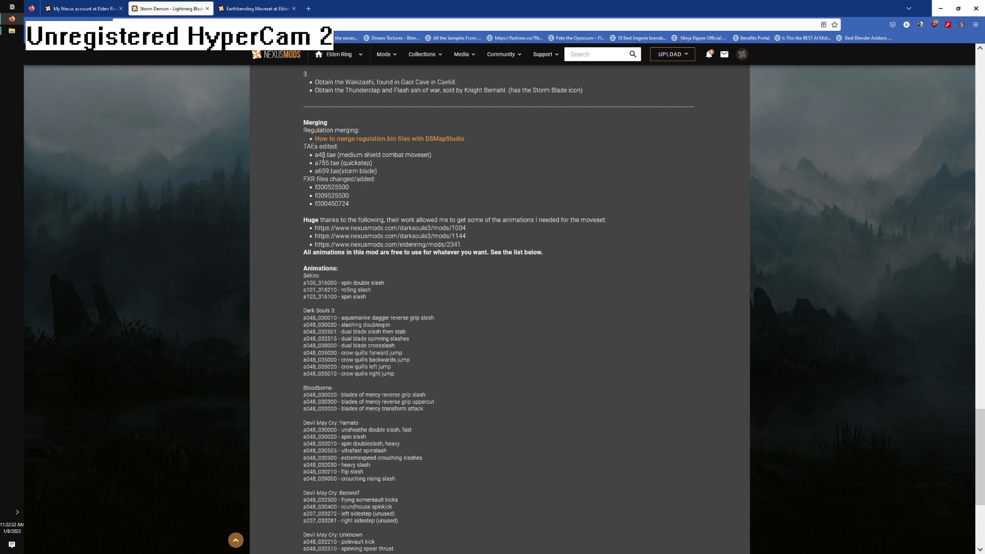
{"action": "left_click", "coordinate": [256, 8]}
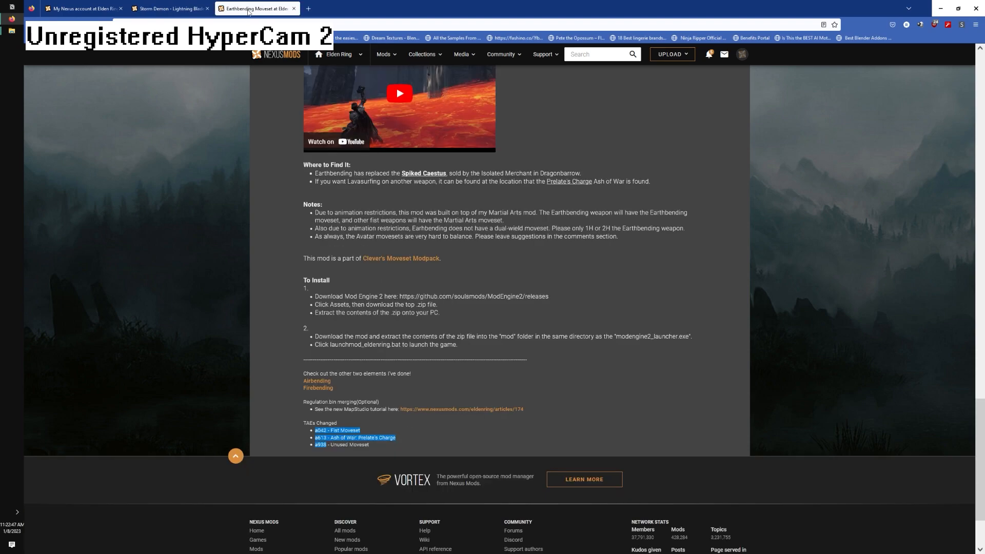
{"action": "left_click", "coordinate": [169, 8]}
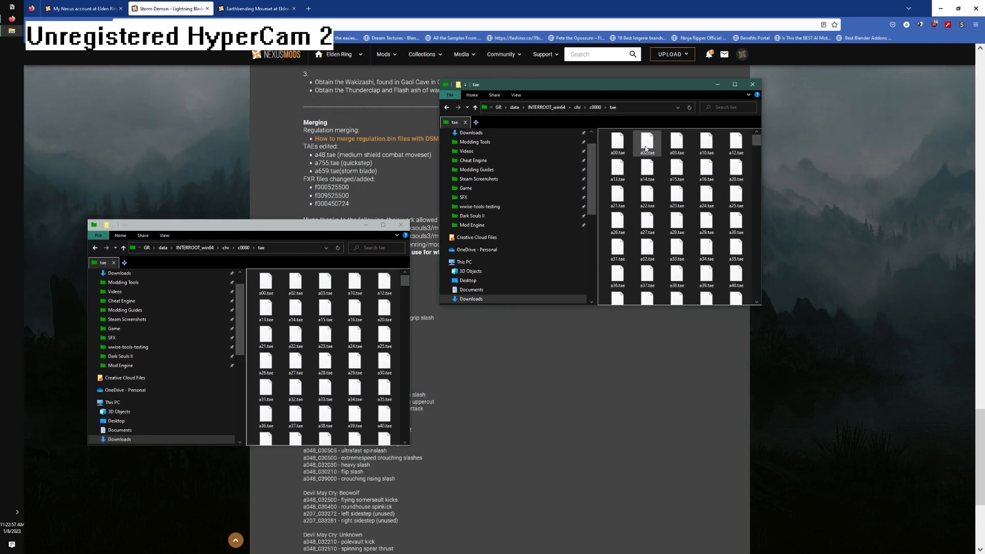
- Copy a48.tae, a659.tae and a755.tae into Earthbending's tae folder, replacing the existing files
{"action": "scroll", "scroll_direction": "down", "scroll_amount": 3}
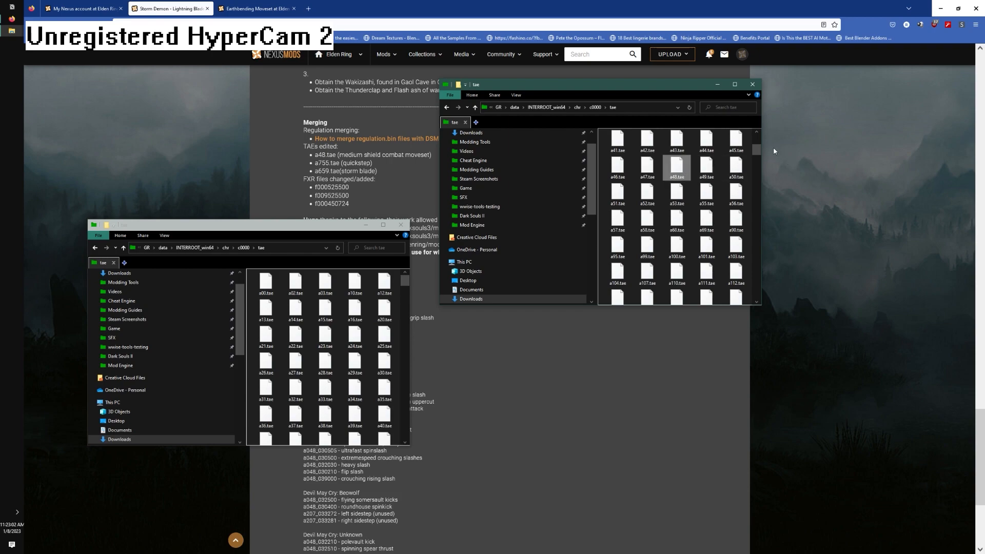
{"action": "scroll", "scroll_direction": "down", "scroll_amount": 3}
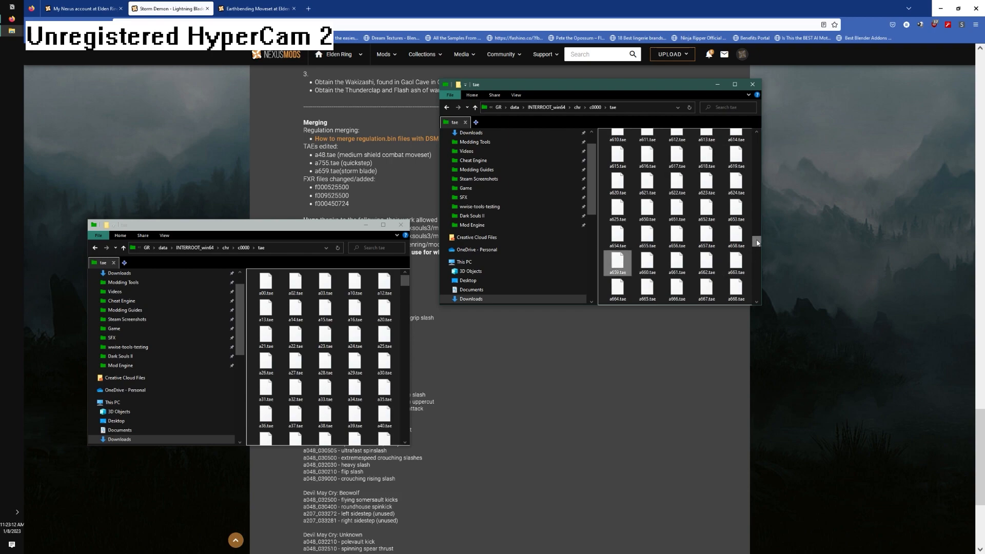
{"action": "scroll", "scroll_direction": "down", "scroll_amount": 3}
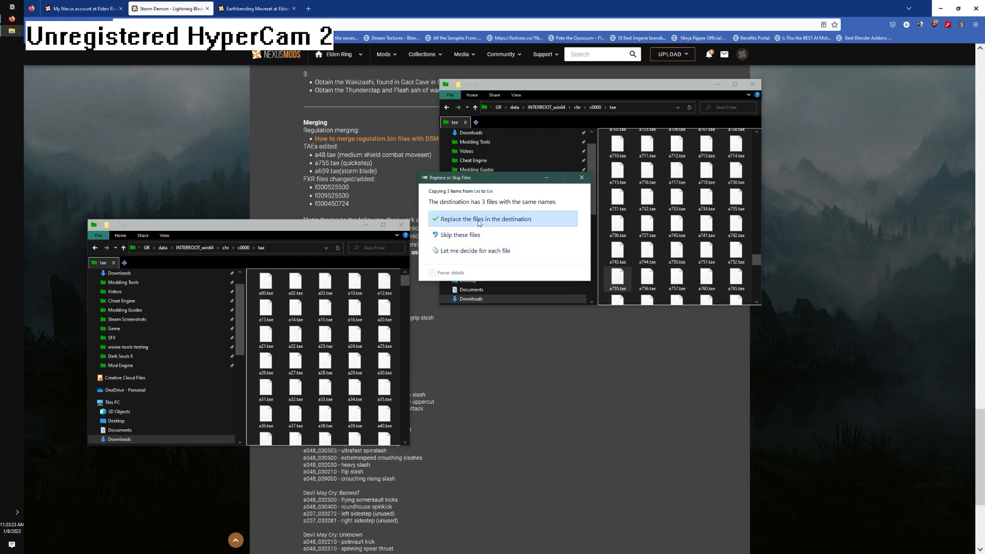
{"action": "left_click", "coordinate": [485, 219]}
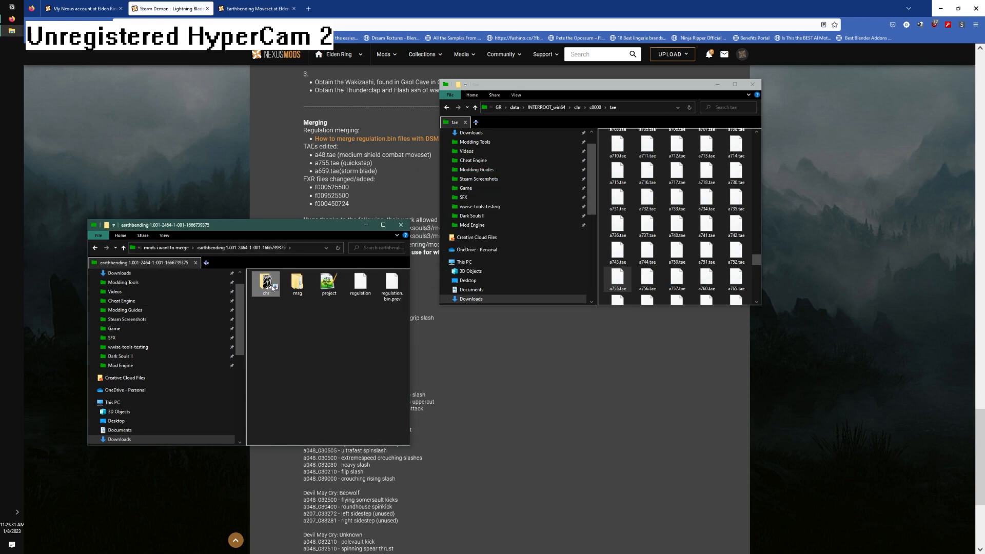
- Repack Earthbending's c0000-anibnd-dcx folder with Yabber from its context menu
{"action": "double_click", "coordinate": [267, 281]}
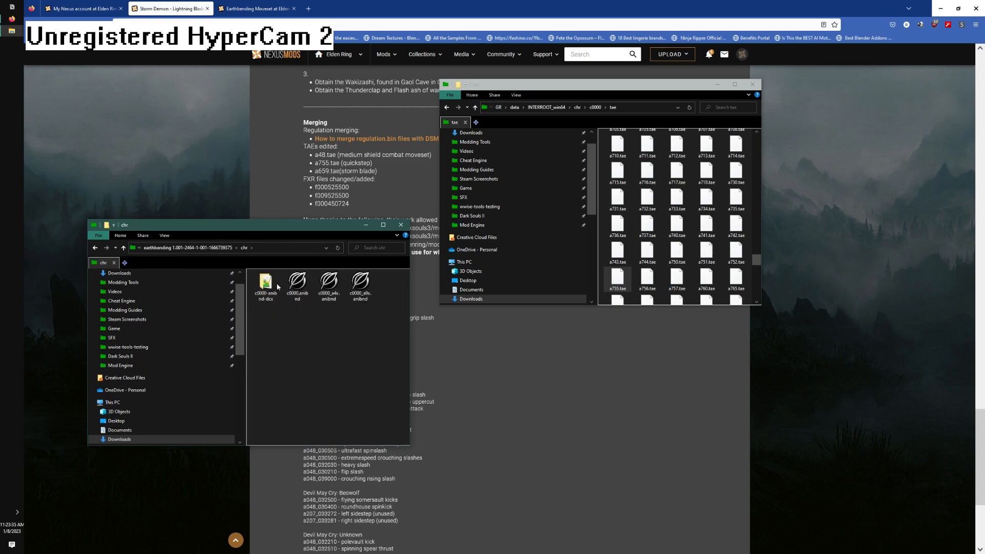
{"action": "right_click", "coordinate": [265, 283]}
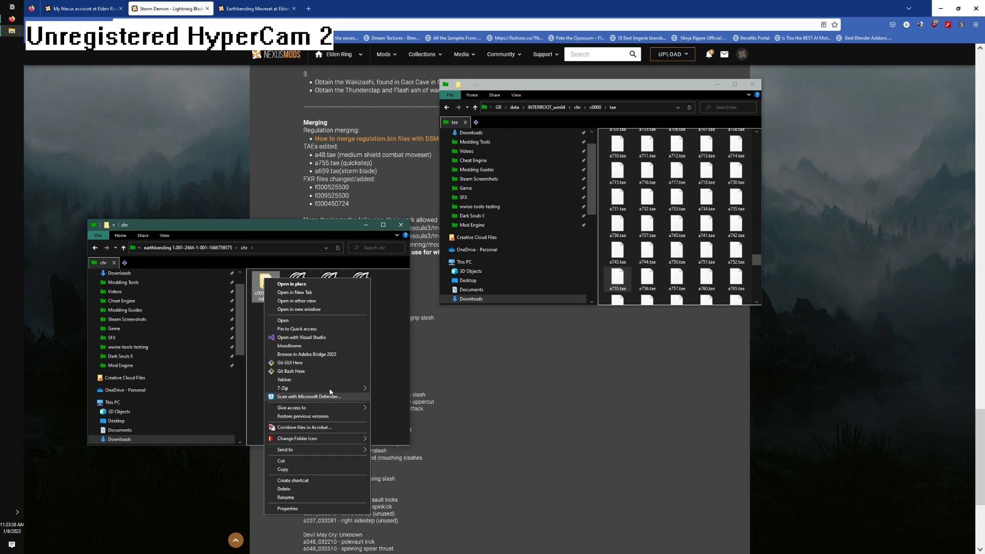
{"action": "mouse_move", "coordinate": [325, 381]}
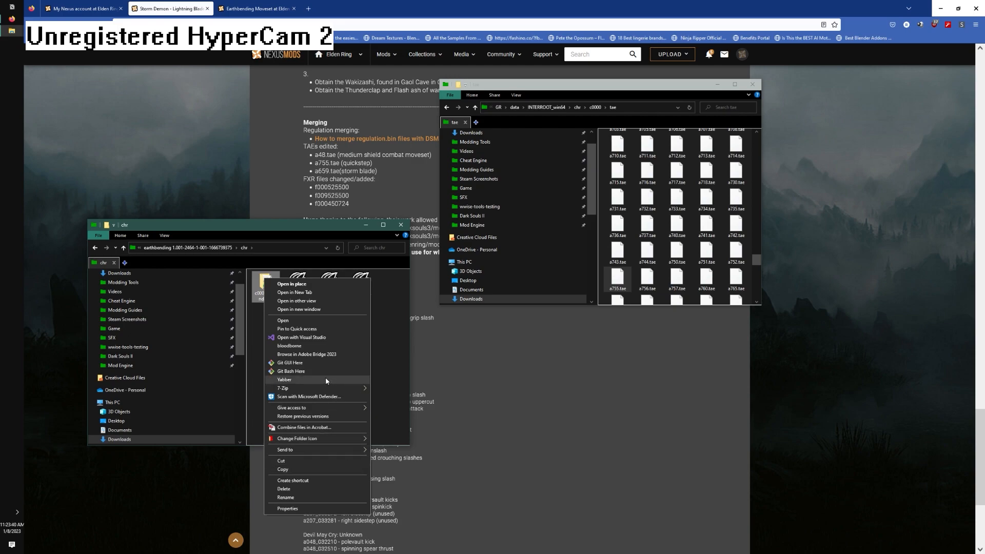
{"action": "mouse_move", "coordinate": [292, 381]}
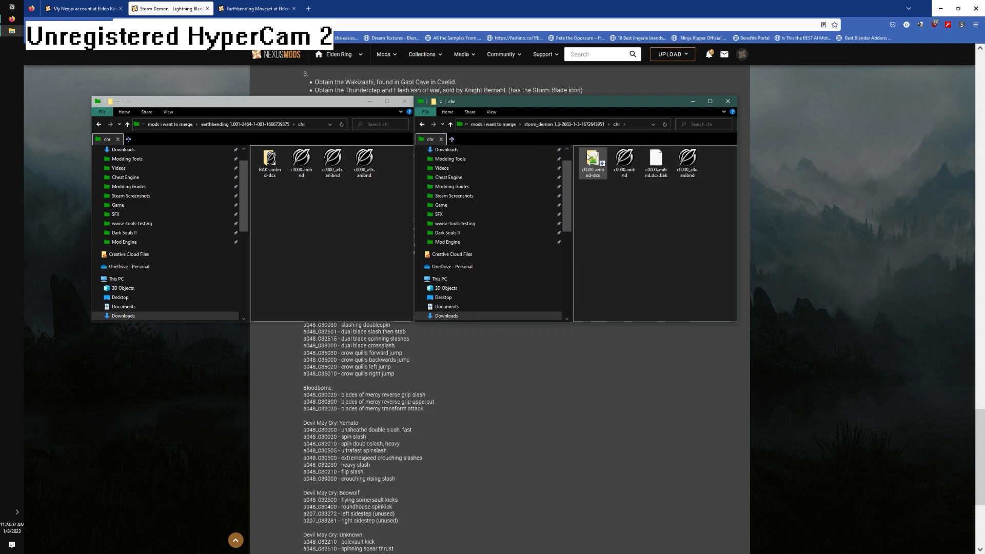
- Select the c0000 and a4x anibnd files in both chr folders to compare them
{"action": "left_click", "coordinate": [623, 160]}
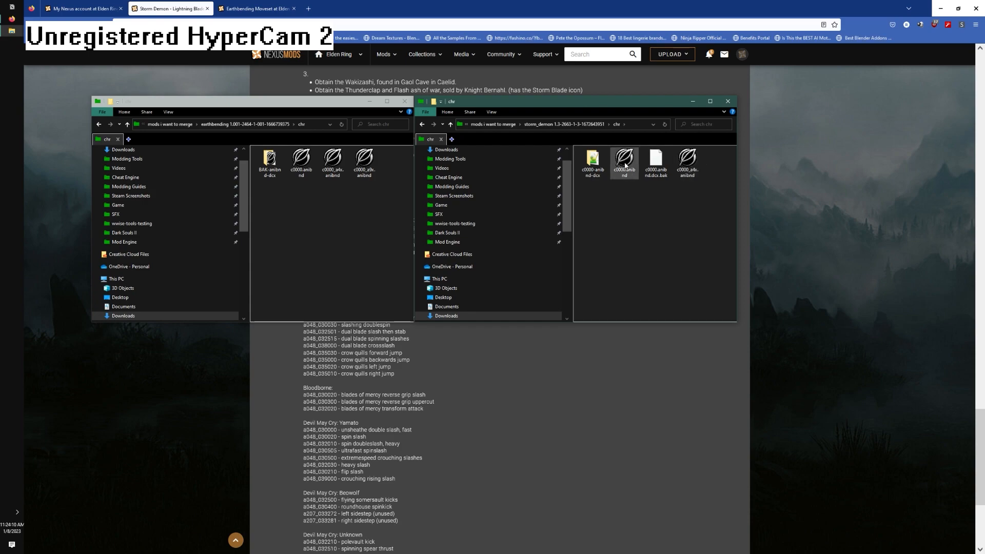
{"action": "mouse_move", "coordinate": [622, 160]}
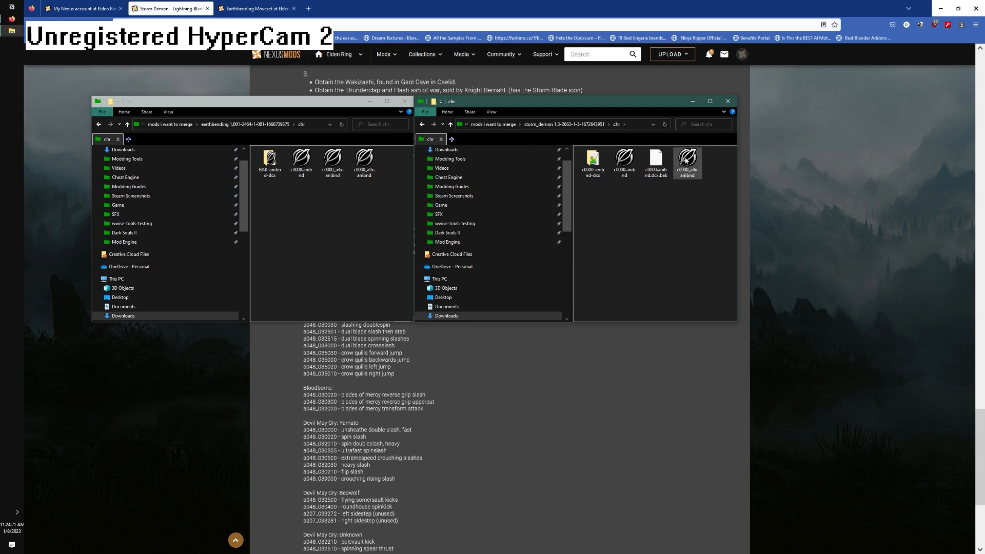
{"action": "left_click", "coordinate": [331, 162]}
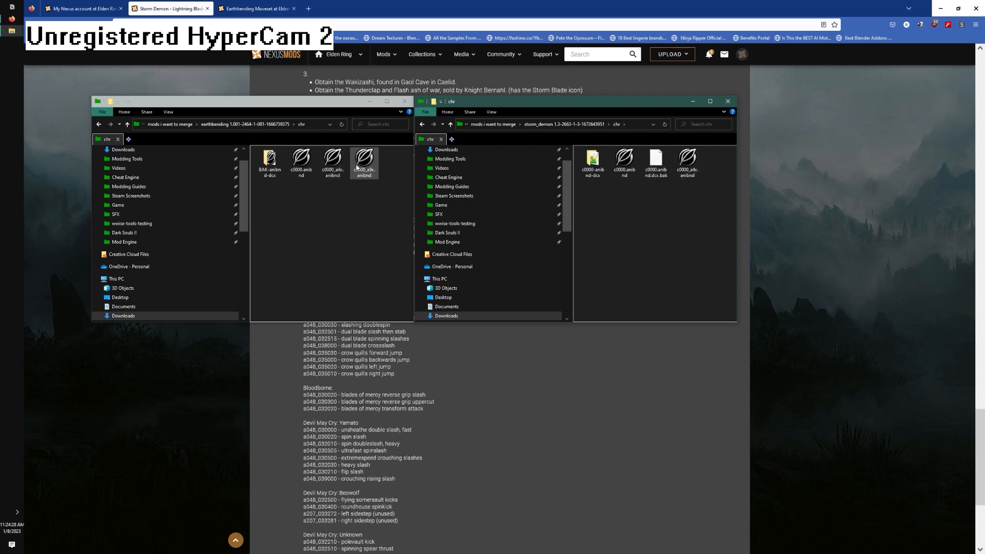
{"action": "right_click", "coordinate": [333, 160]}
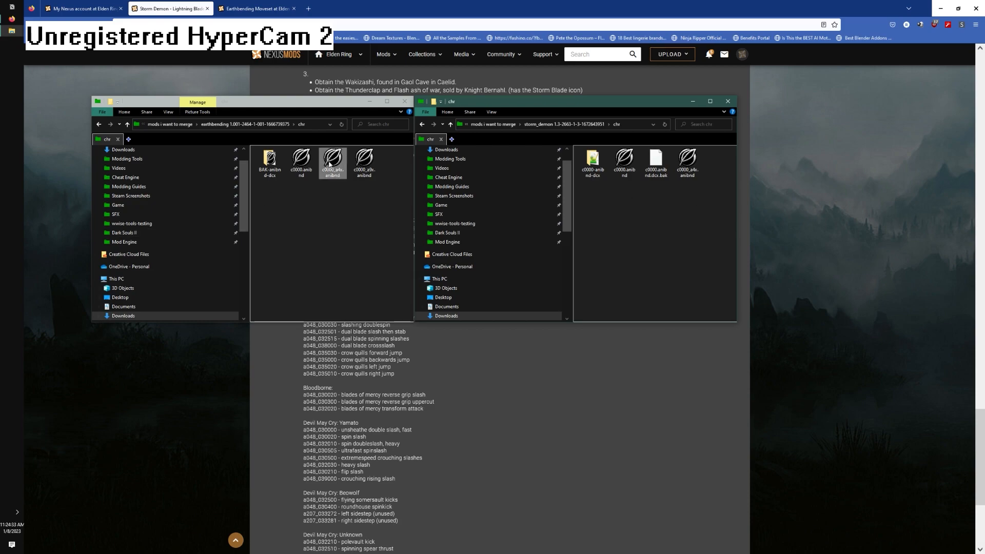
{"action": "left_click", "coordinate": [687, 162]}
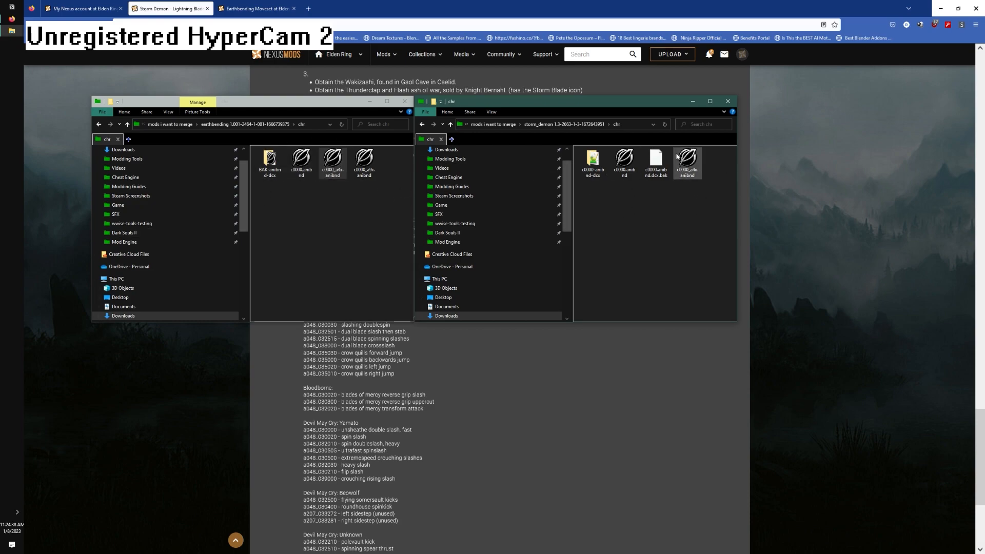
{"action": "left_click", "coordinate": [333, 160]}
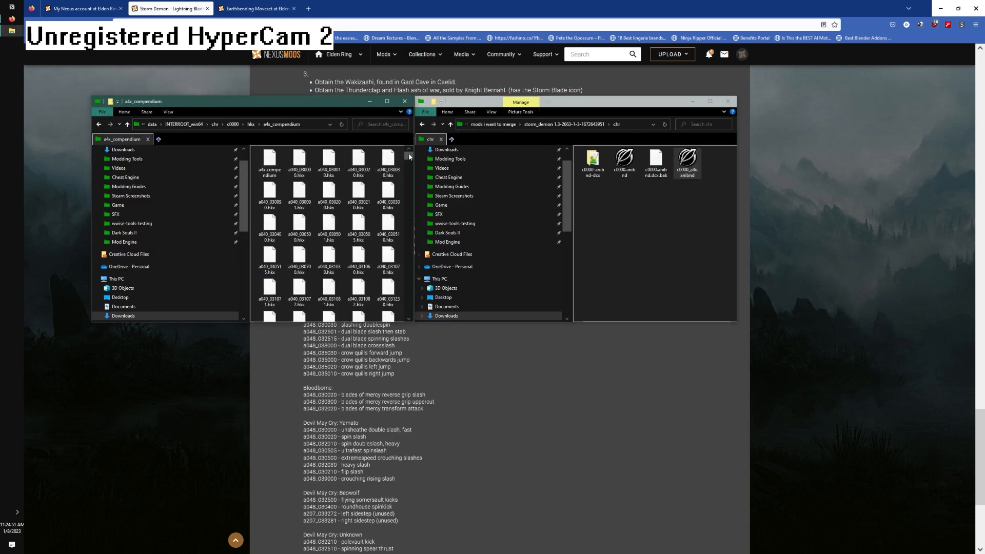
- Look through the compendium hkx animation files, then close the Explorer windows
{"action": "scroll", "scroll_direction": "down", "scroll_amount": 3}
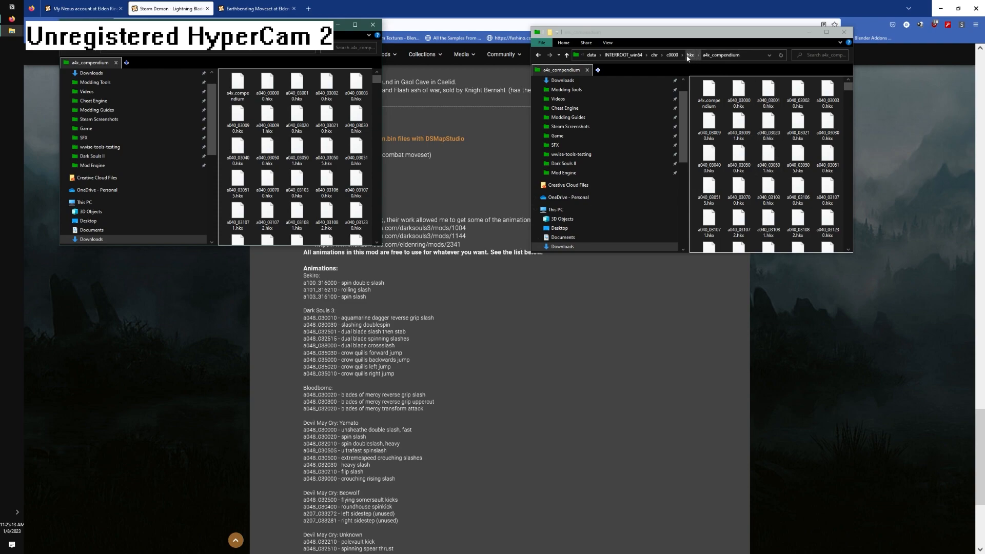
{"action": "mouse_move", "coordinate": [752, 73]}
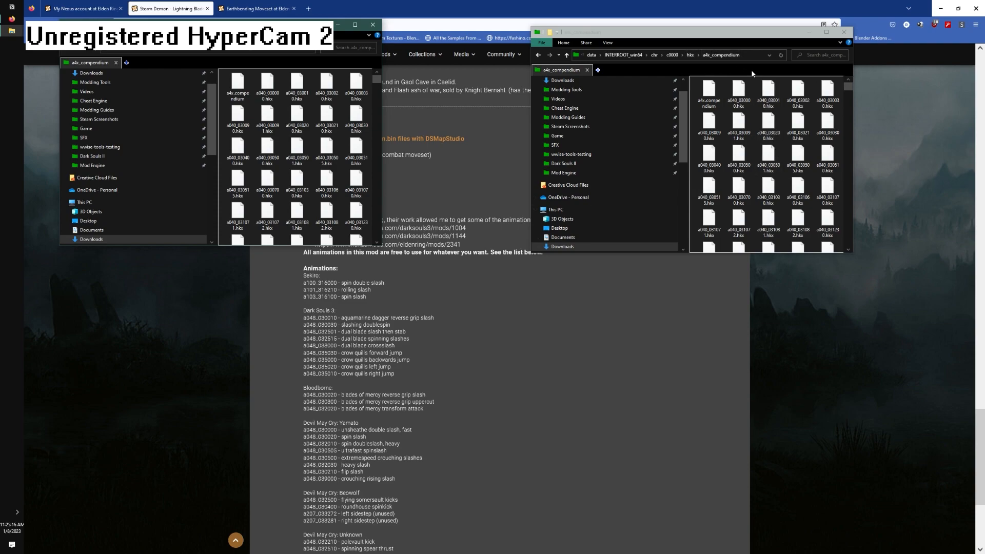
{"action": "scroll", "scroll_direction": "down", "scroll_amount": 3}
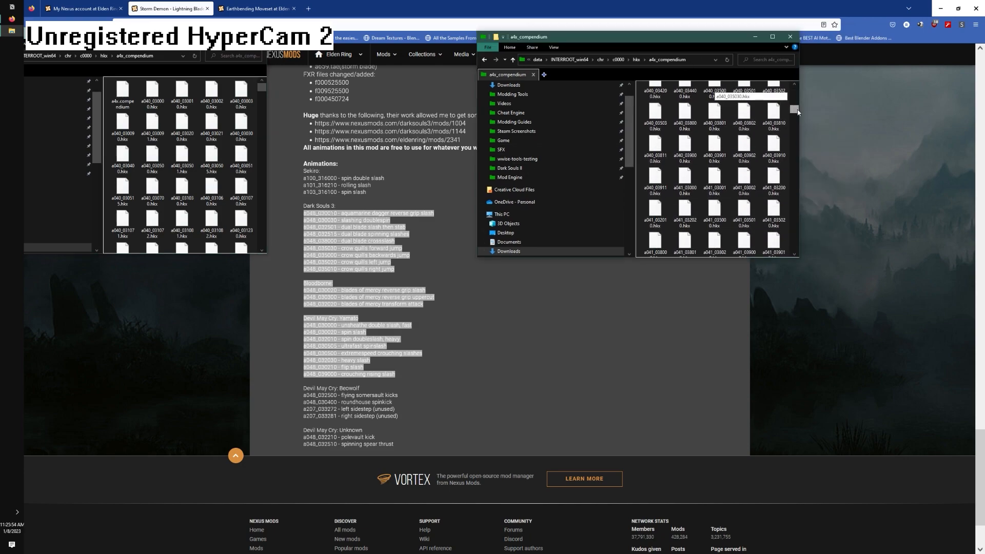
{"action": "scroll", "scroll_direction": "down", "scroll_amount": 3}
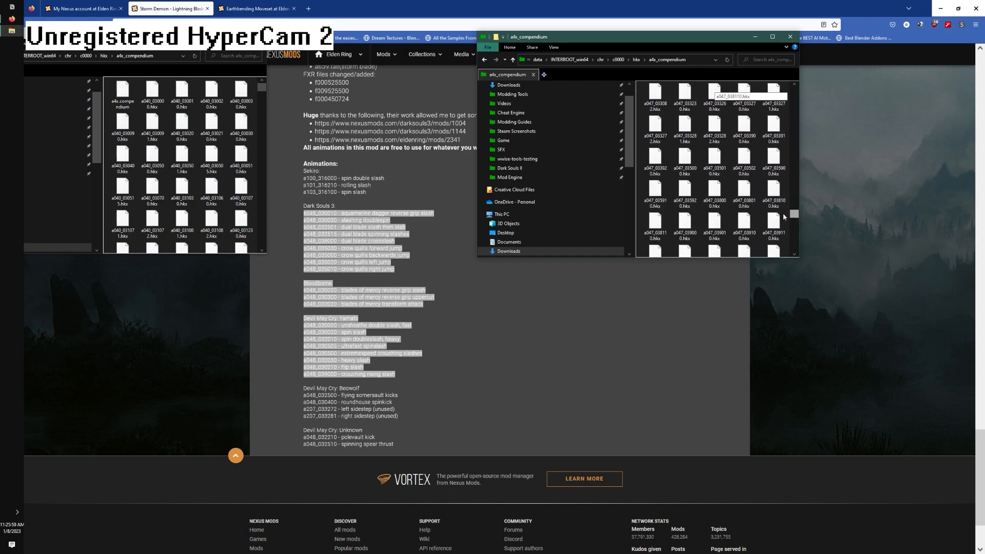
{"action": "scroll", "scroll_direction": "down", "scroll_amount": 3}
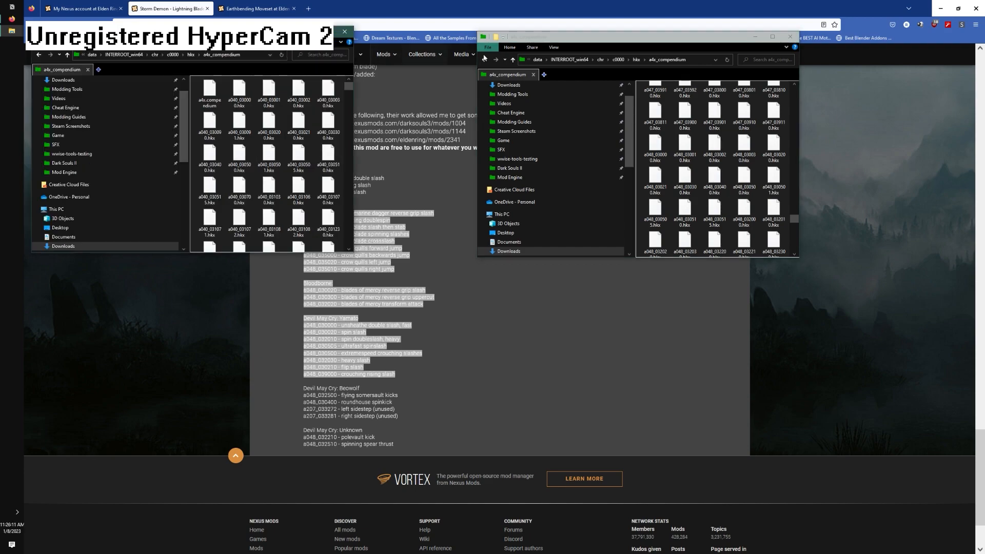
{"action": "left_click", "coordinate": [744, 110]}
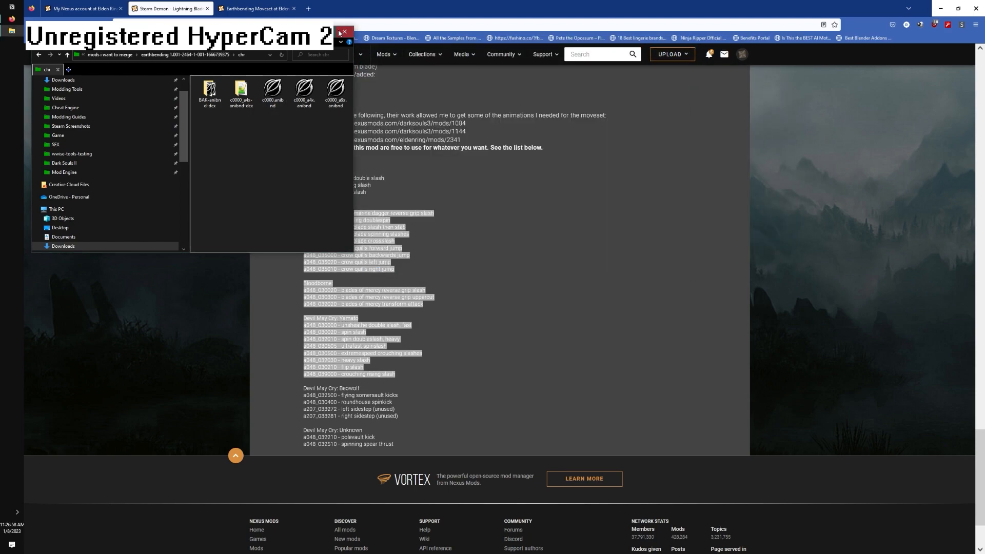
{"action": "left_click", "coordinate": [343, 32]}
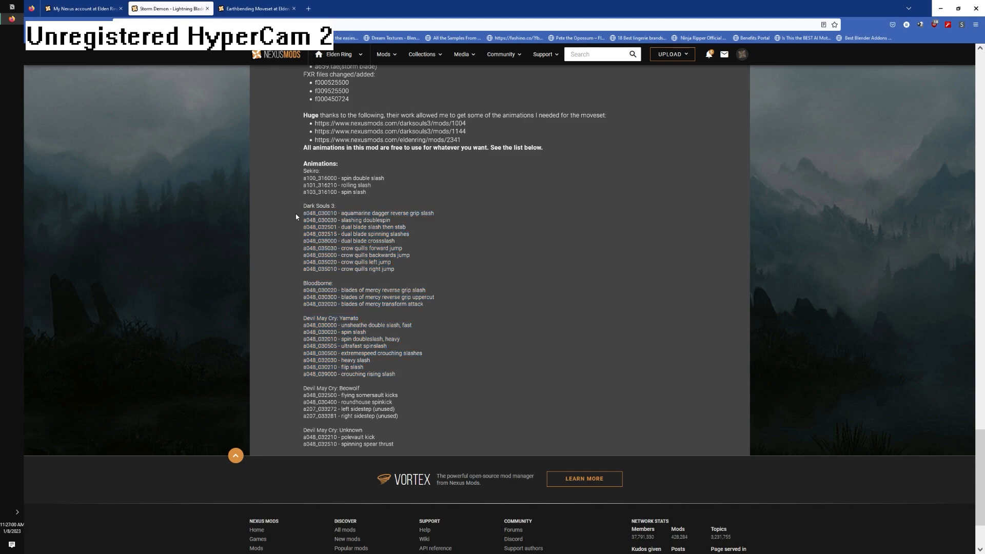
- Compare Earthbending's TAEs Changed list with Storm Demon's Animations list, then start a new Explorer window
{"action": "left_click", "coordinate": [256, 9]}
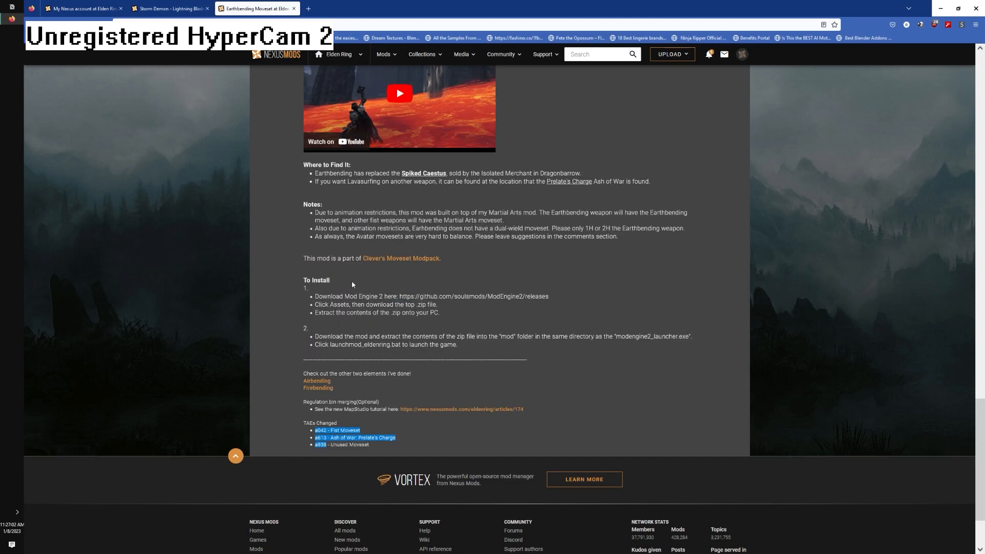
{"action": "scroll", "scroll_direction": "down", "scroll_amount": 3}
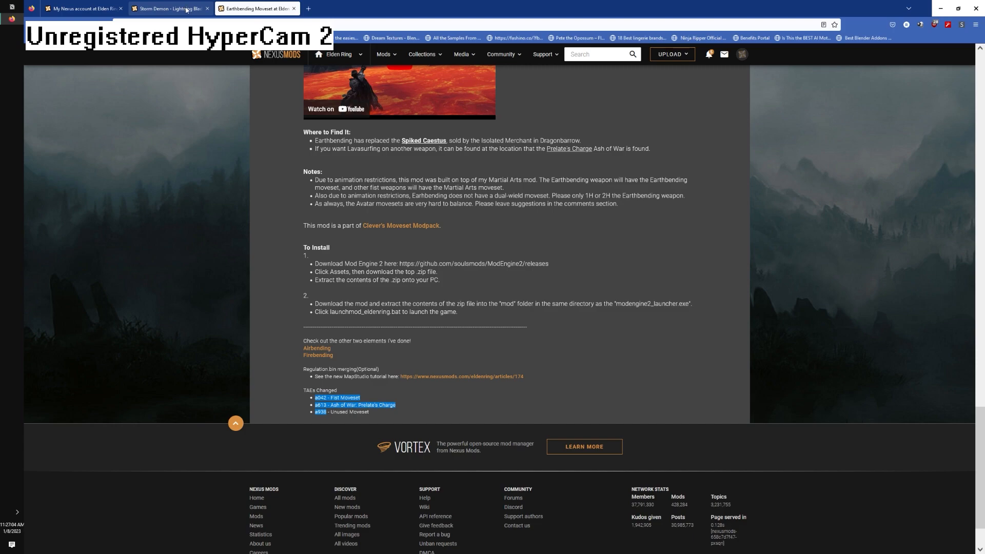
{"action": "left_click", "coordinate": [170, 8]}
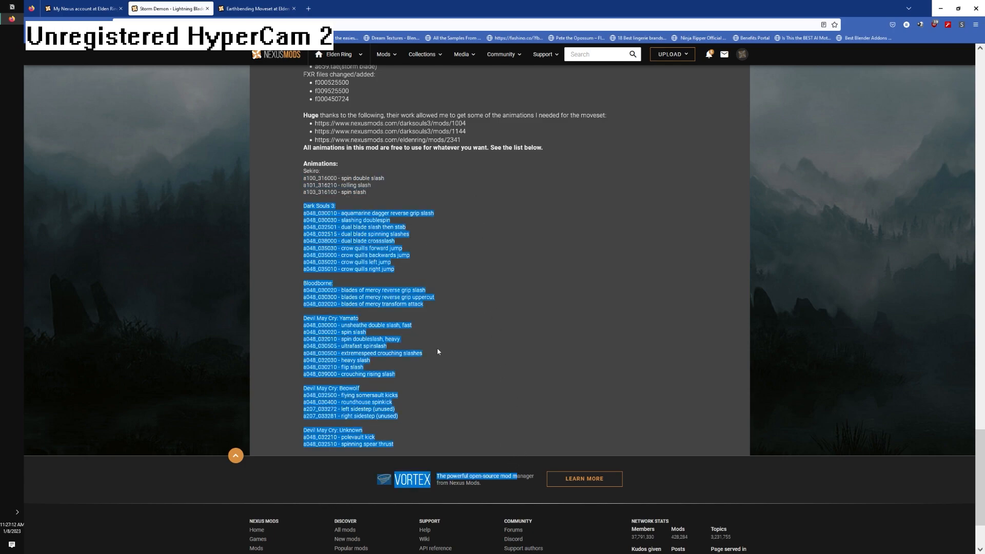
{"action": "left_click", "coordinate": [255, 8]}
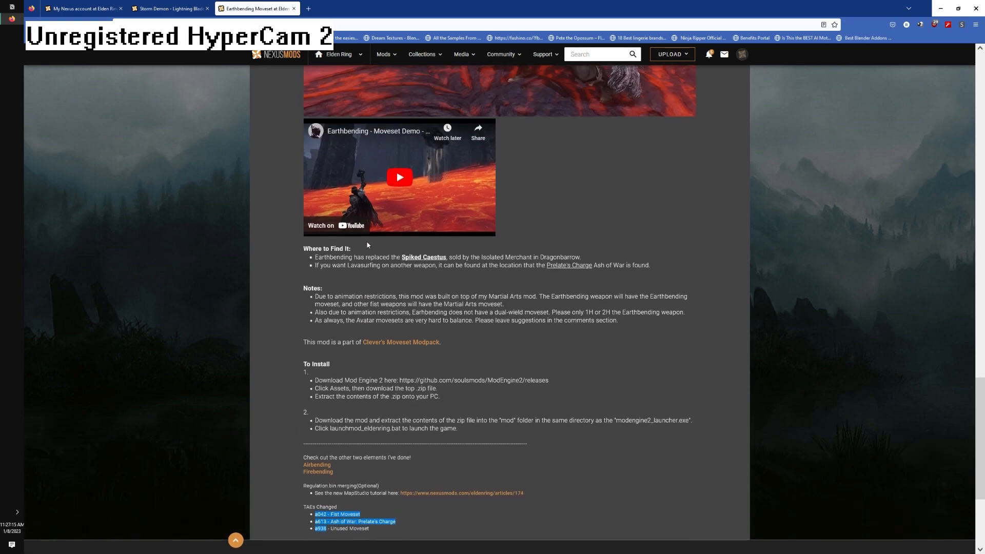
{"action": "scroll", "scroll_direction": "down", "scroll_amount": 3}
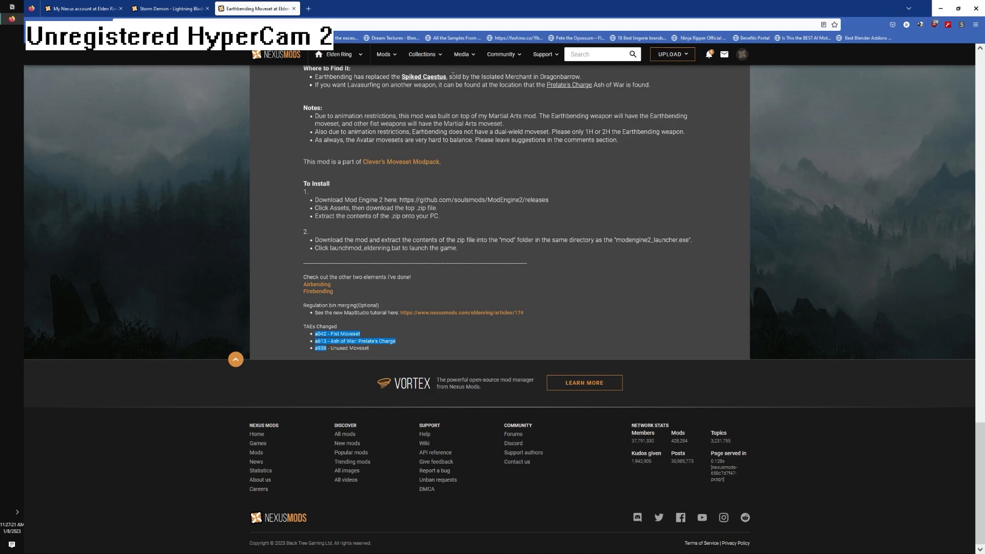
{"action": "left_click", "coordinate": [11, 11]}
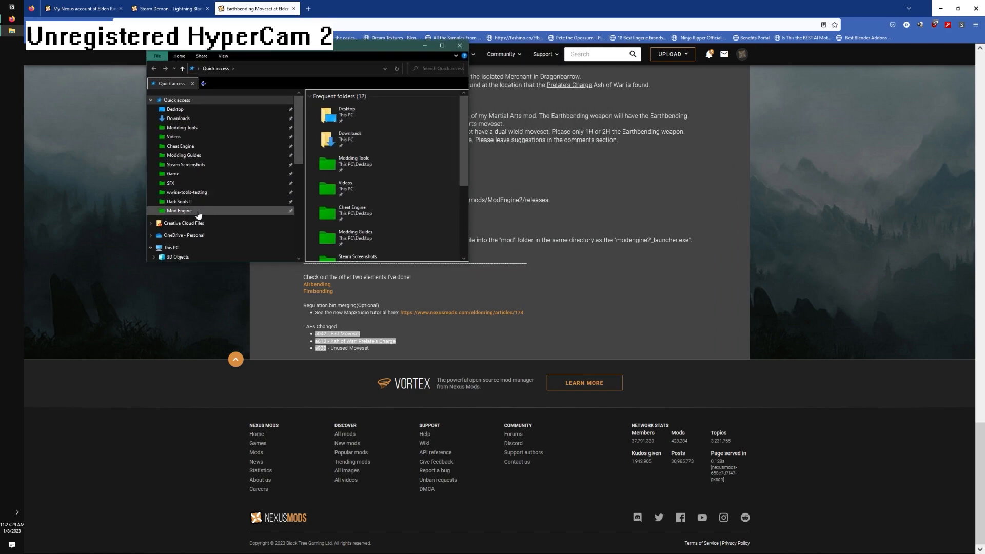
- Navigate from Downloads through 'mods i want to merge' into the Earthbending mod folder
{"action": "left_click", "coordinate": [178, 118]}
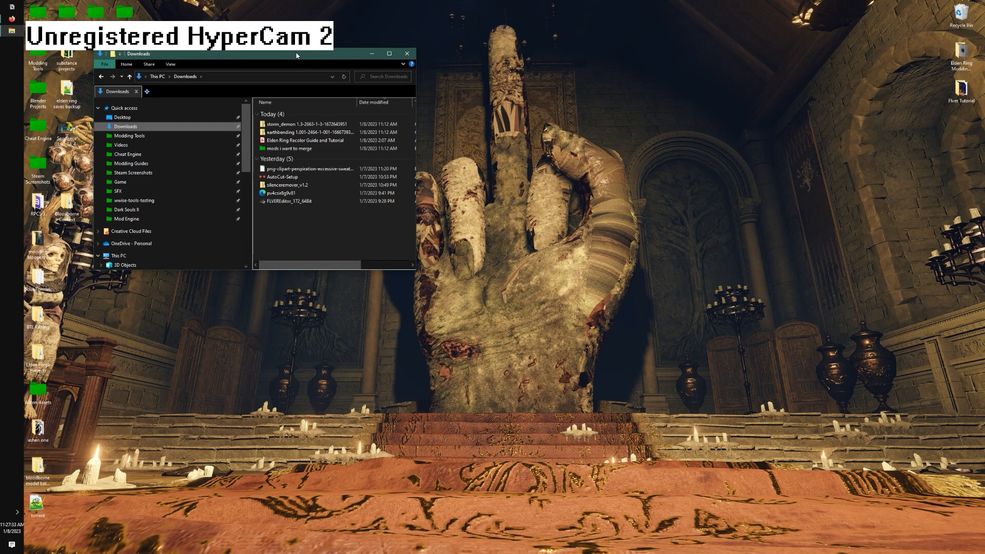
{"action": "left_click_drag", "start_coordinate": [251, 53], "coordinate": [314, 60]}
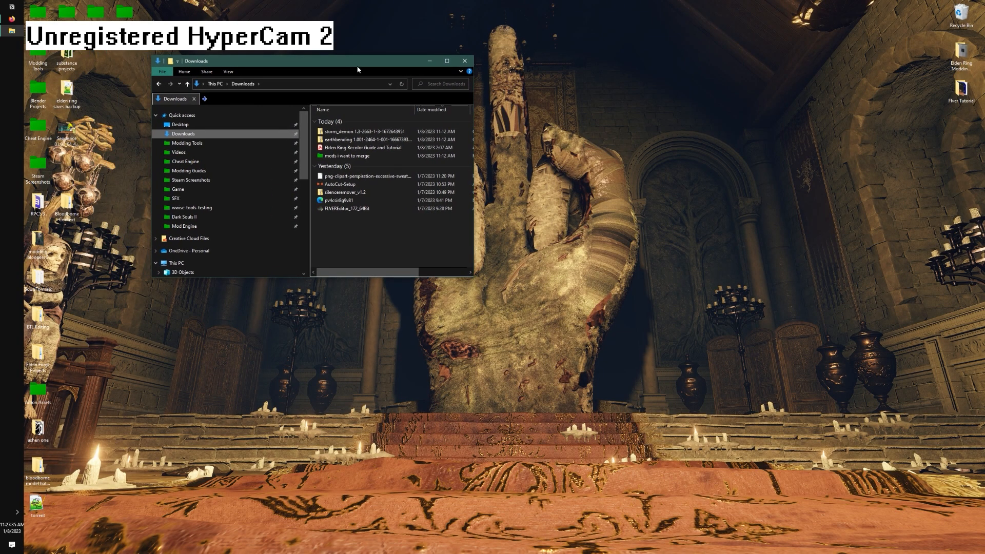
{"action": "double_click", "coordinate": [346, 155]}
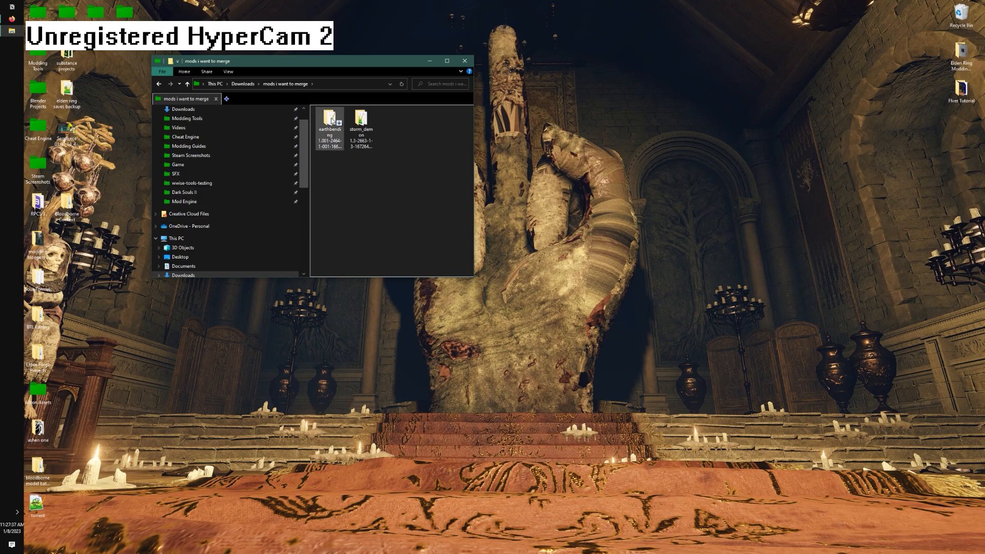
{"action": "double_click", "coordinate": [329, 119]}
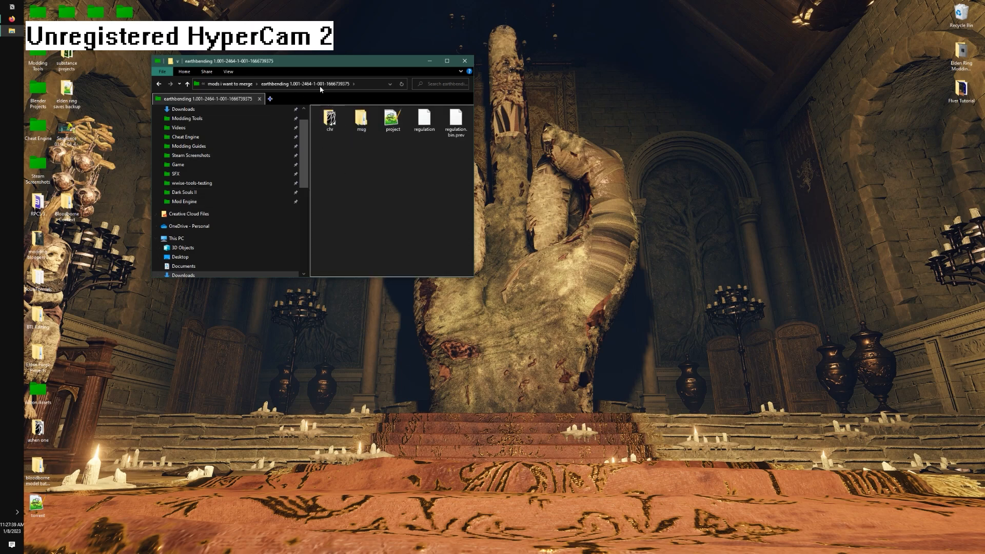
{"action": "double_click", "coordinate": [329, 119]}
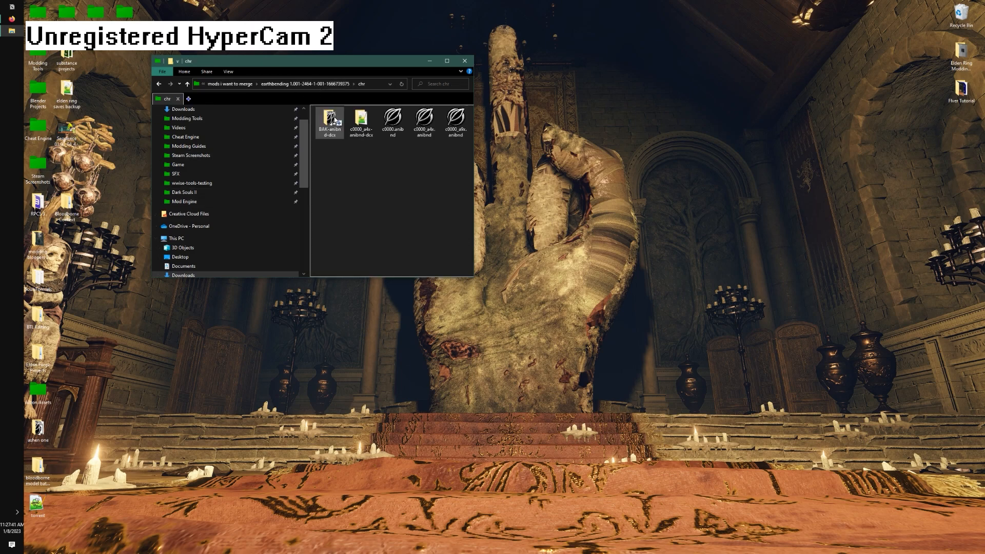
{"action": "left_click", "coordinate": [187, 83]}
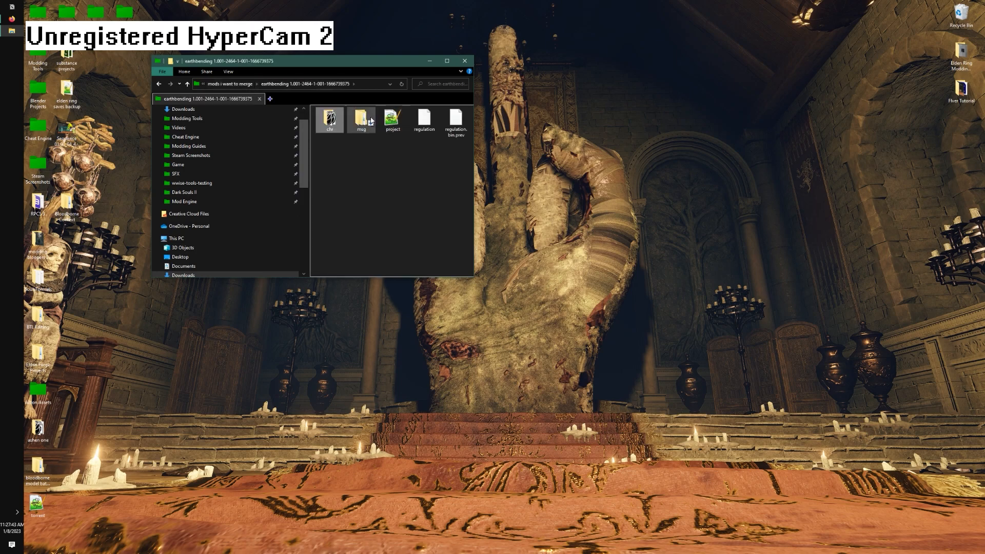